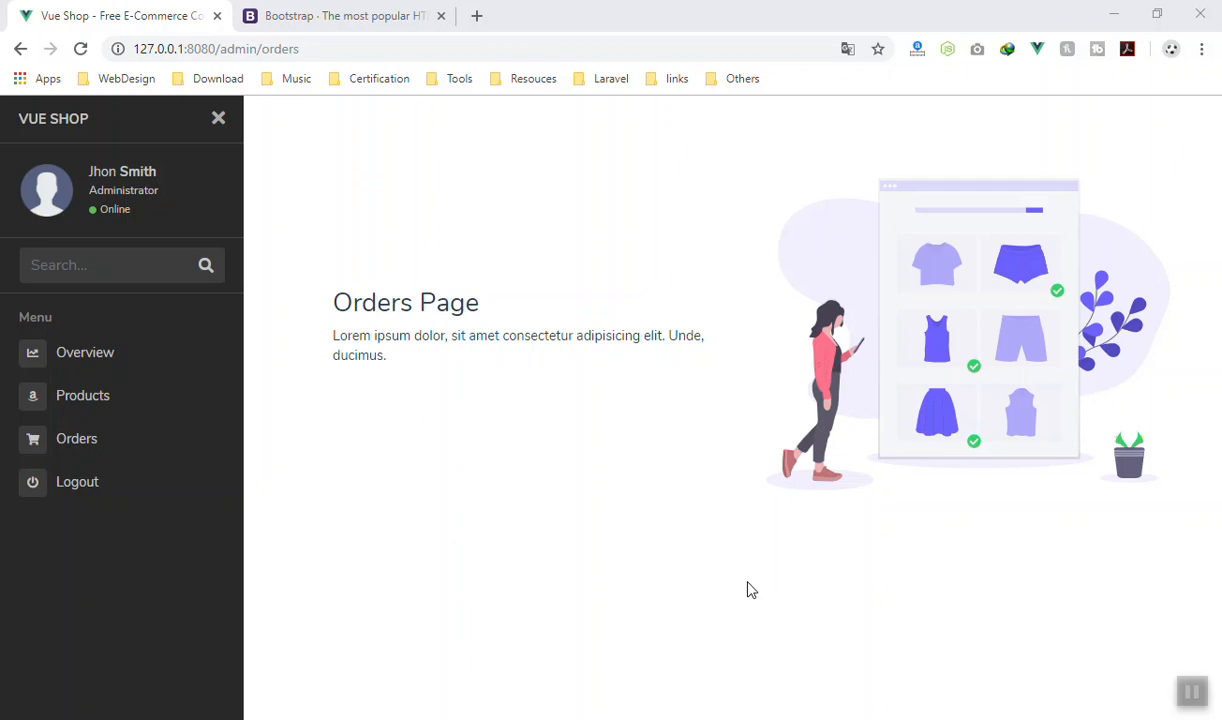
{"action": "mouse_move", "coordinate": [736, 592]}
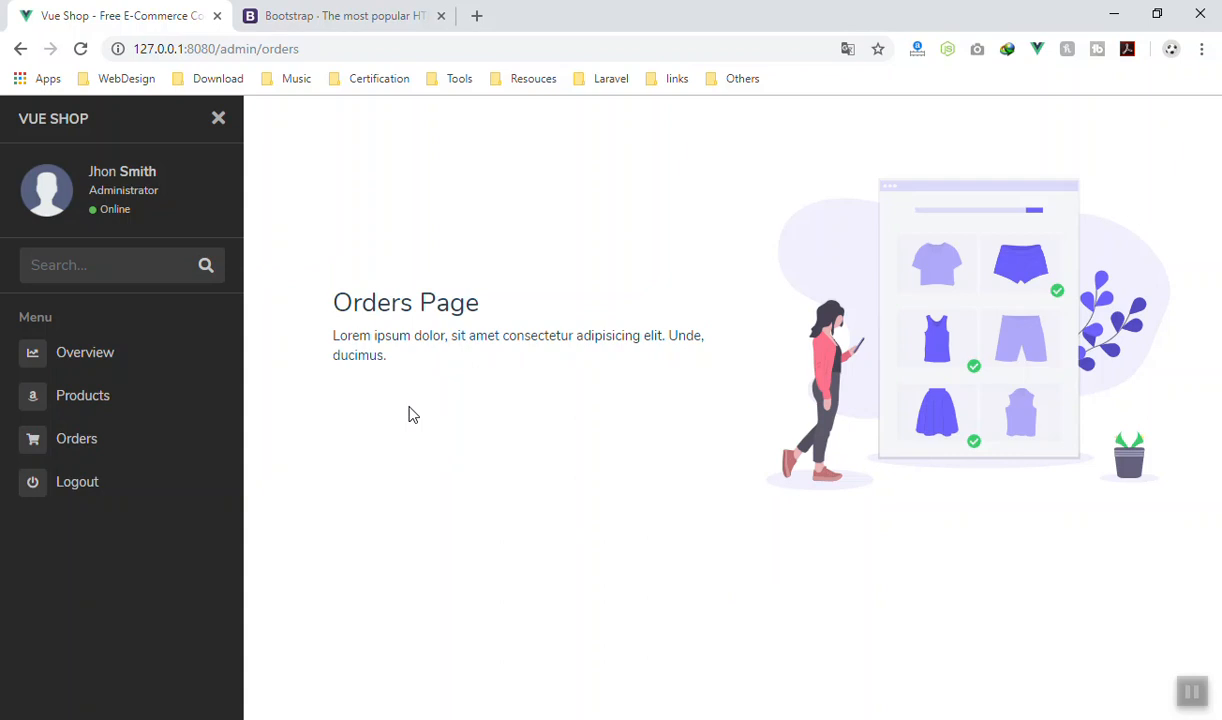
{"action": "mouse_move", "coordinate": [480, 446]}
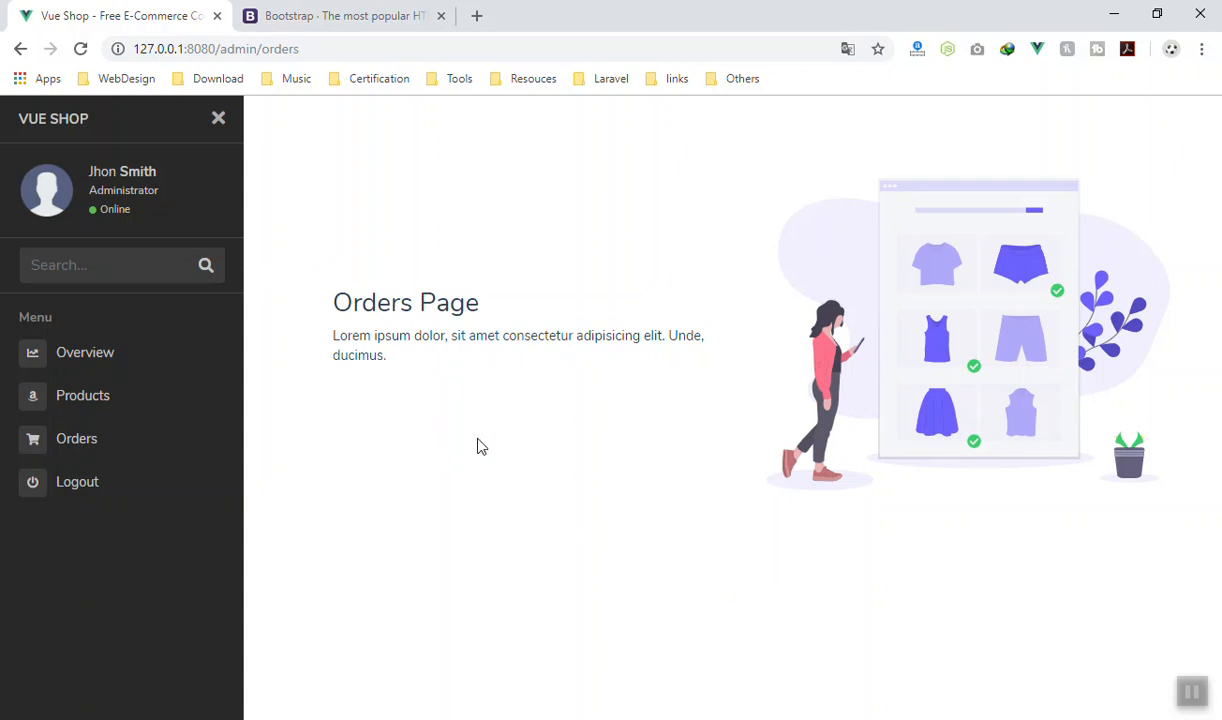
{"action": "mouse_move", "coordinate": [396, 550]}
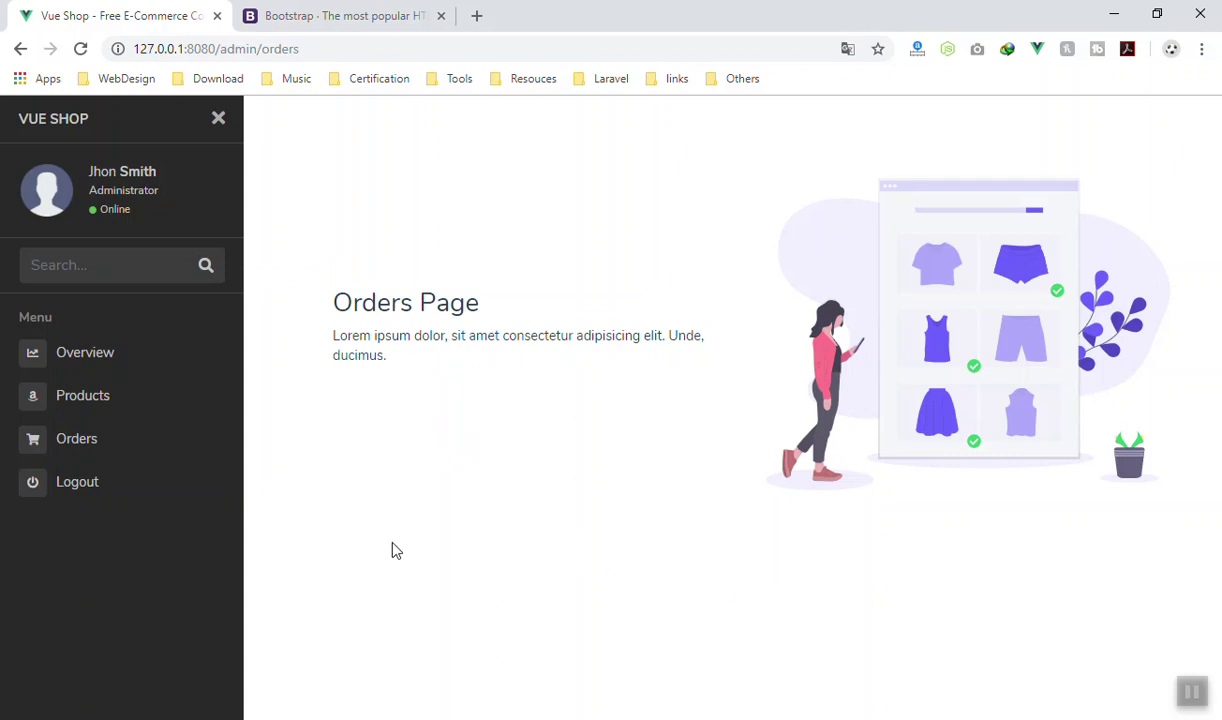
{"action": "mouse_move", "coordinate": [76, 438]}
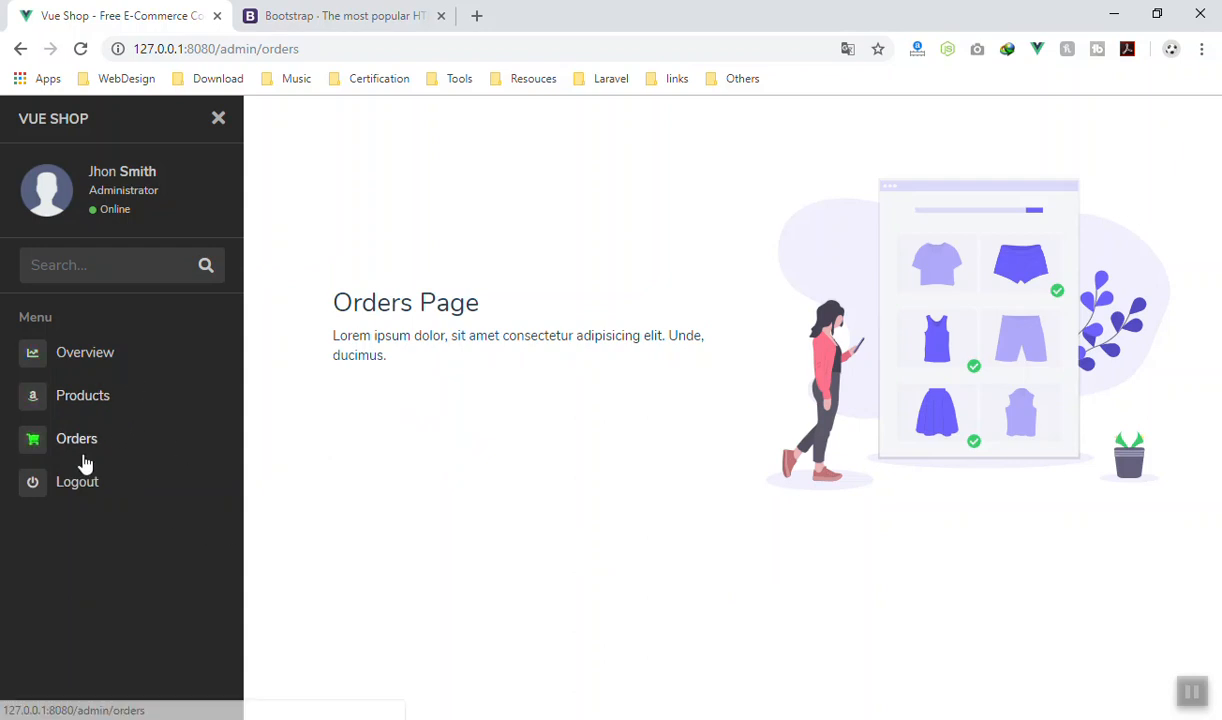
Step: Browse the Vue Shop admin Products and Orders pages and inspect the hero heading text
{"action": "left_click", "coordinate": [82, 396]}
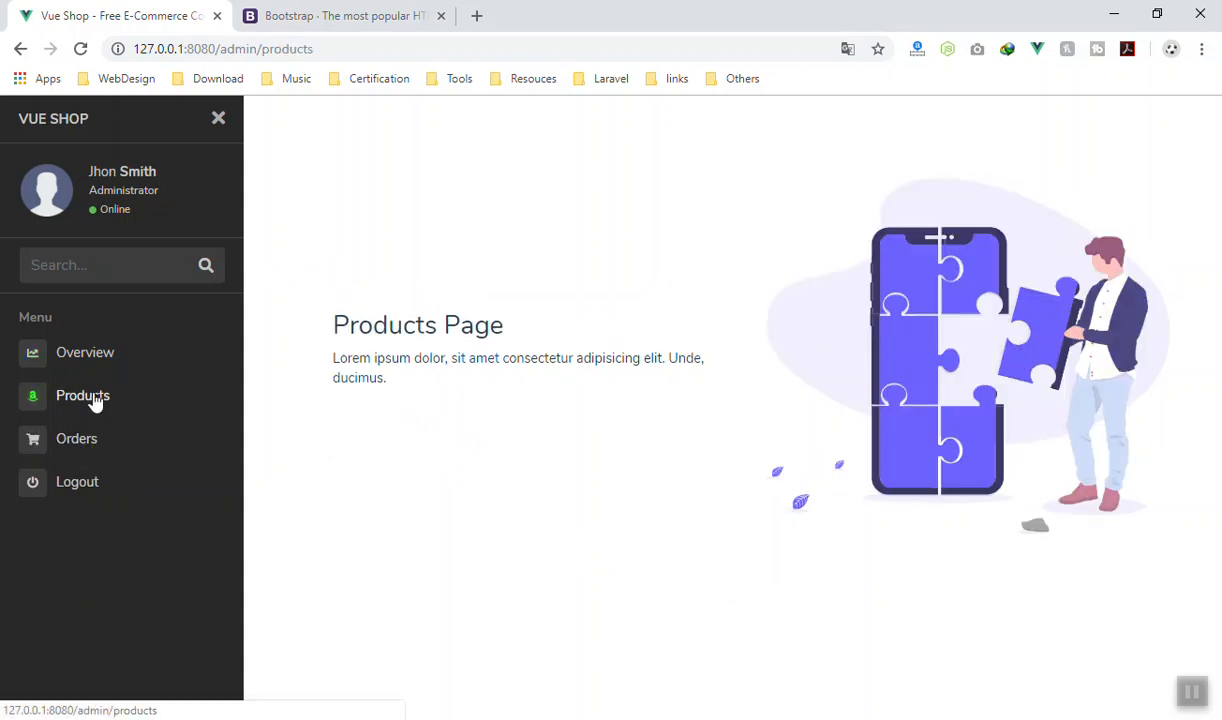
{"action": "left_click", "coordinate": [76, 438]}
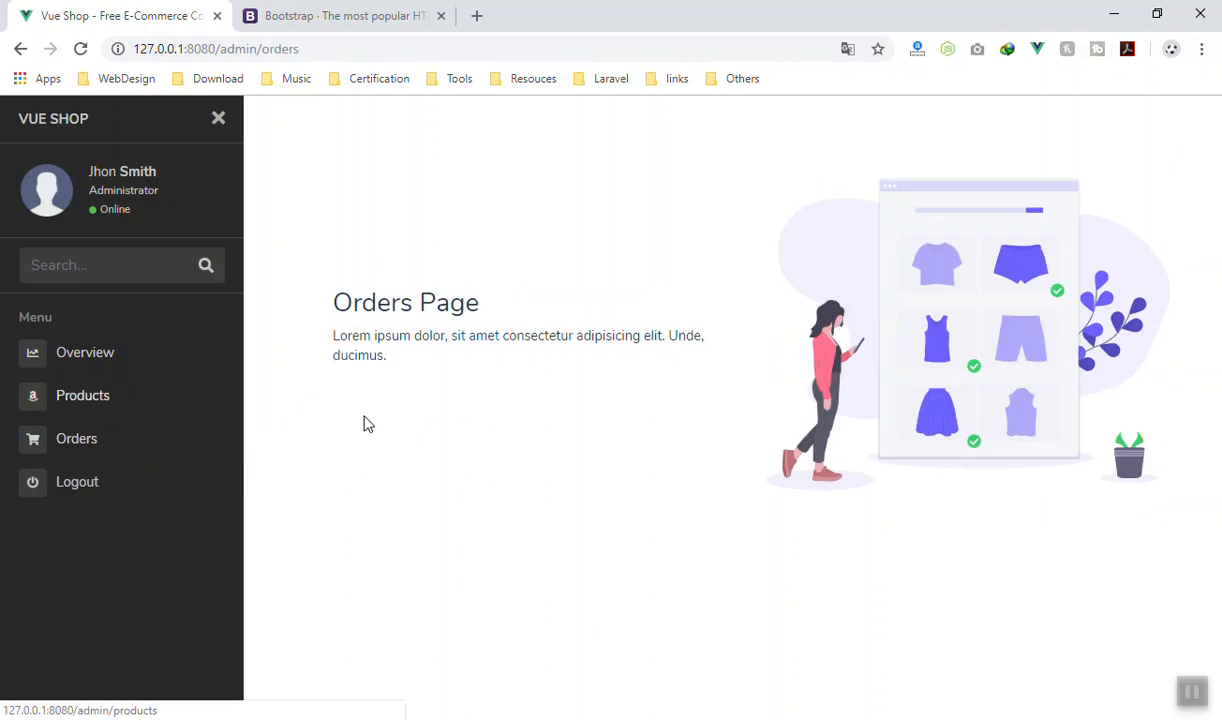
{"action": "mouse_move", "coordinate": [480, 468]}
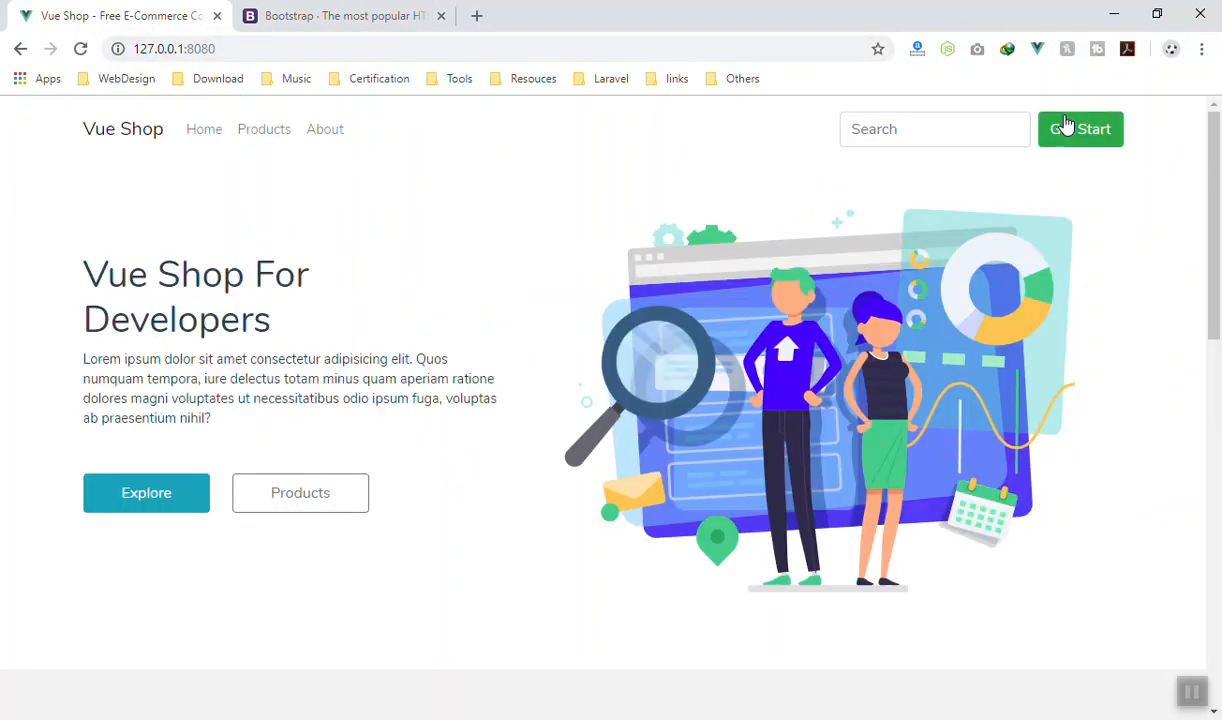
{"action": "mouse_move", "coordinate": [644, 398]}
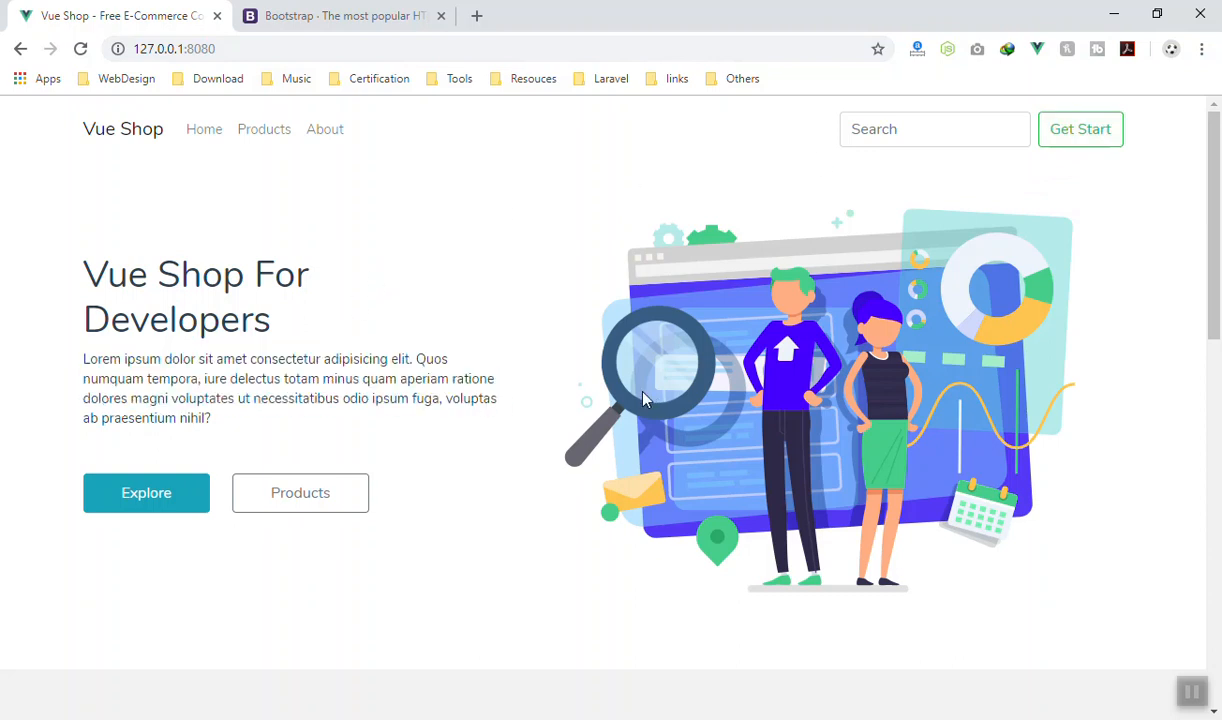
{"action": "scroll", "scroll_direction": "down", "scroll_amount": 3}
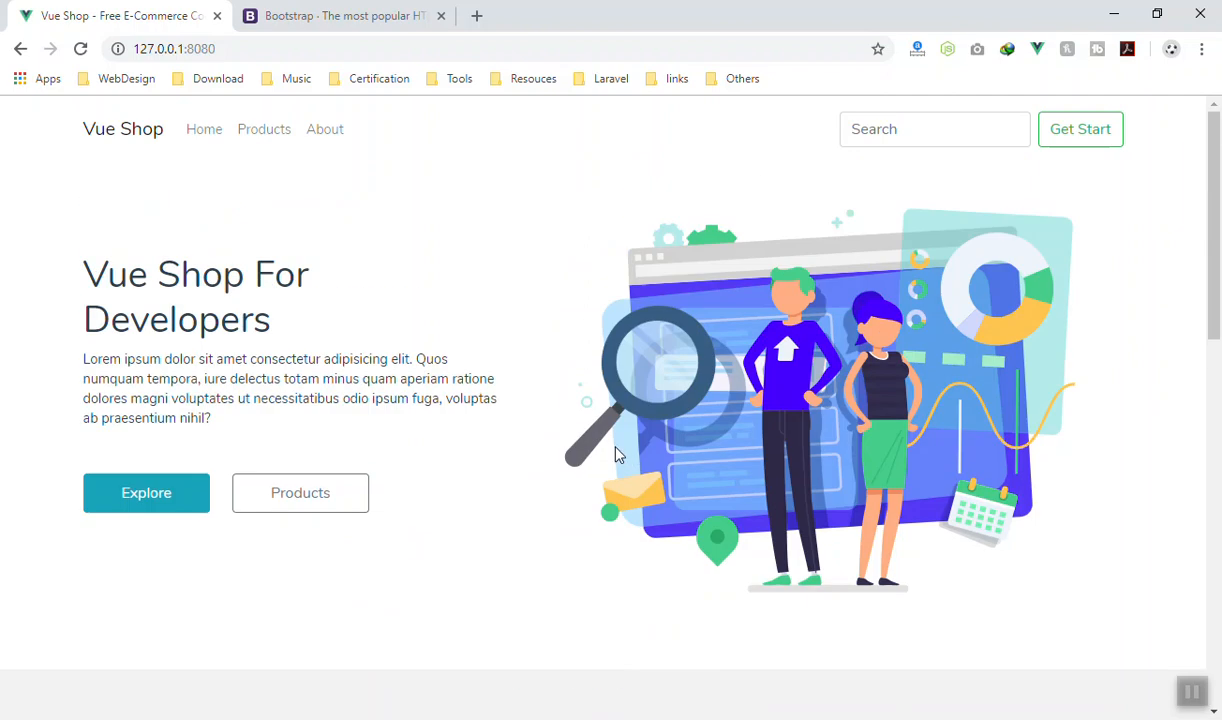
{"action": "left_click_drag", "start_coordinate": [200, 274], "coordinate": [212, 418]}
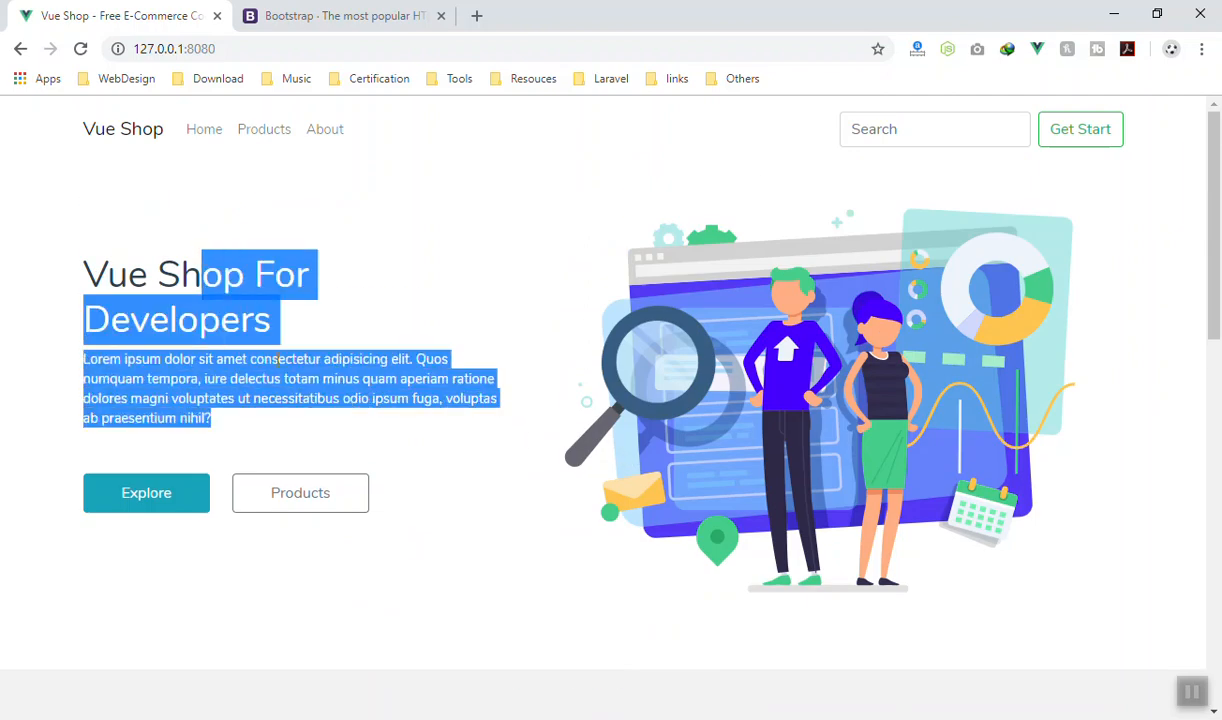
{"action": "left_click", "coordinate": [284, 378]}
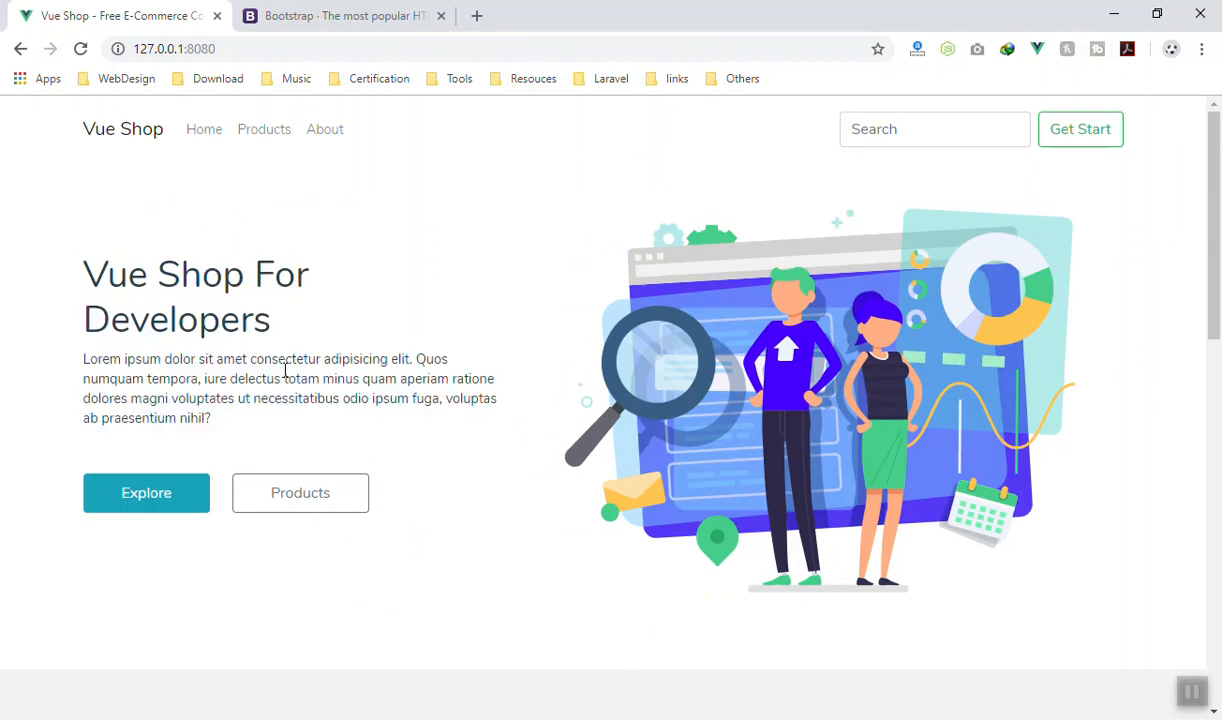
{"action": "left_click_drag", "start_coordinate": [148, 358], "coordinate": [200, 398]}
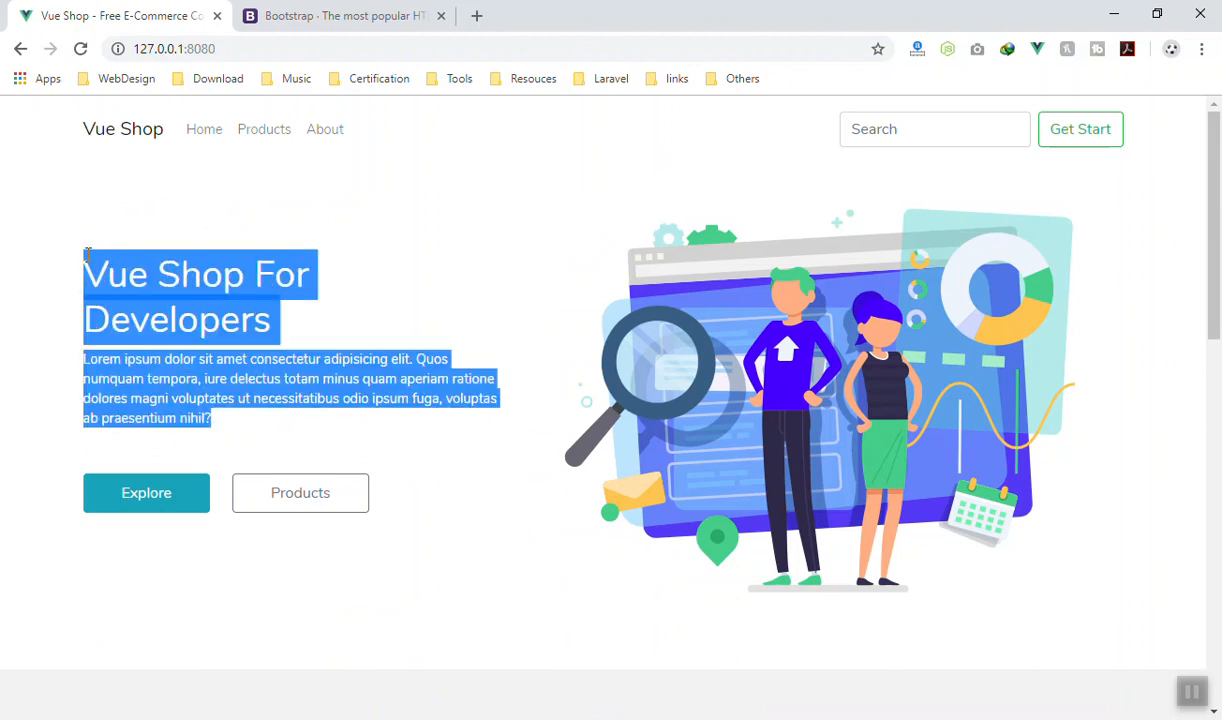
{"action": "left_click", "coordinate": [950, 212]}
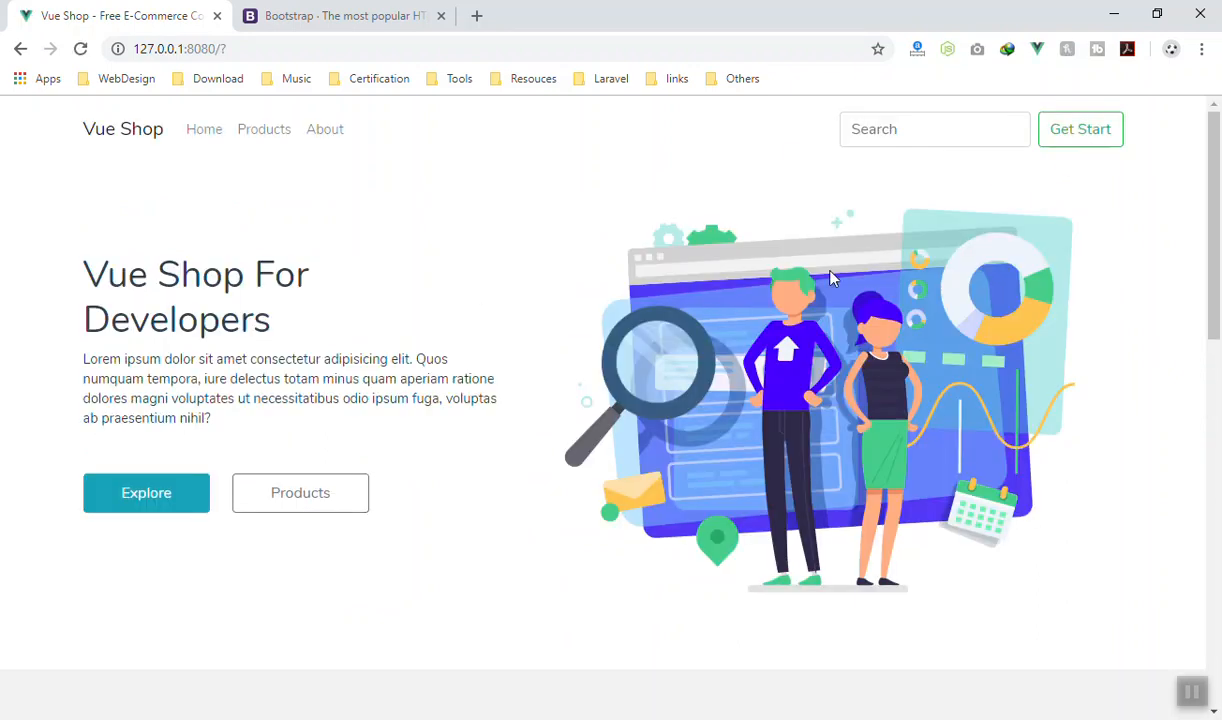
Step: Search the Bootstrap documentation for 'modal' and land on the Modal component page
{"action": "left_click", "coordinate": [344, 16]}
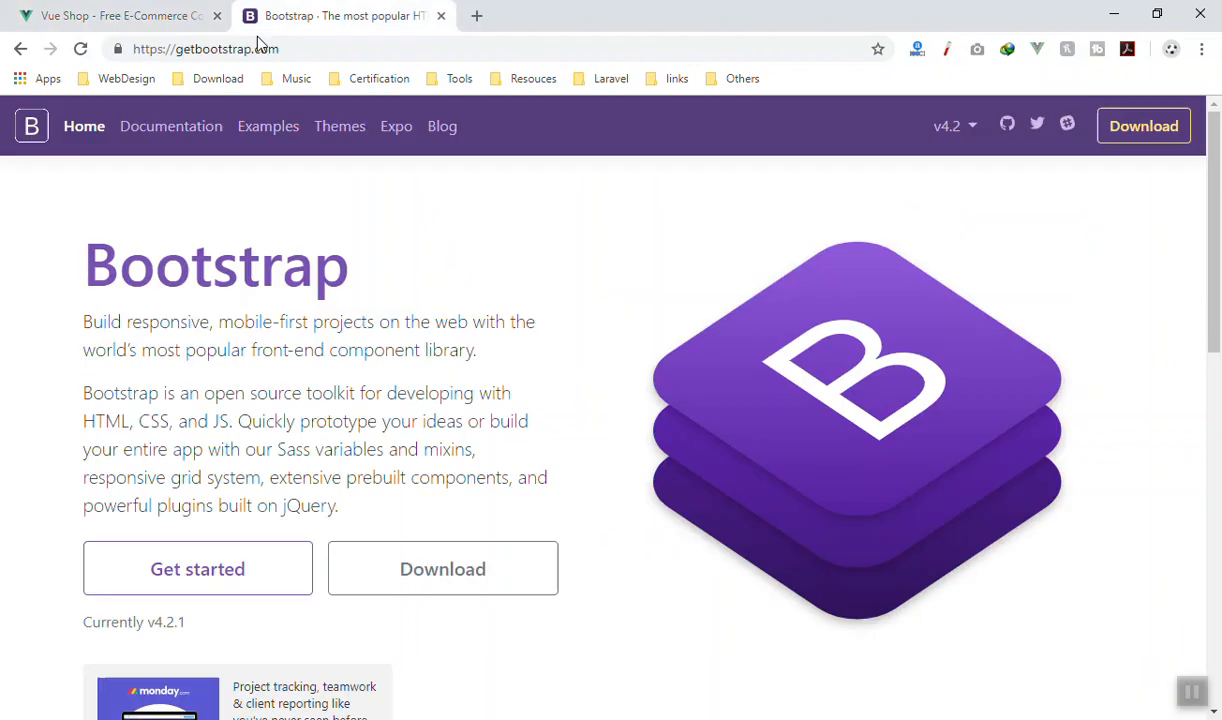
{"action": "left_click", "coordinate": [172, 126]}
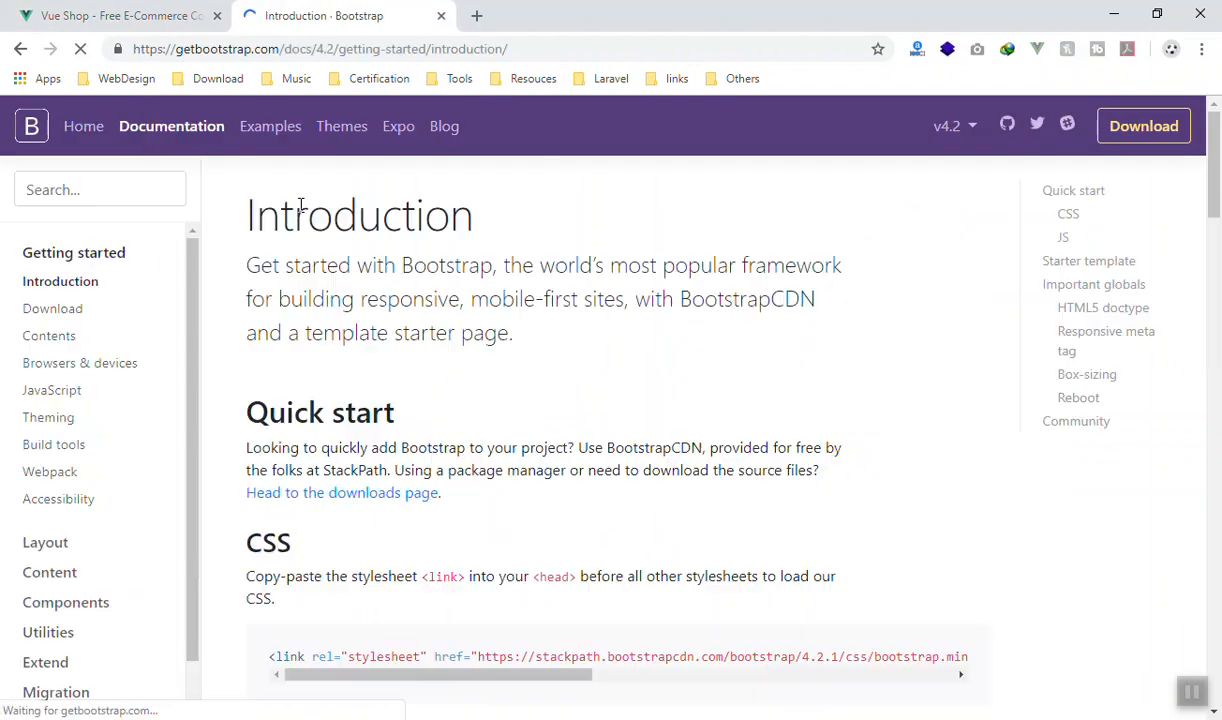
{"action": "left_click", "coordinate": [100, 188]}
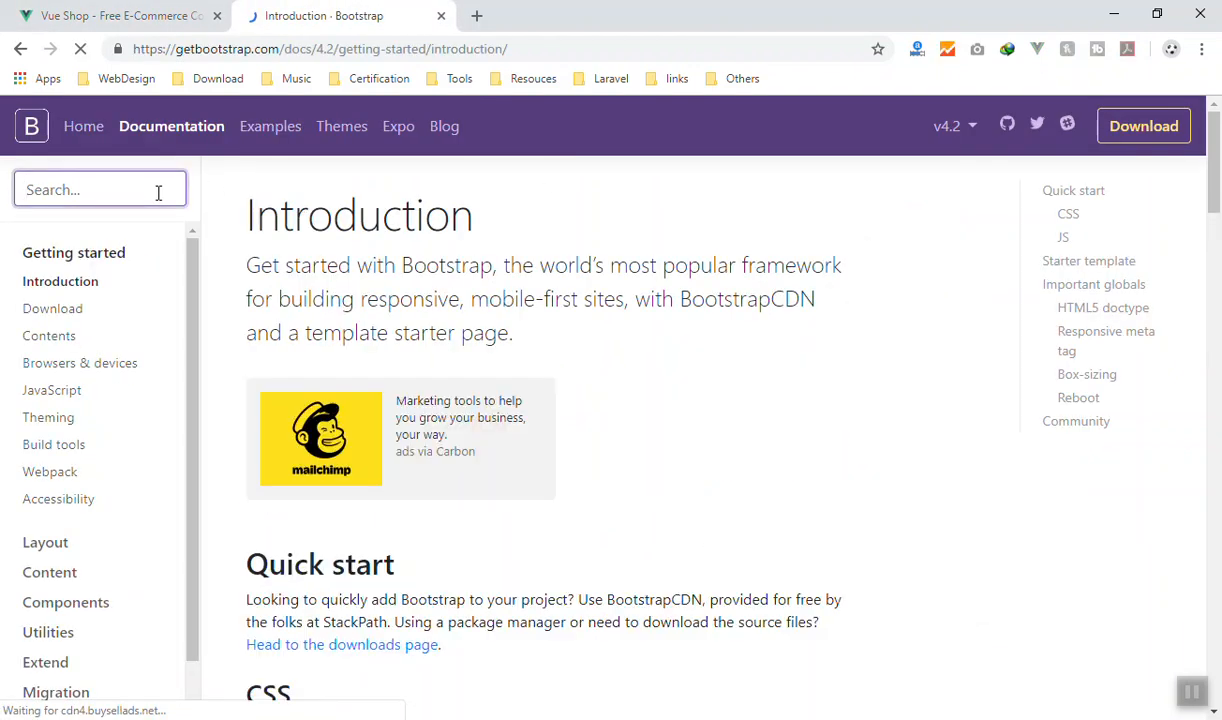
{"action": "type", "text": "modal"}
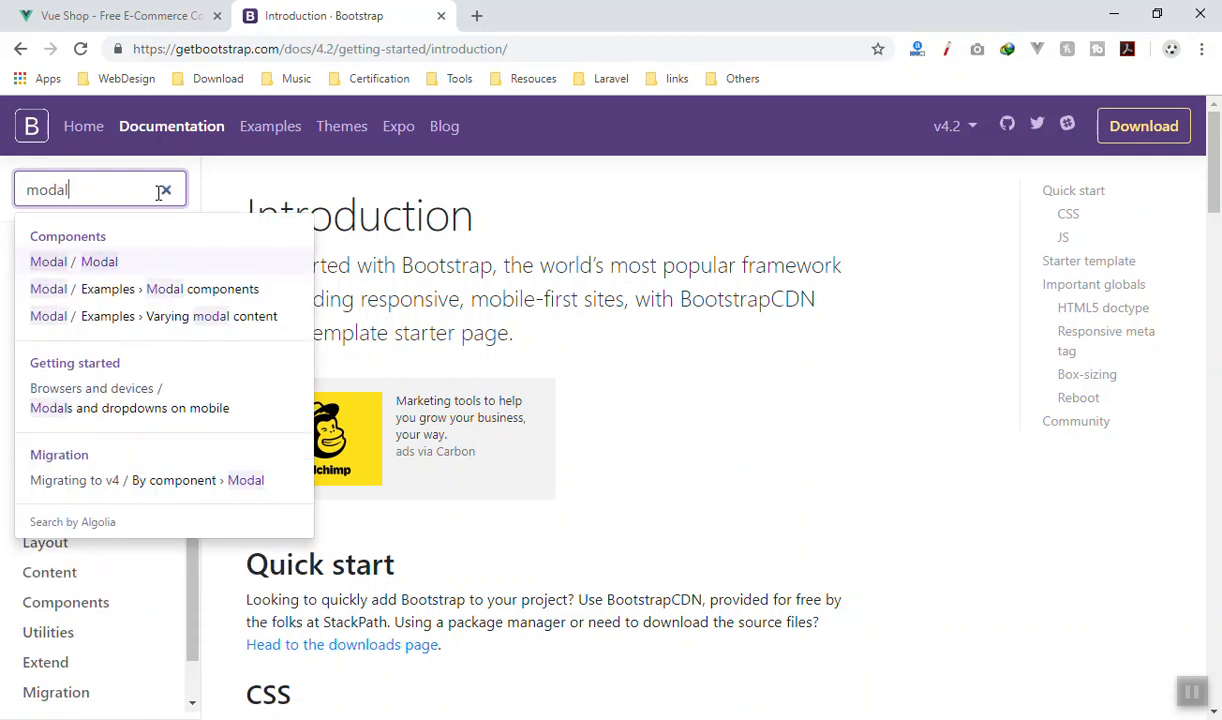
{"action": "left_click", "coordinate": [72, 260]}
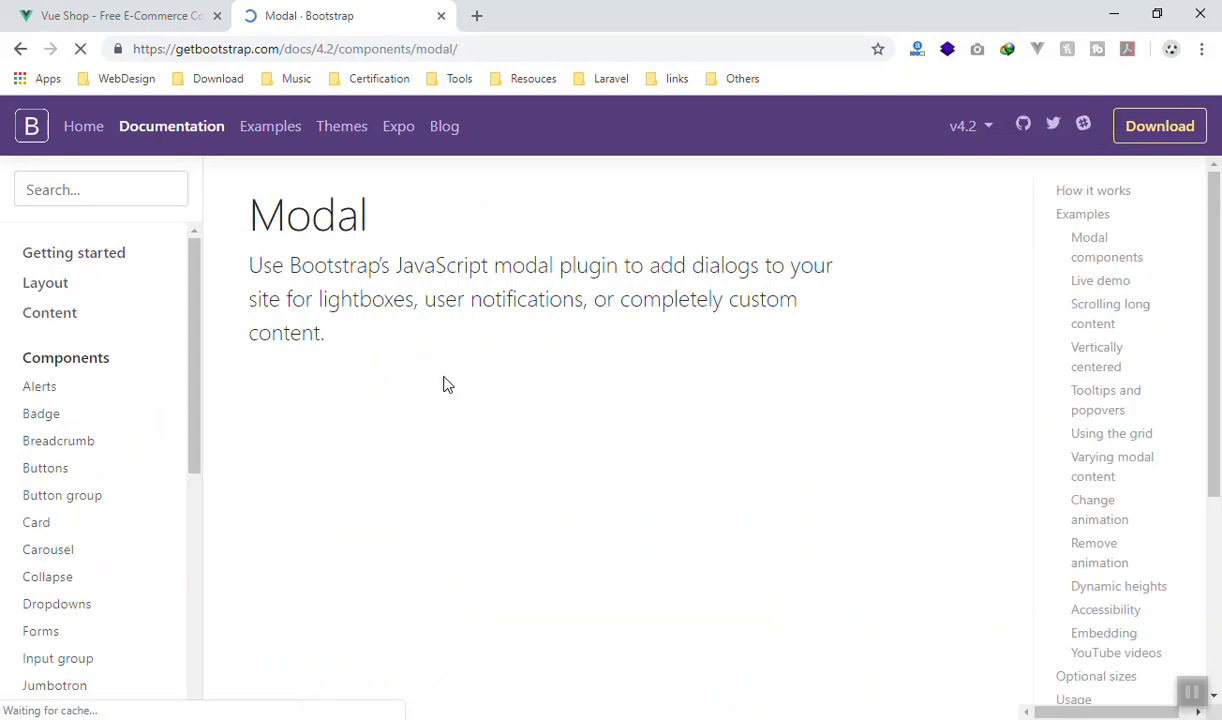
Step: Move through the Modal docs to the Optional sizes section and select the small modal class
{"action": "scroll", "scroll_direction": "down", "scroll_amount": 3}
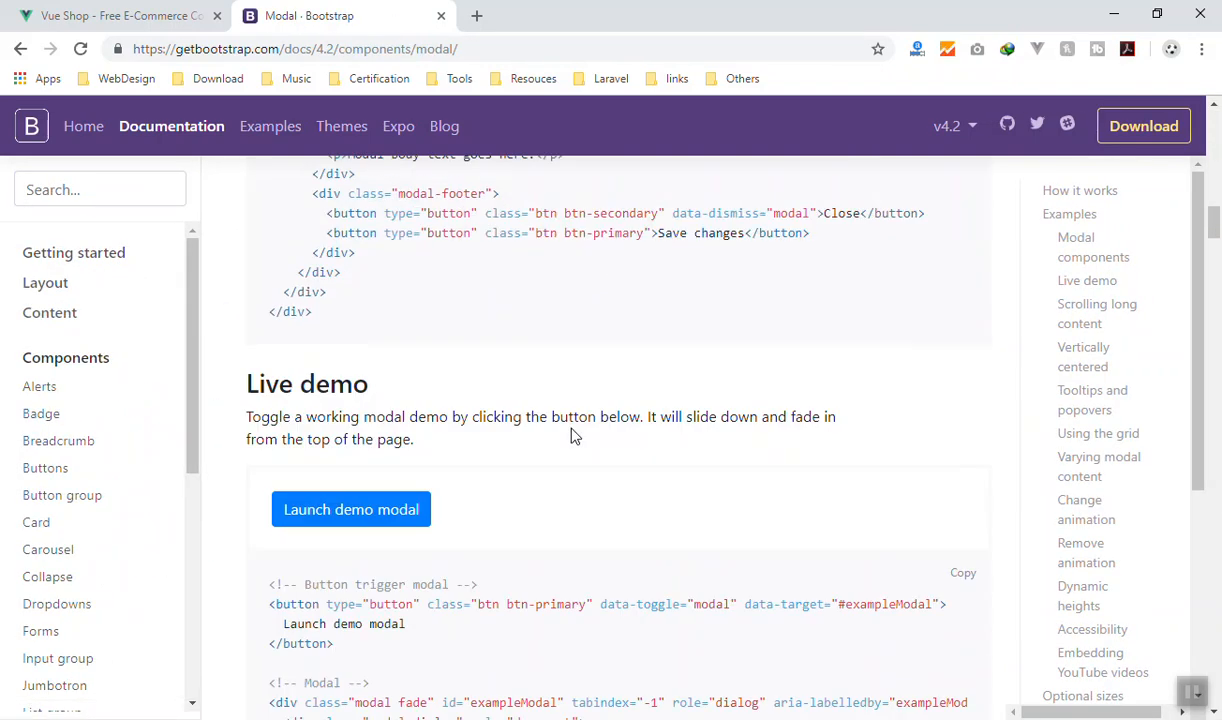
{"action": "scroll", "scroll_direction": "down", "scroll_amount": 3}
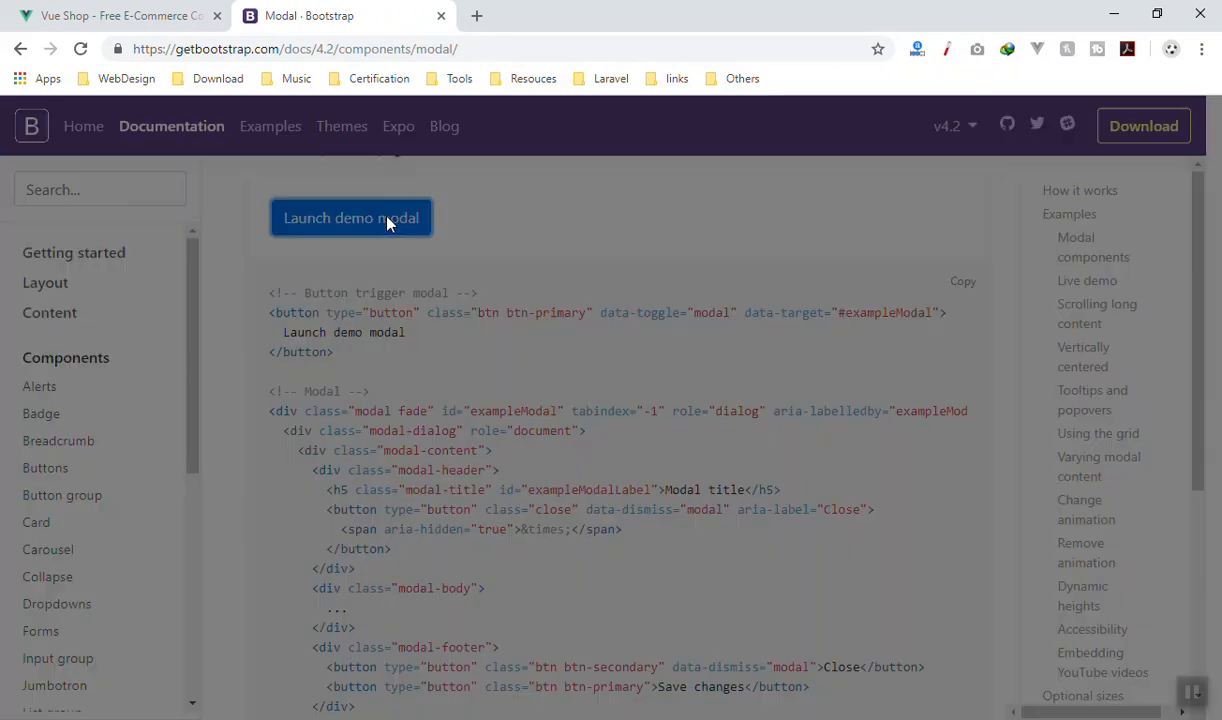
{"action": "scroll", "scroll_direction": "down", "scroll_amount": 3}
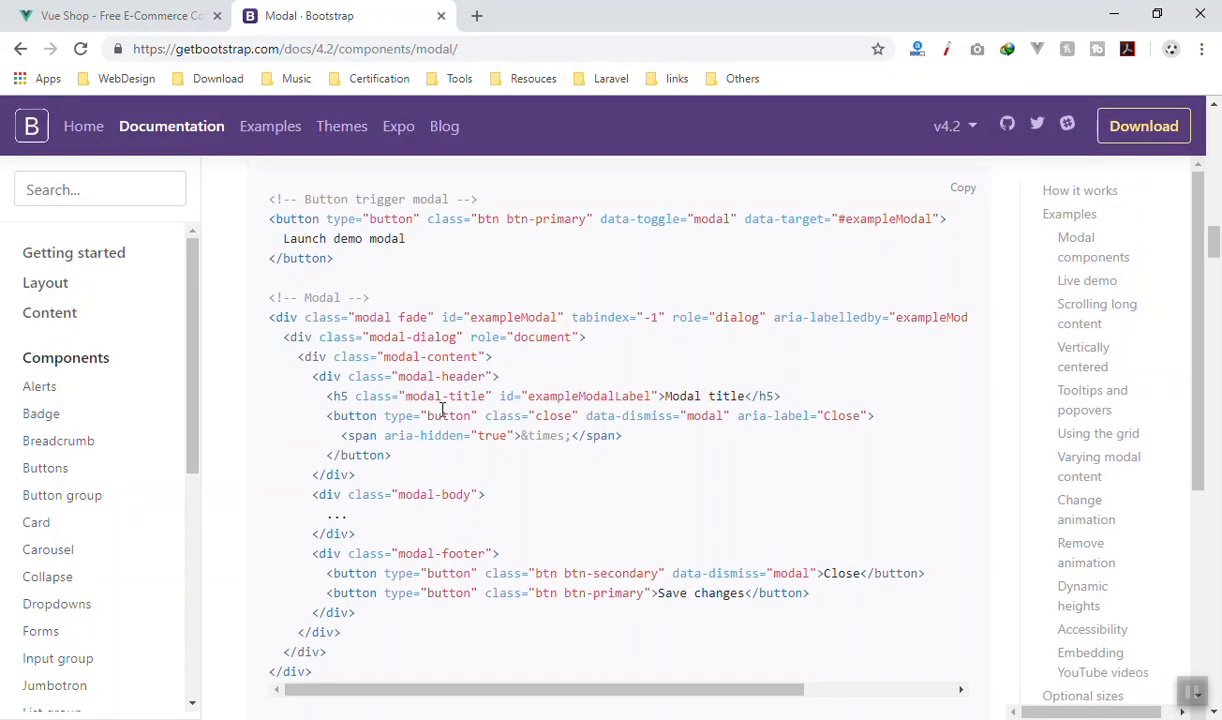
{"action": "scroll", "scroll_direction": "down", "scroll_amount": 3}
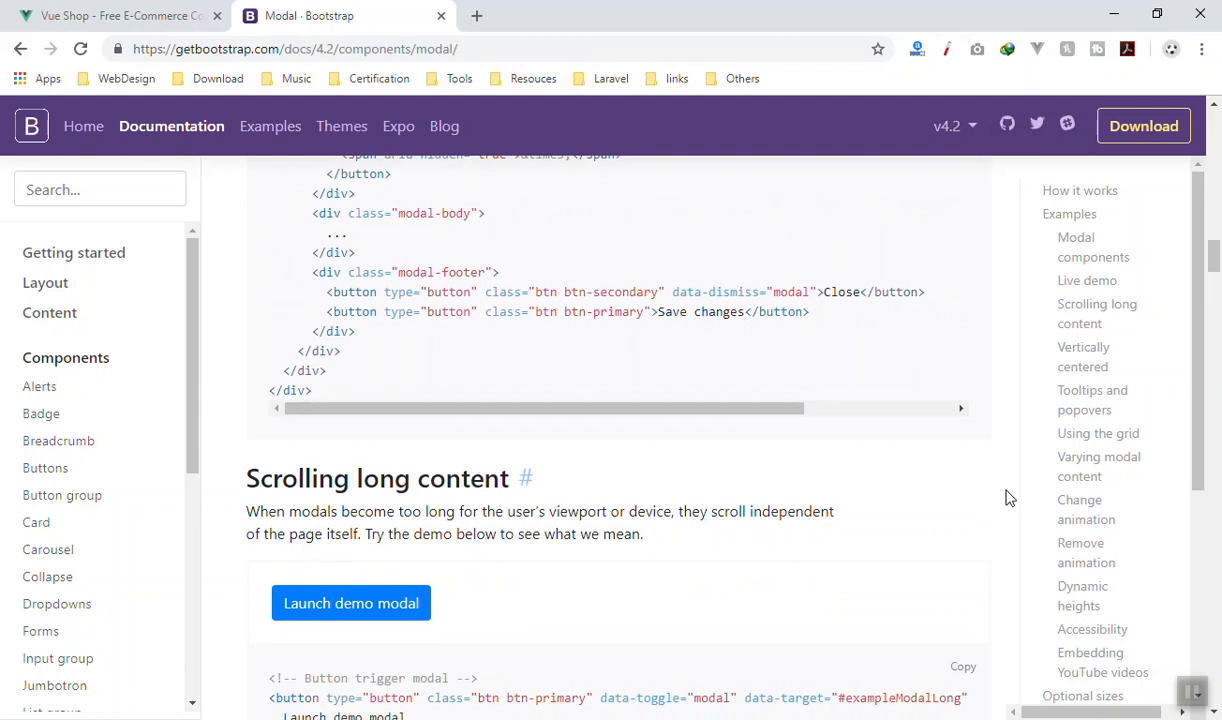
{"action": "scroll", "scroll_direction": "down", "scroll_amount": 3}
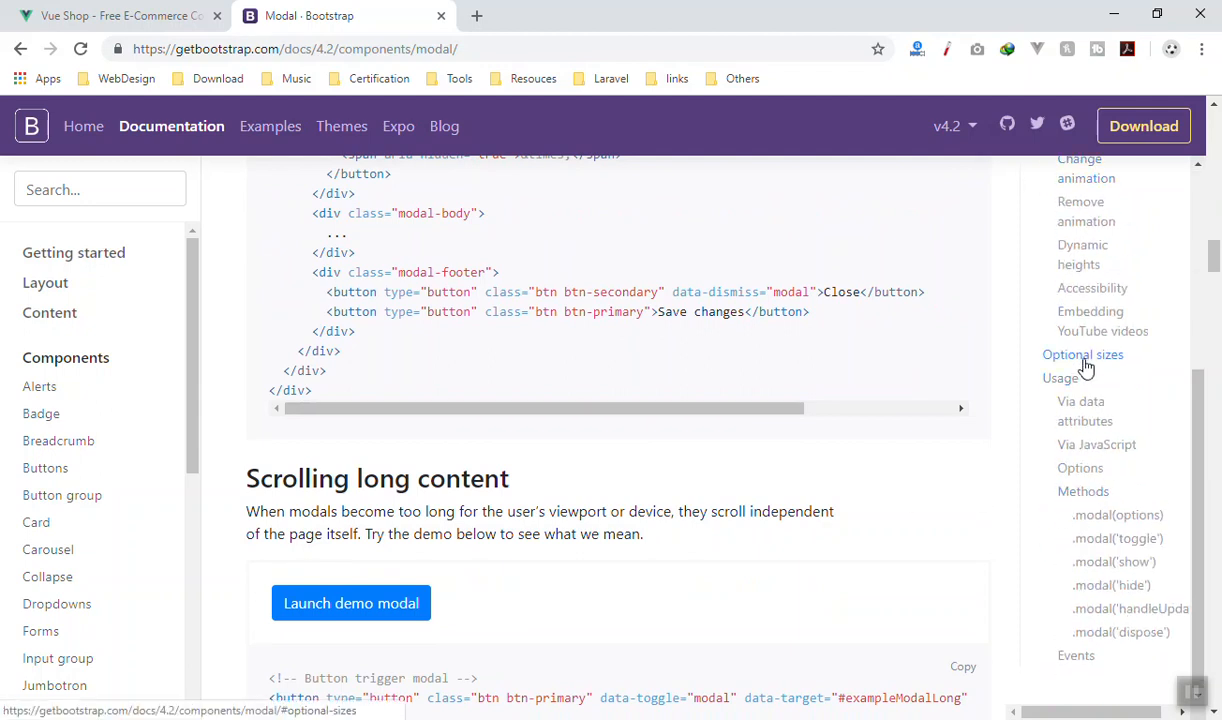
{"action": "left_click", "coordinate": [1082, 354]}
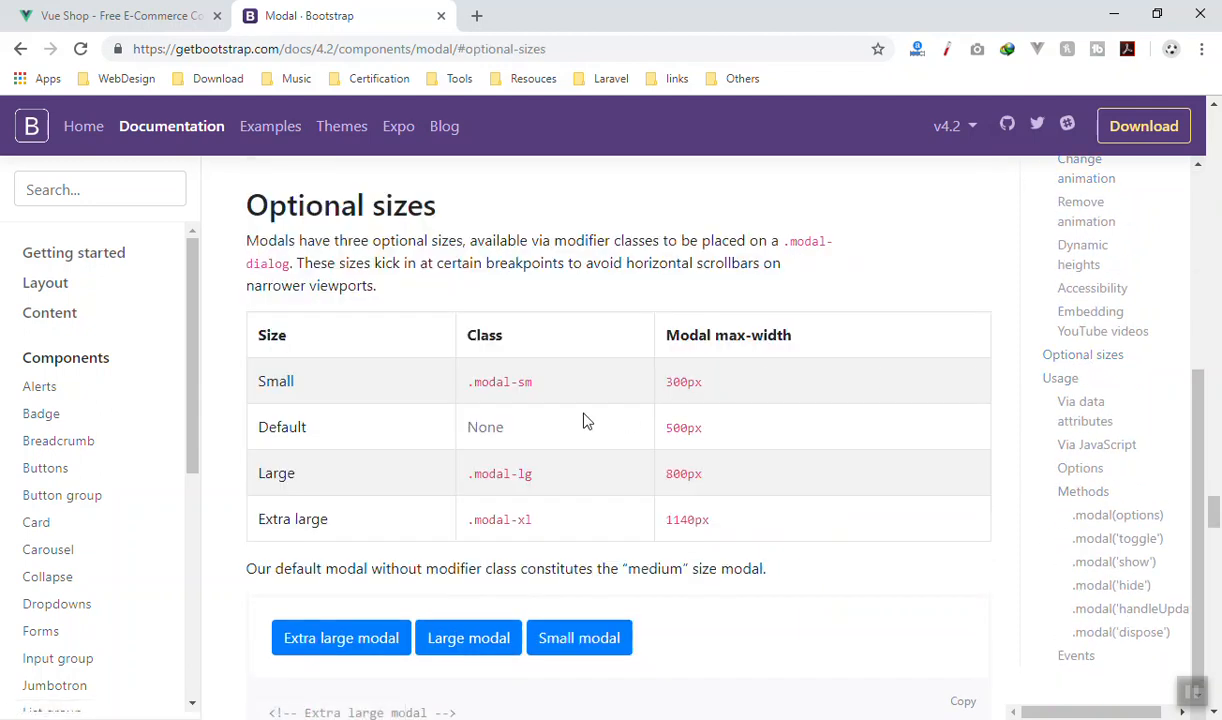
{"action": "double_click", "coordinate": [500, 380]}
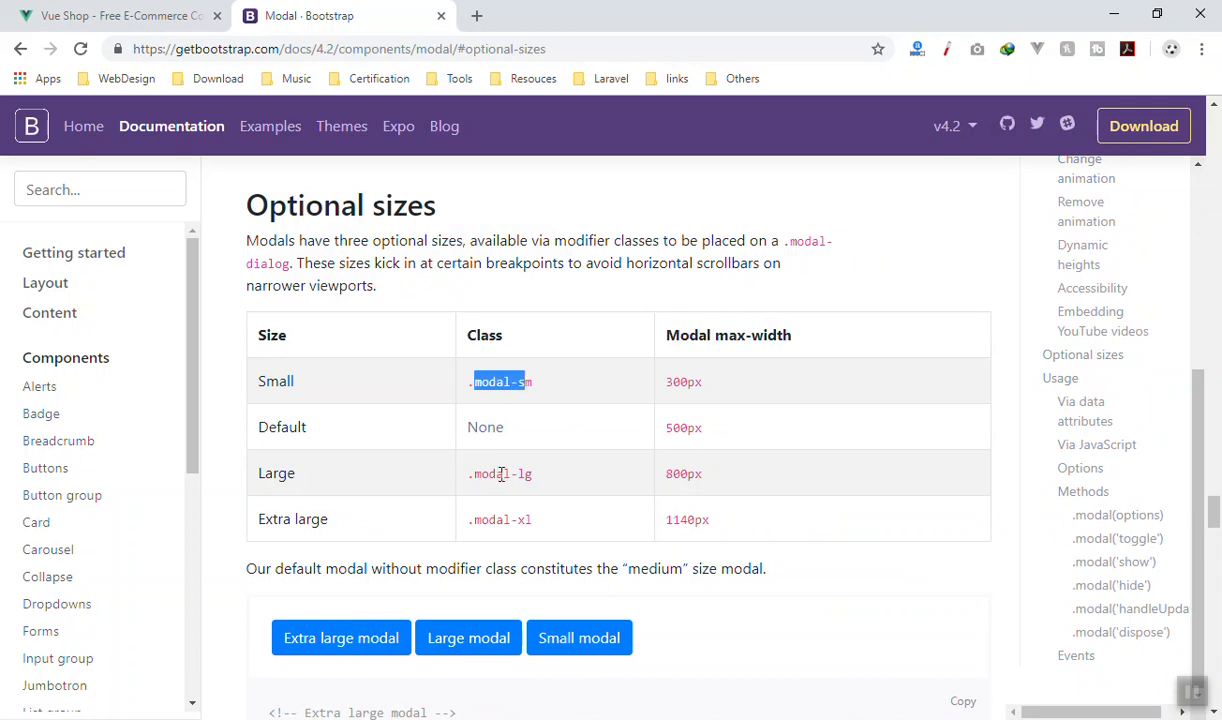
{"action": "mouse_move", "coordinate": [1070, 500]}
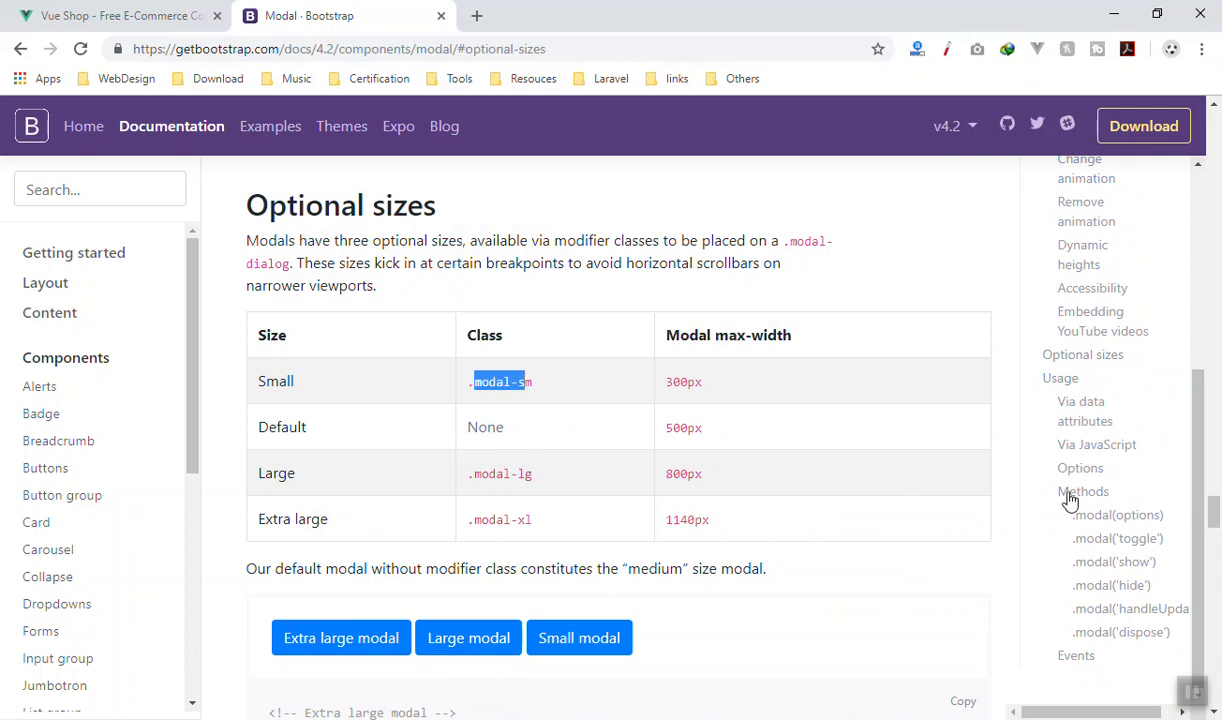
{"action": "scroll", "scroll_direction": "down", "scroll_amount": 3}
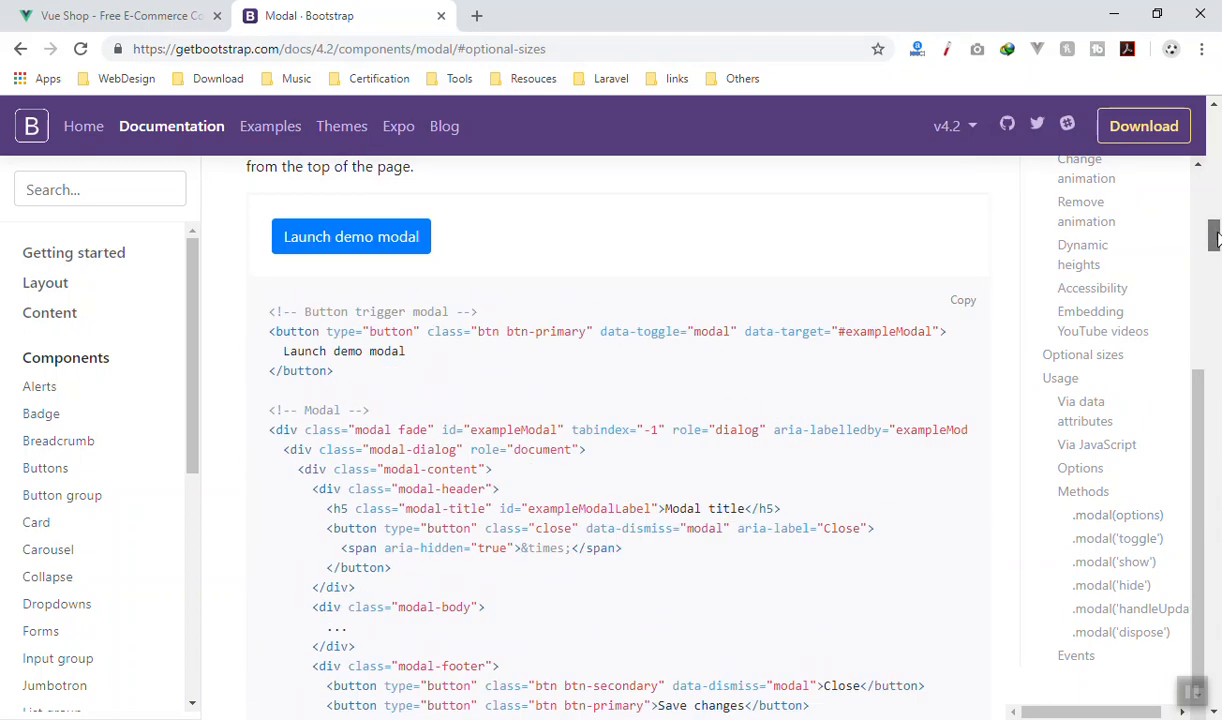
{"action": "scroll", "scroll_direction": "up", "scroll_amount": 3}
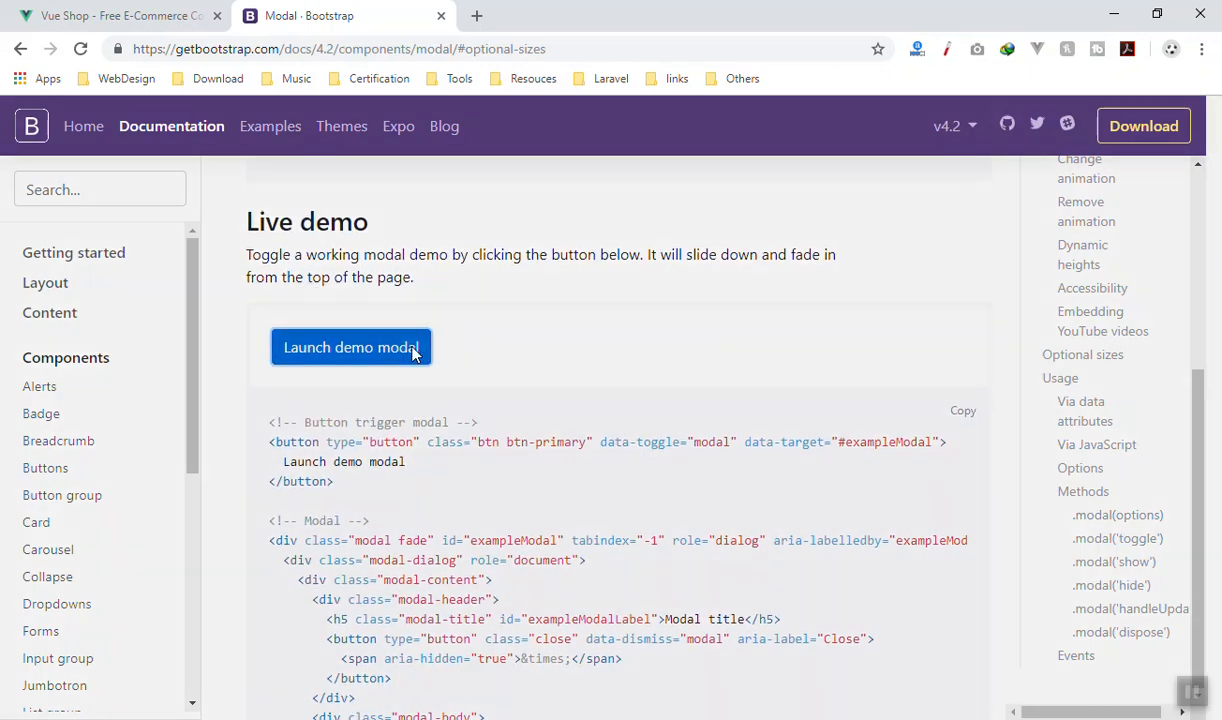
Step: Launch the live demo and vertically centred demo modals and bring their markup into view
{"action": "left_click", "coordinate": [352, 348]}
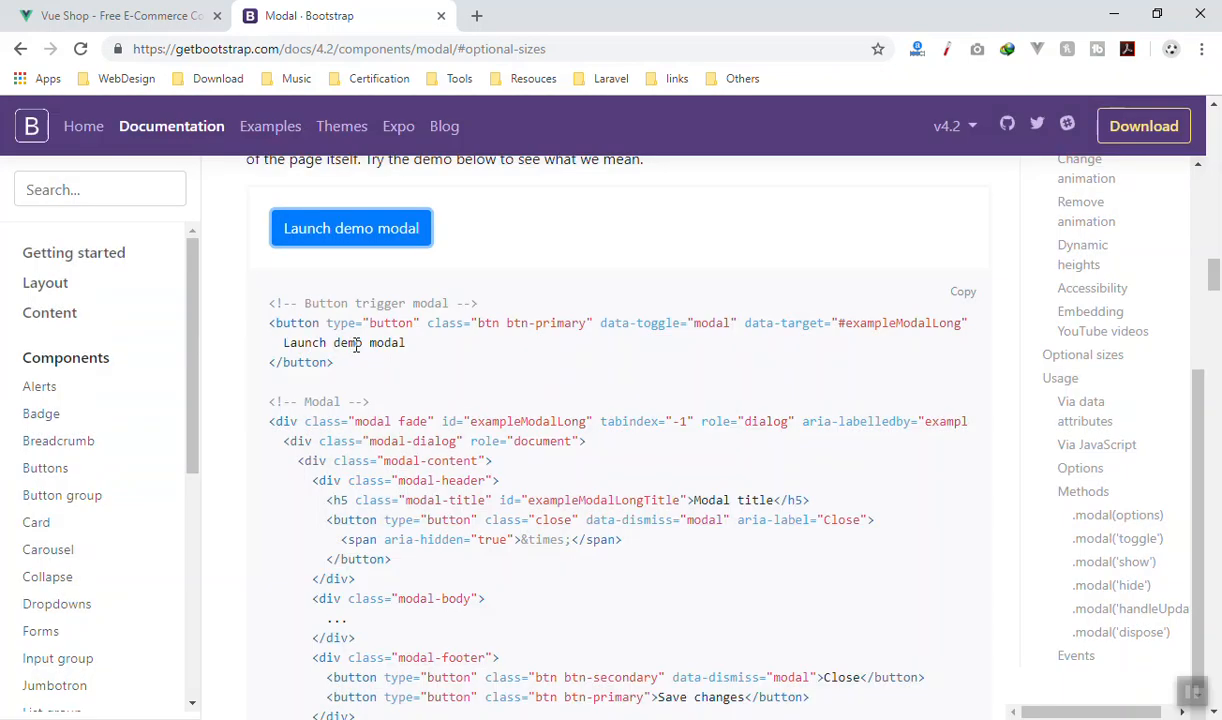
{"action": "left_click", "coordinate": [350, 228]}
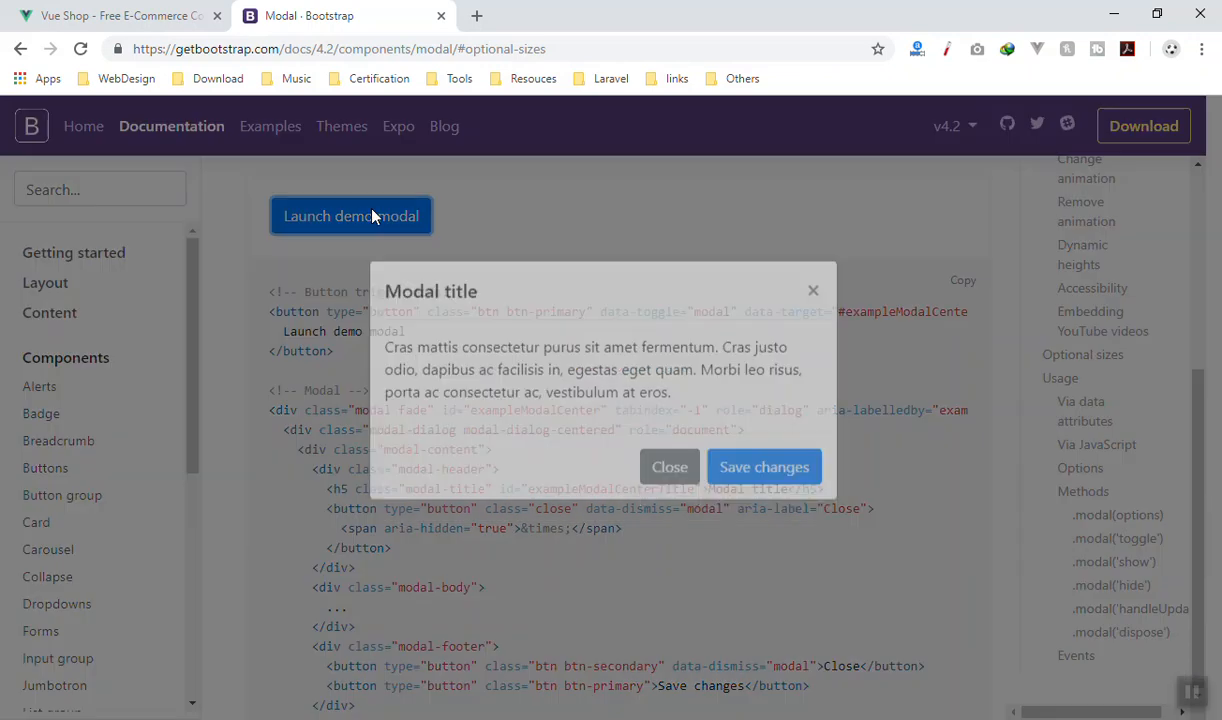
{"action": "left_click", "coordinate": [668, 466]}
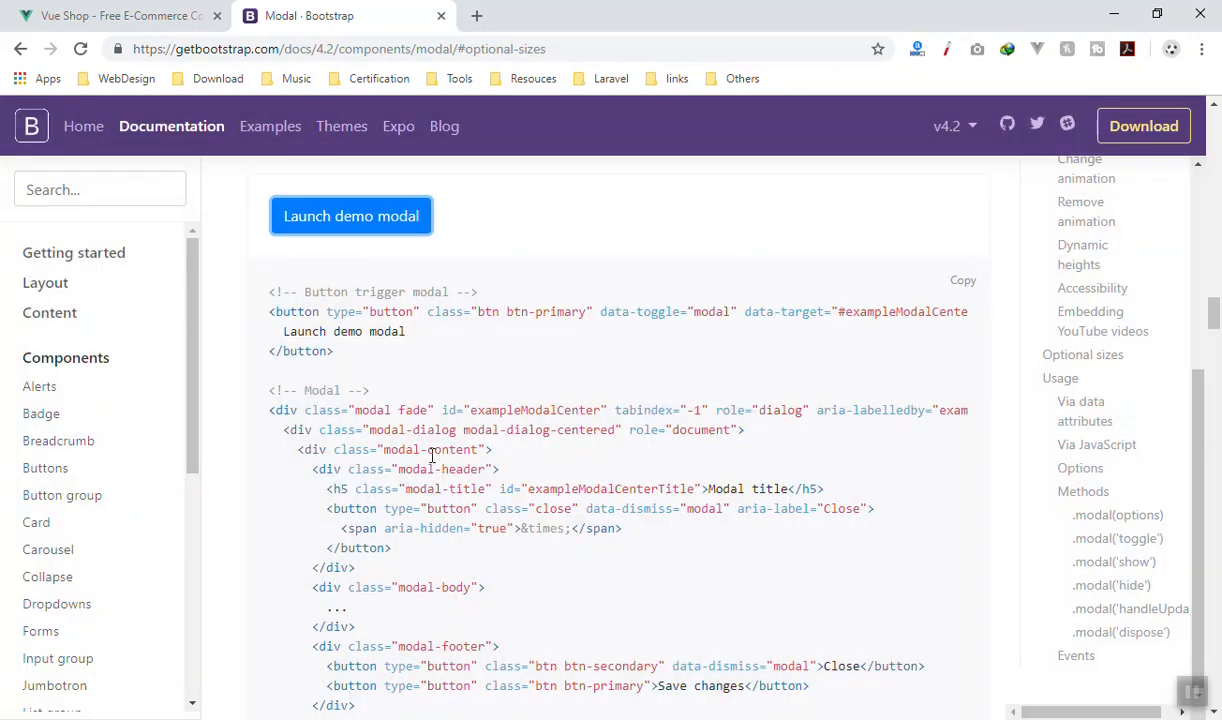
{"action": "scroll", "scroll_direction": "down", "scroll_amount": 3}
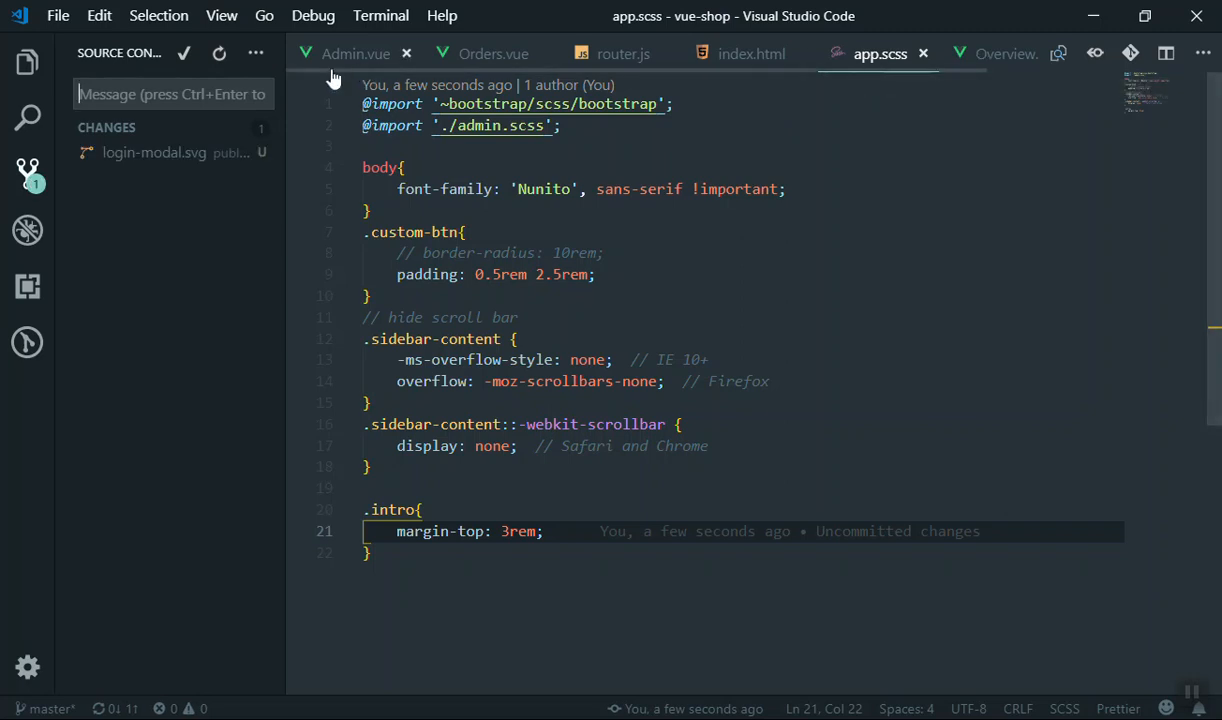
Step: Save a copy of HelloWorld.vue as Login.vue in src/components
{"action": "left_click", "coordinate": [28, 62]}
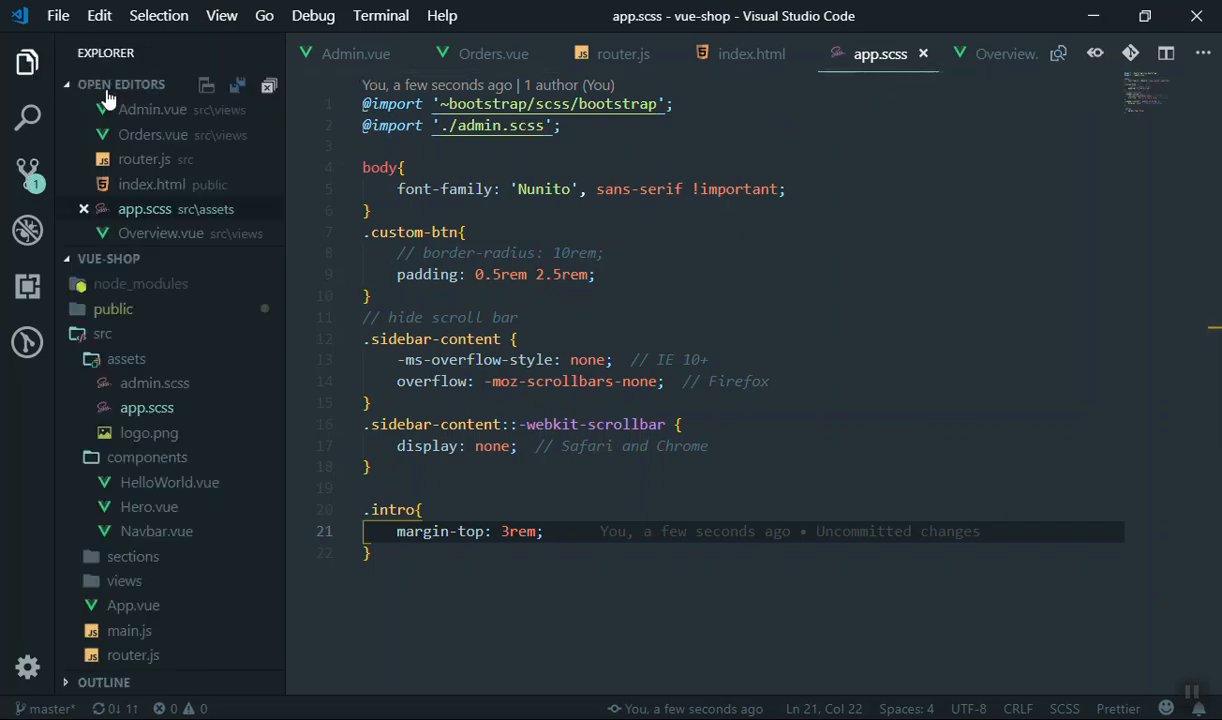
{"action": "left_click", "coordinate": [270, 84]}
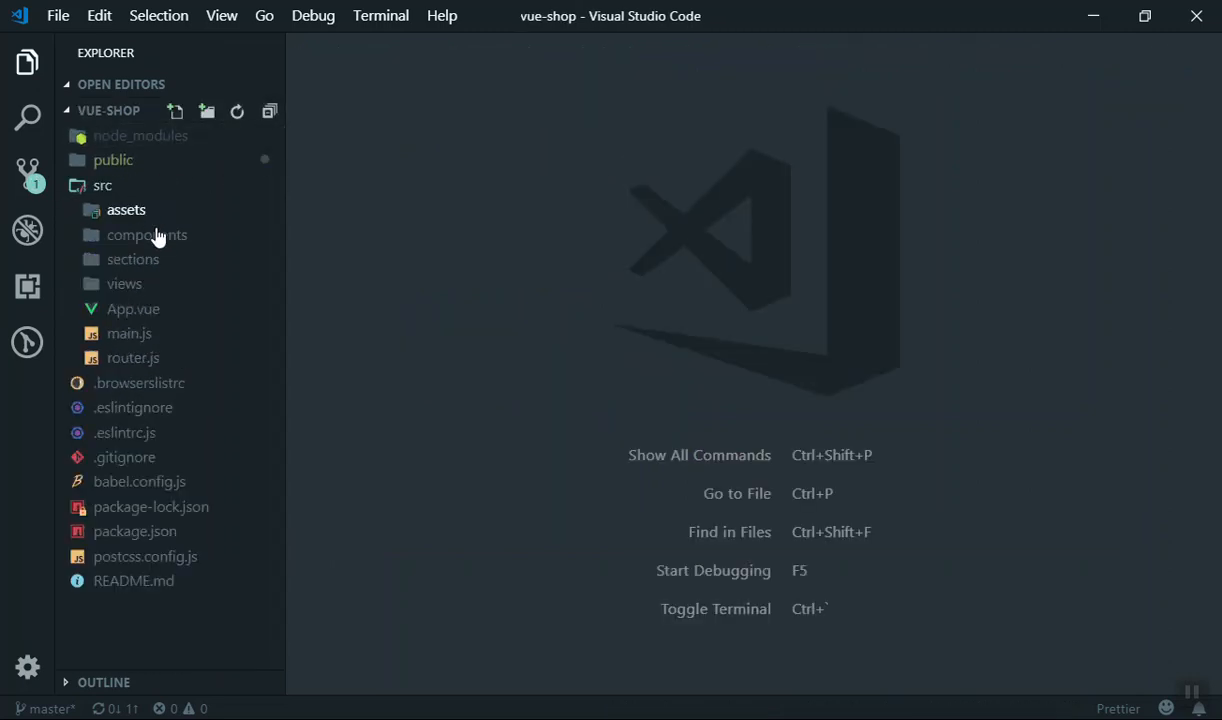
{"action": "mouse_move", "coordinate": [148, 234]}
{"action": "type", "text": "Login"}
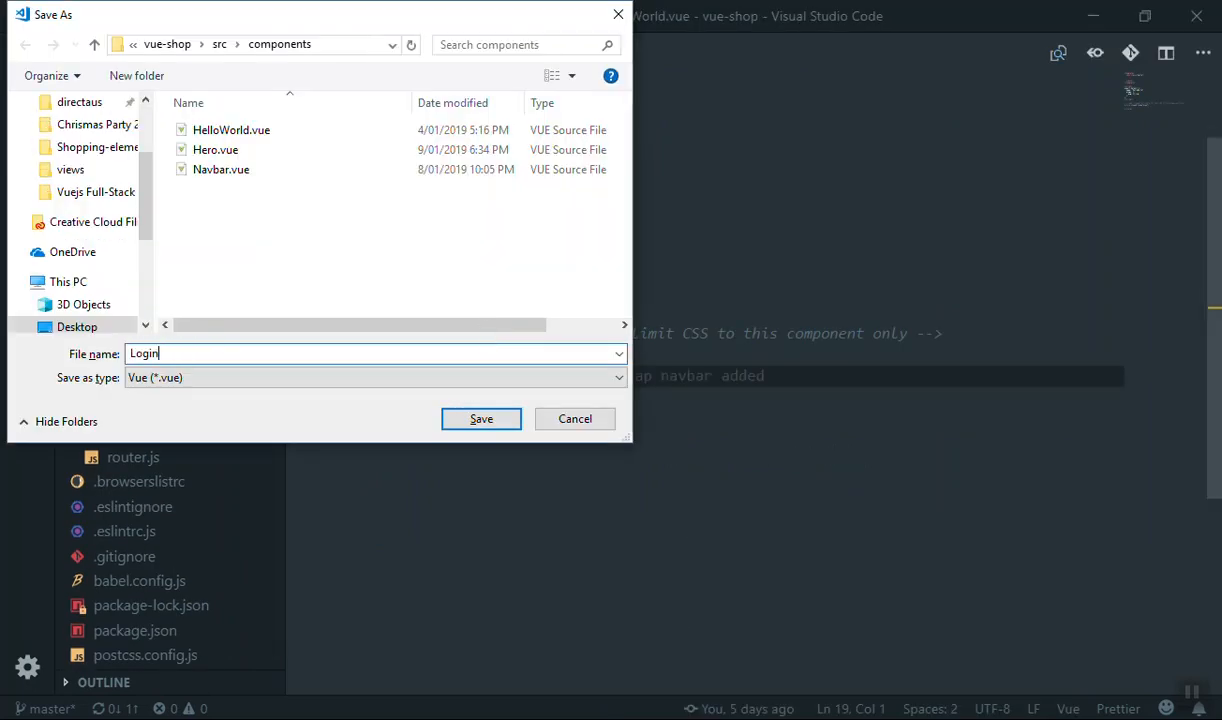
{"action": "type", "text": ".vue"}
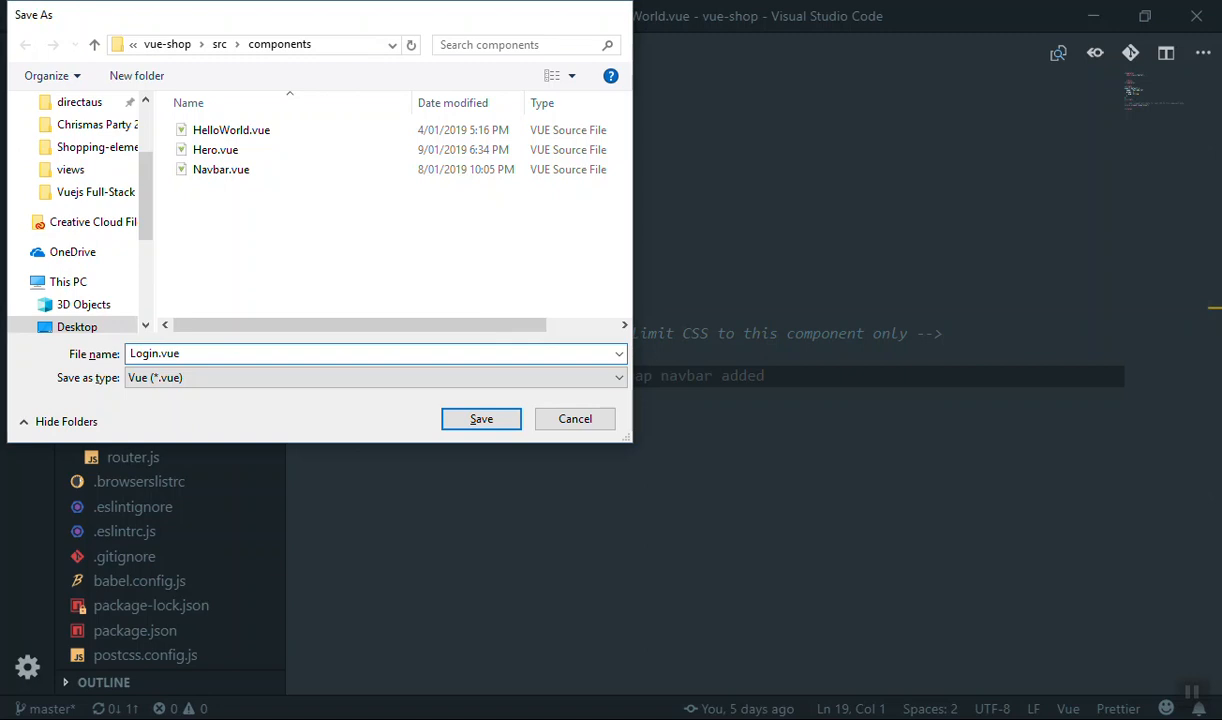
{"action": "left_click", "coordinate": [480, 418]}
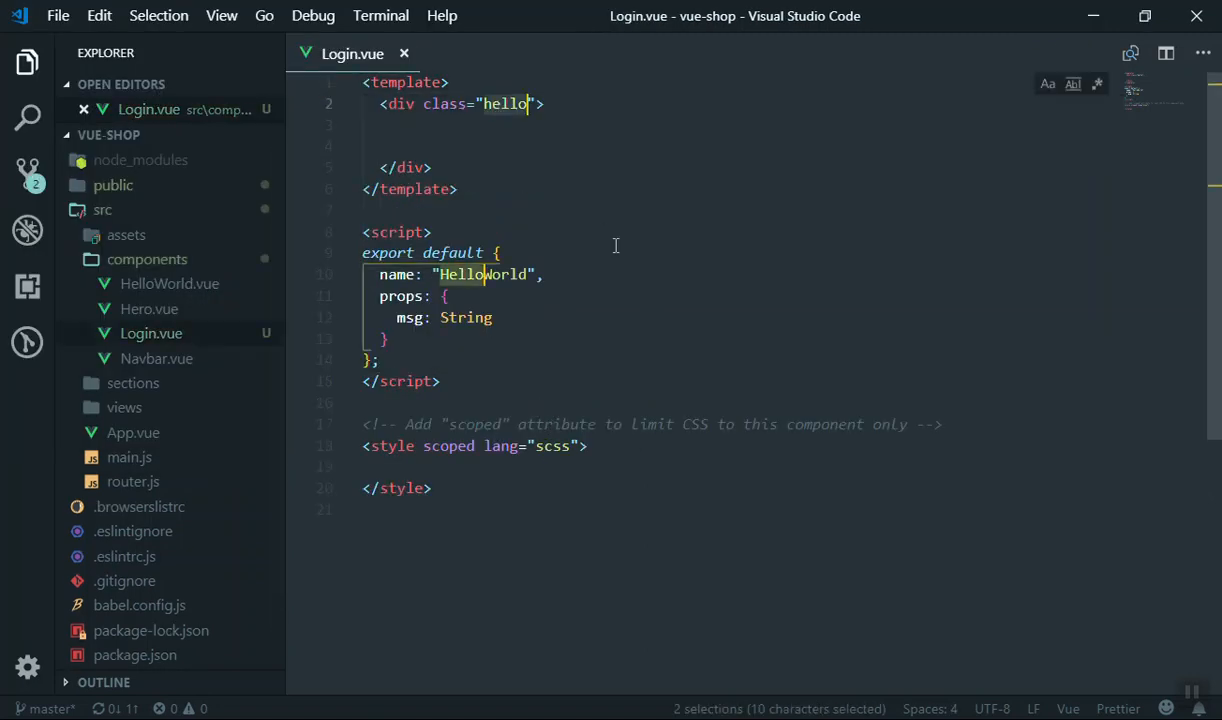
Step: Rename to class login and name Login, paste the Bootstrap modal markup into the template, and save
{"action": "type", "text": "login"}
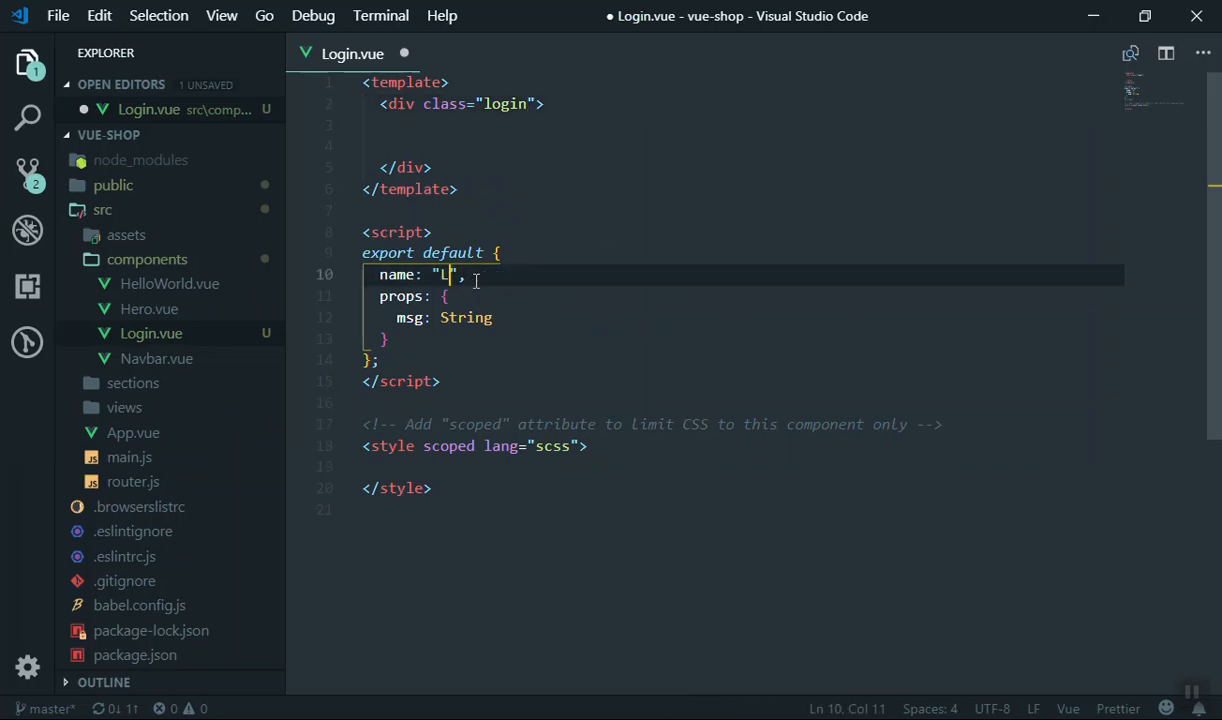
{"action": "type", "text": "ogin"}
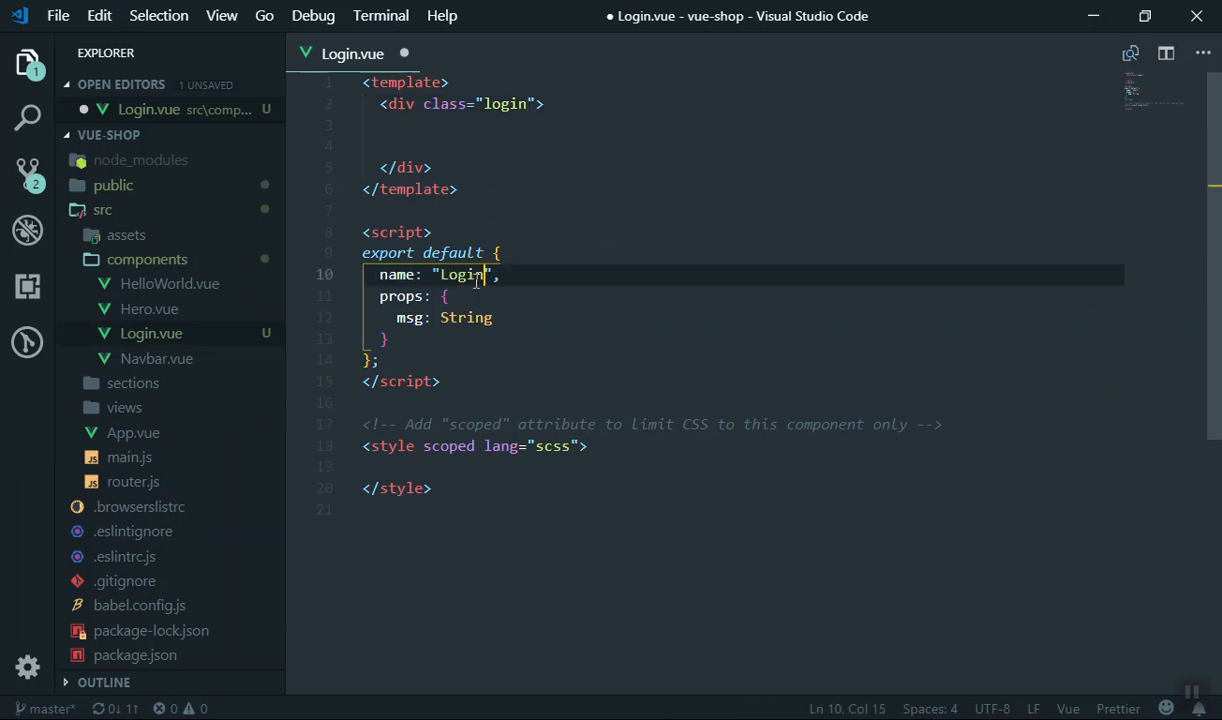
{"action": "left_click", "coordinate": [488, 124]}
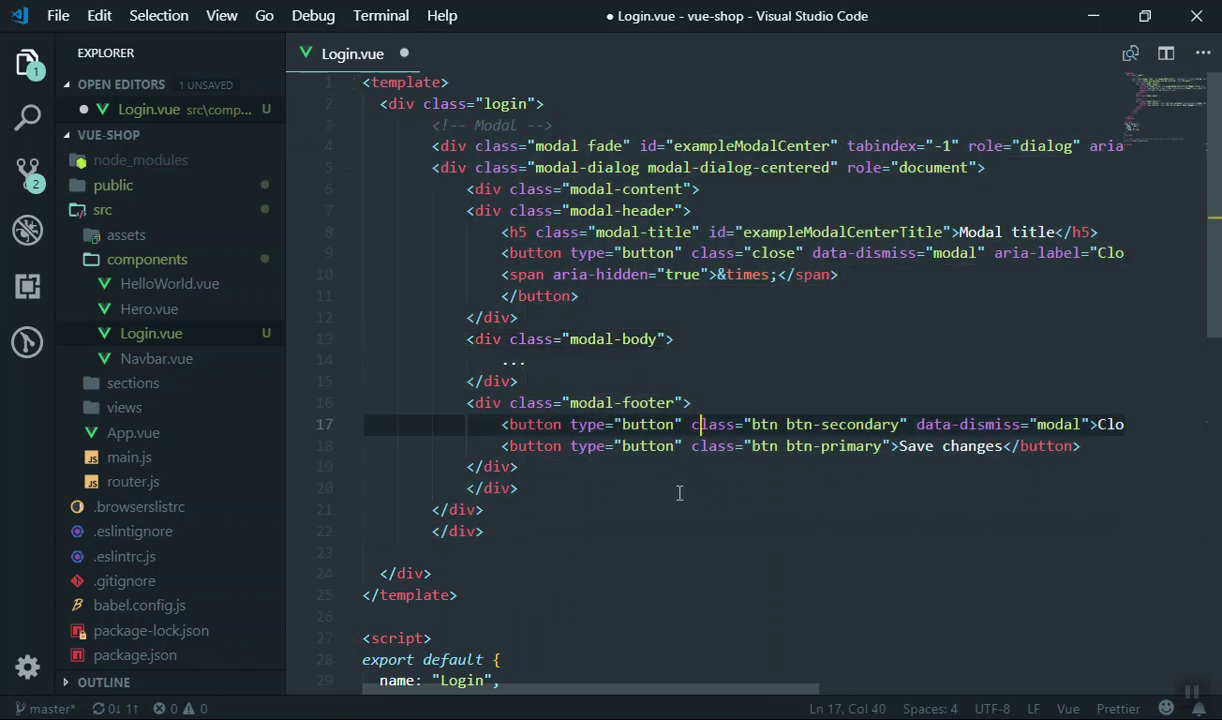
{"action": "key", "text": "ctrl+s"}
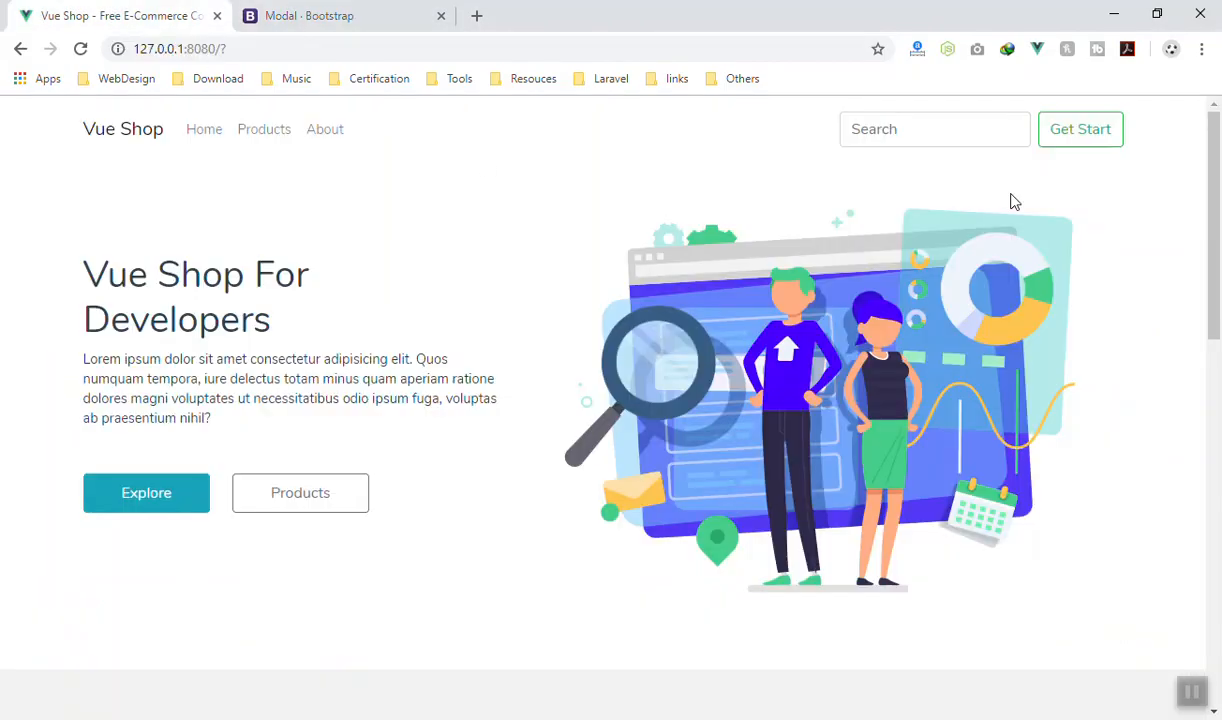
{"action": "mouse_move", "coordinate": [490, 198]}
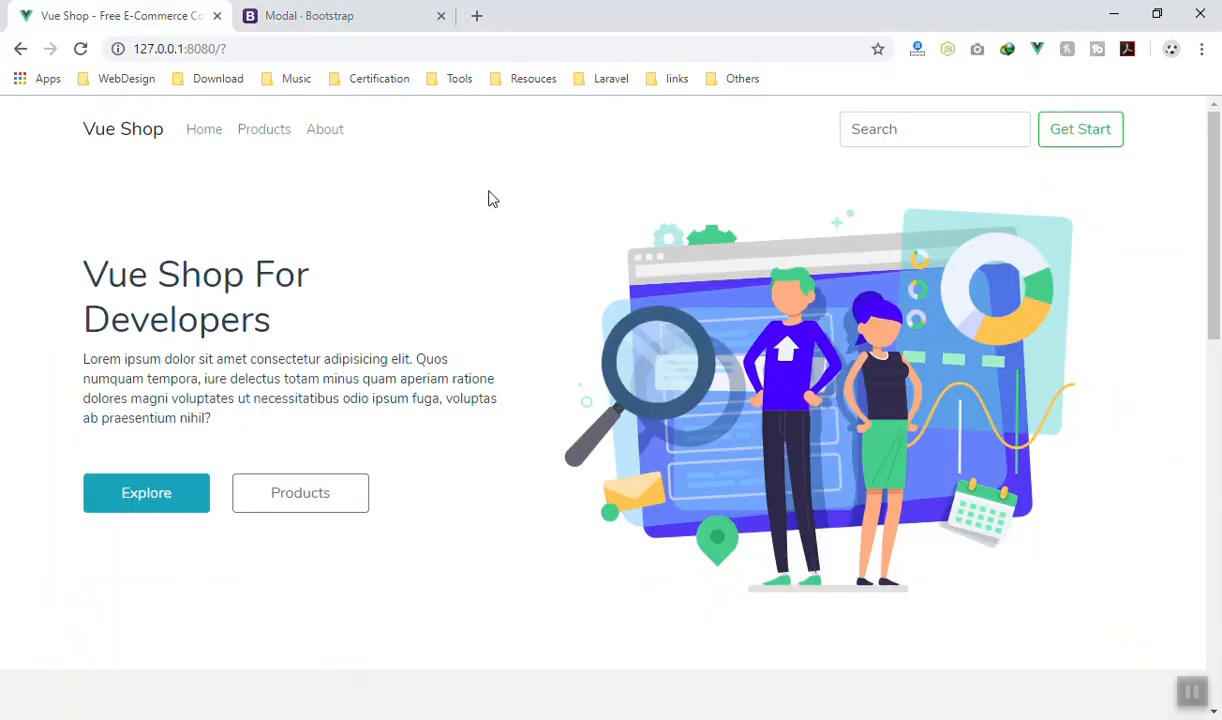
Step: Return to the Bootstrap Modal docs and bring the 'Button trigger modal' code into view
{"action": "left_click", "coordinate": [340, 16]}
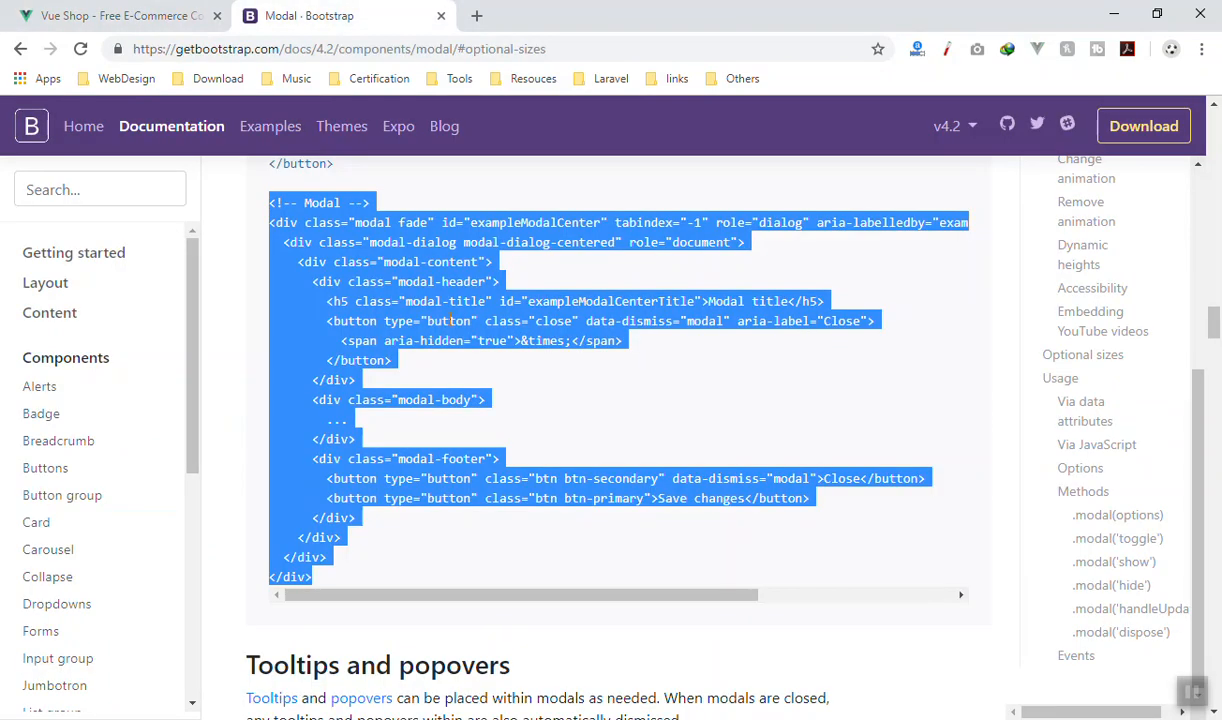
{"action": "scroll", "scroll_direction": "up", "scroll_amount": 3}
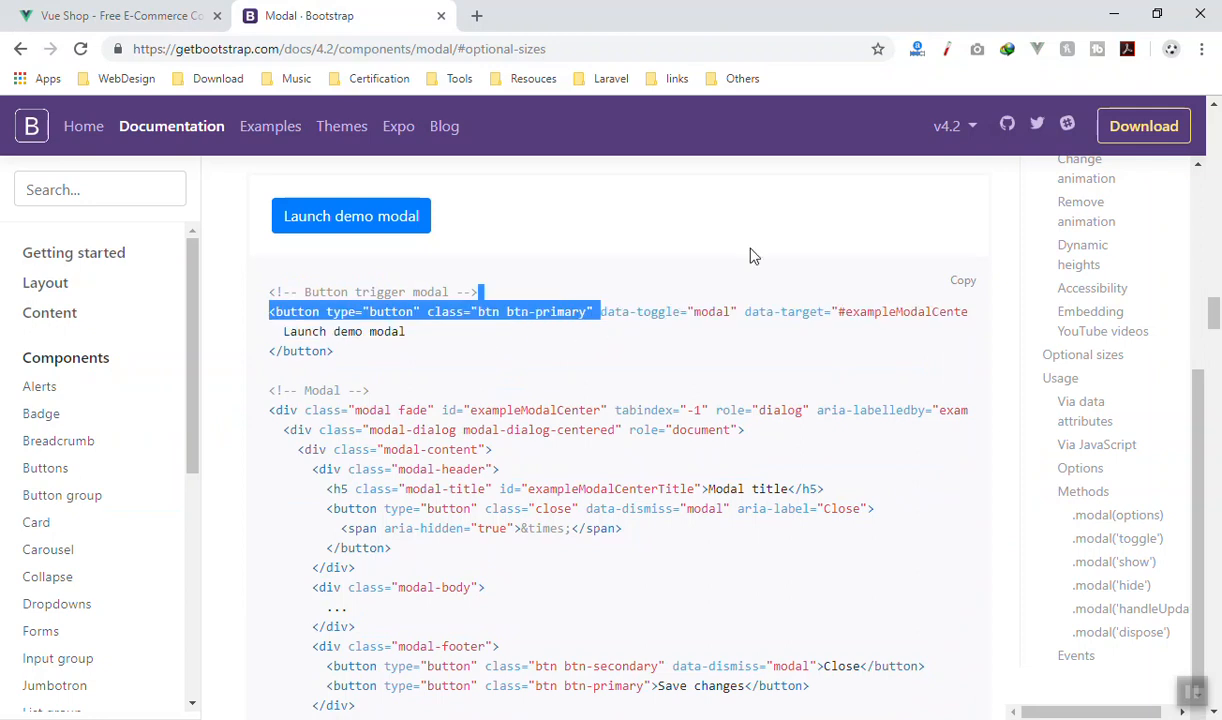
{"action": "scroll", "scroll_direction": "right", "scroll_amount": 3}
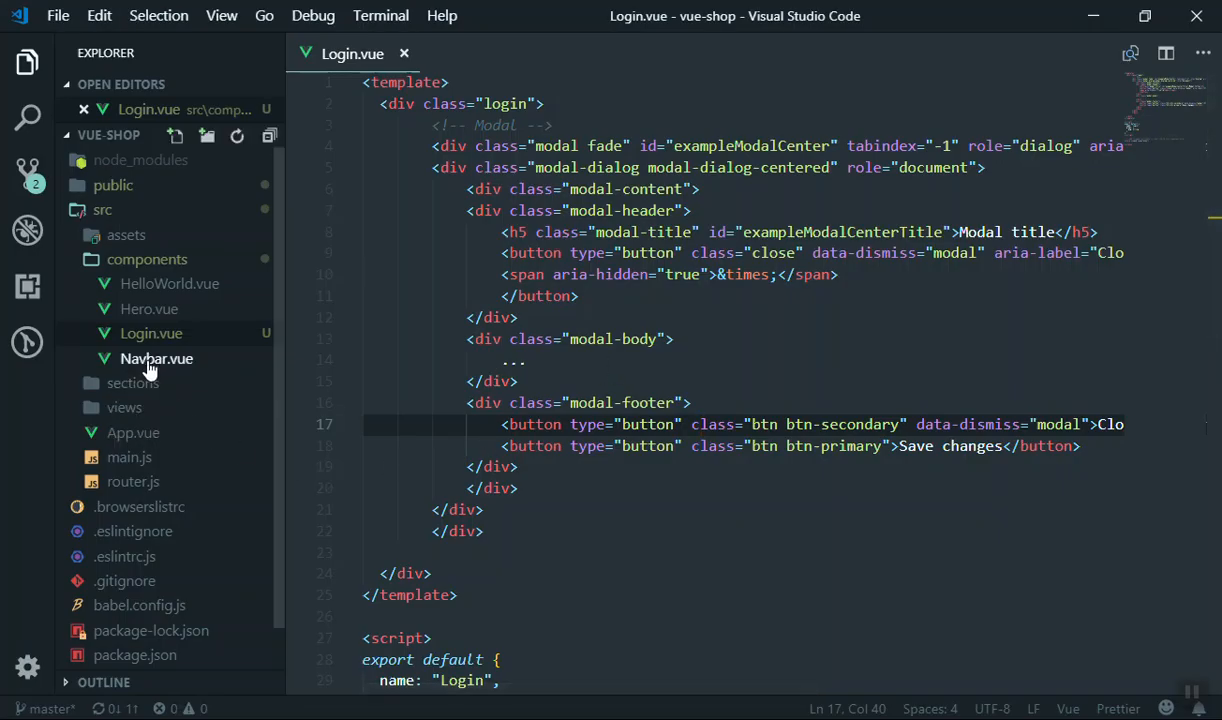
Step: Make Navbar.vue's Get Start button an <a> link with data-toggle modal and data-target #login, saved
{"action": "left_click", "coordinate": [156, 358]}
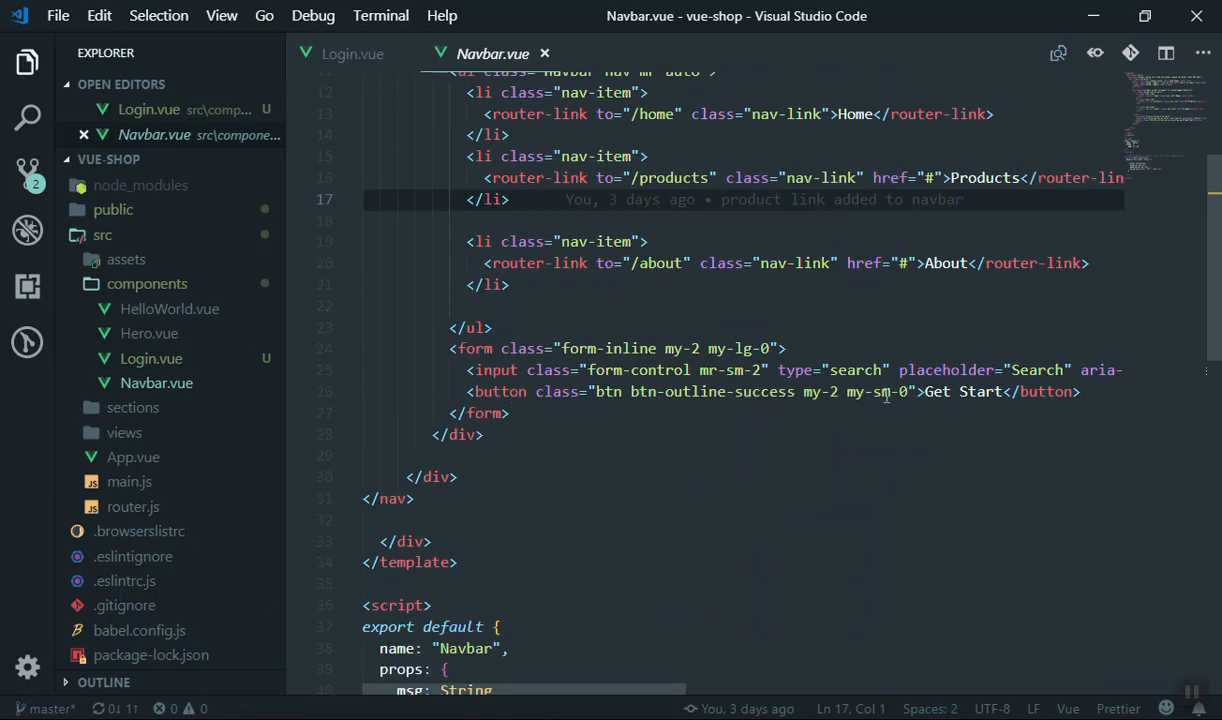
{"action": "mouse_move", "coordinate": [960, 390]}
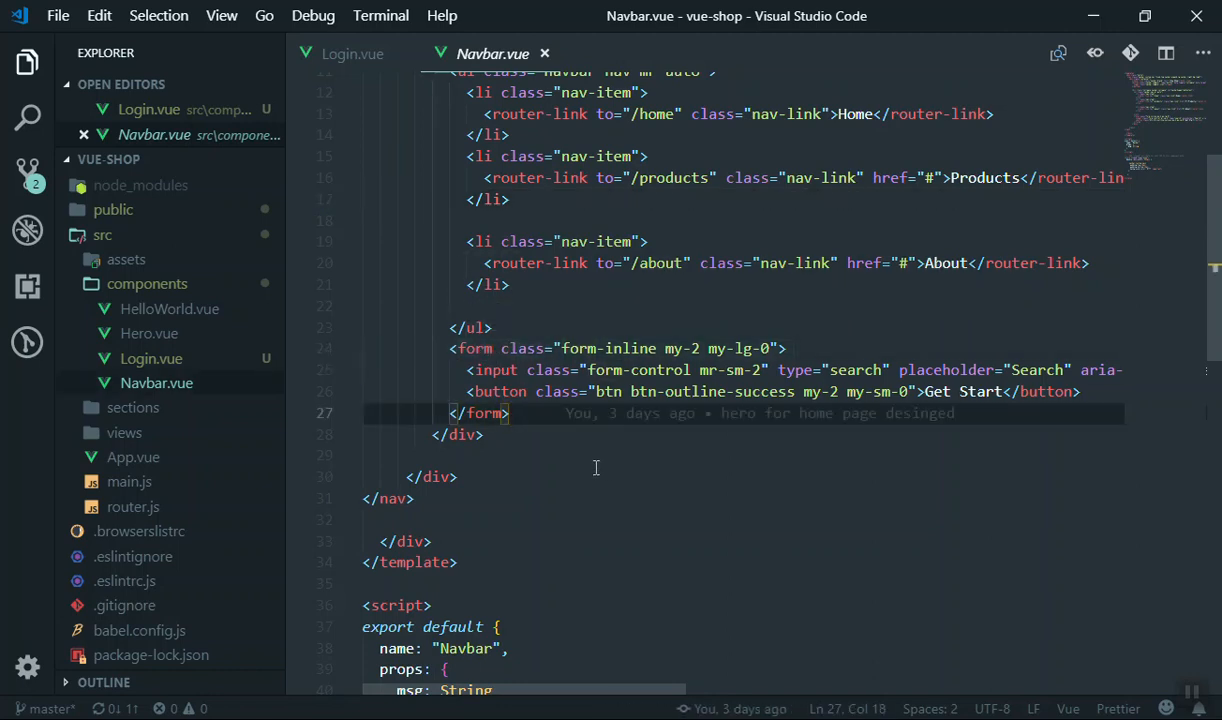
{"action": "left_click", "coordinate": [518, 390]}
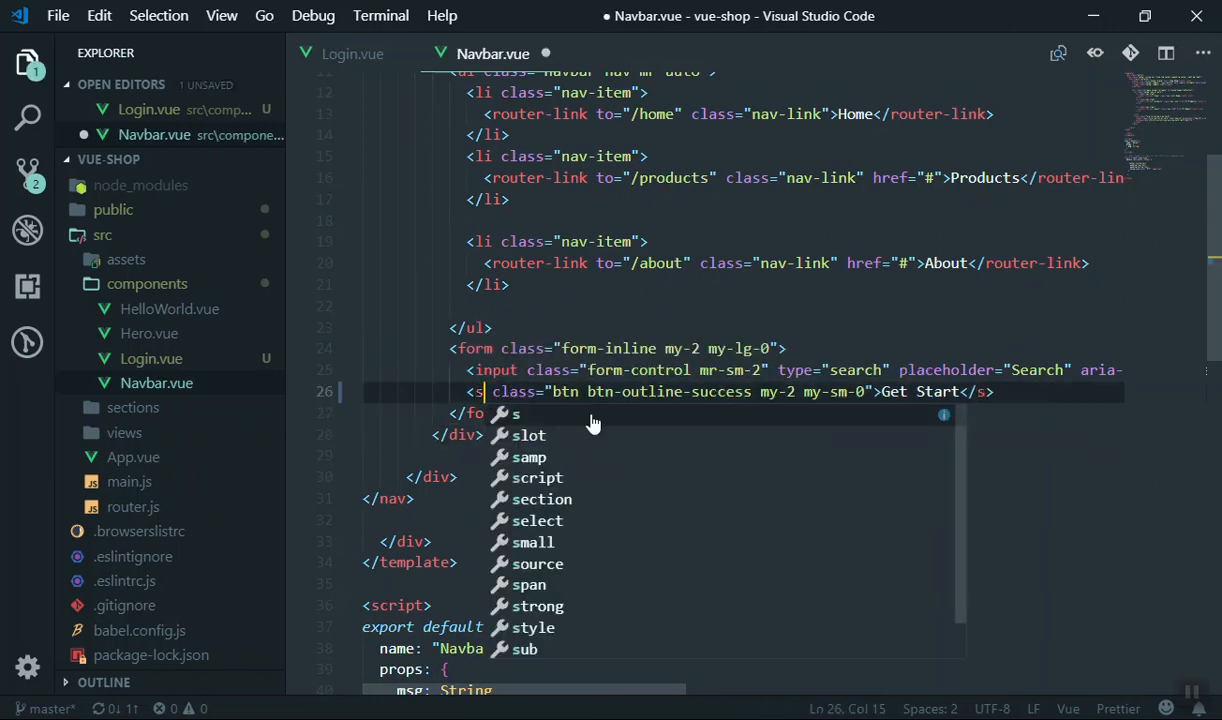
{"action": "type", "text": "a"}
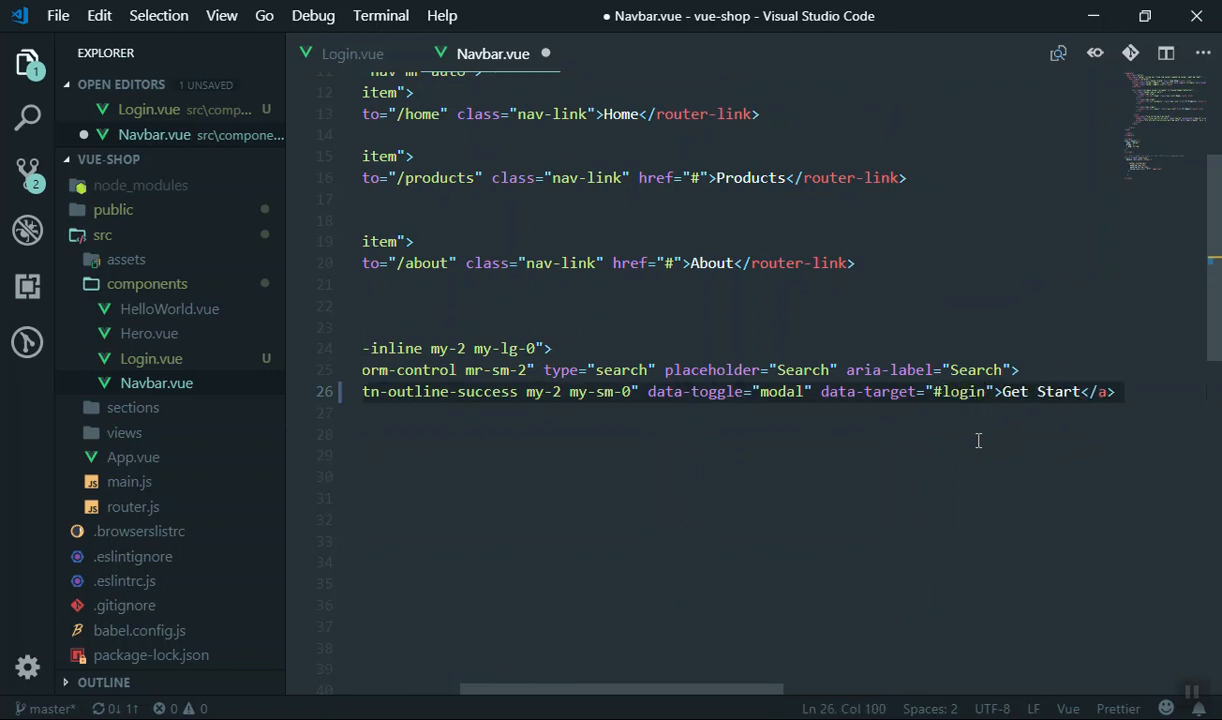
{"action": "key", "text": "ctrl+s"}
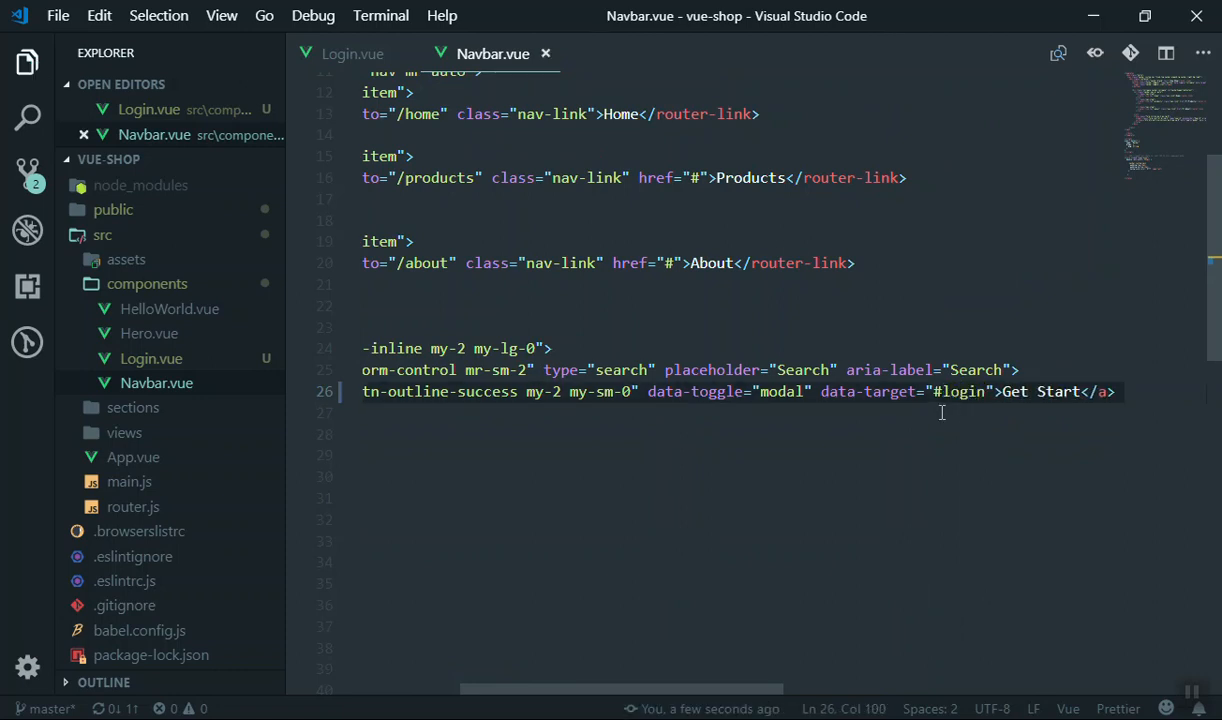
{"action": "double_click", "coordinate": [960, 390]}
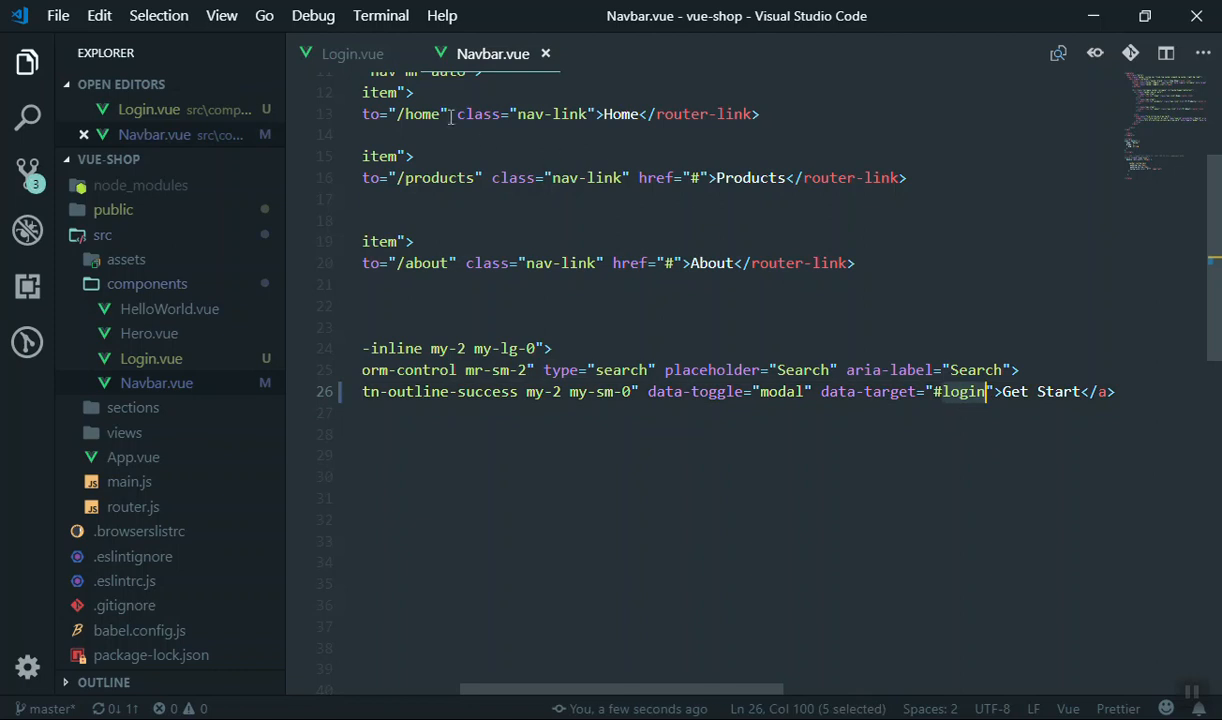
{"action": "left_click", "coordinate": [352, 52]}
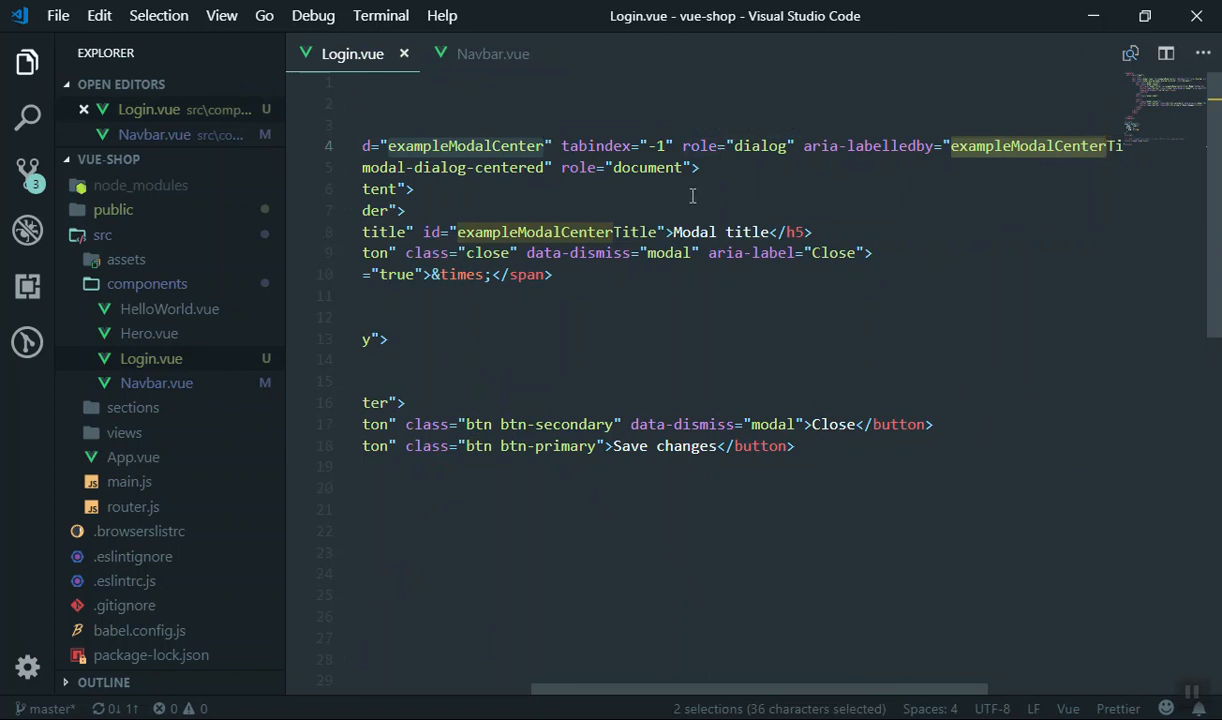
Step: Replace the modal's exampleModalCenter id in Login.vue with login and save
{"action": "type", "text": "logi"}
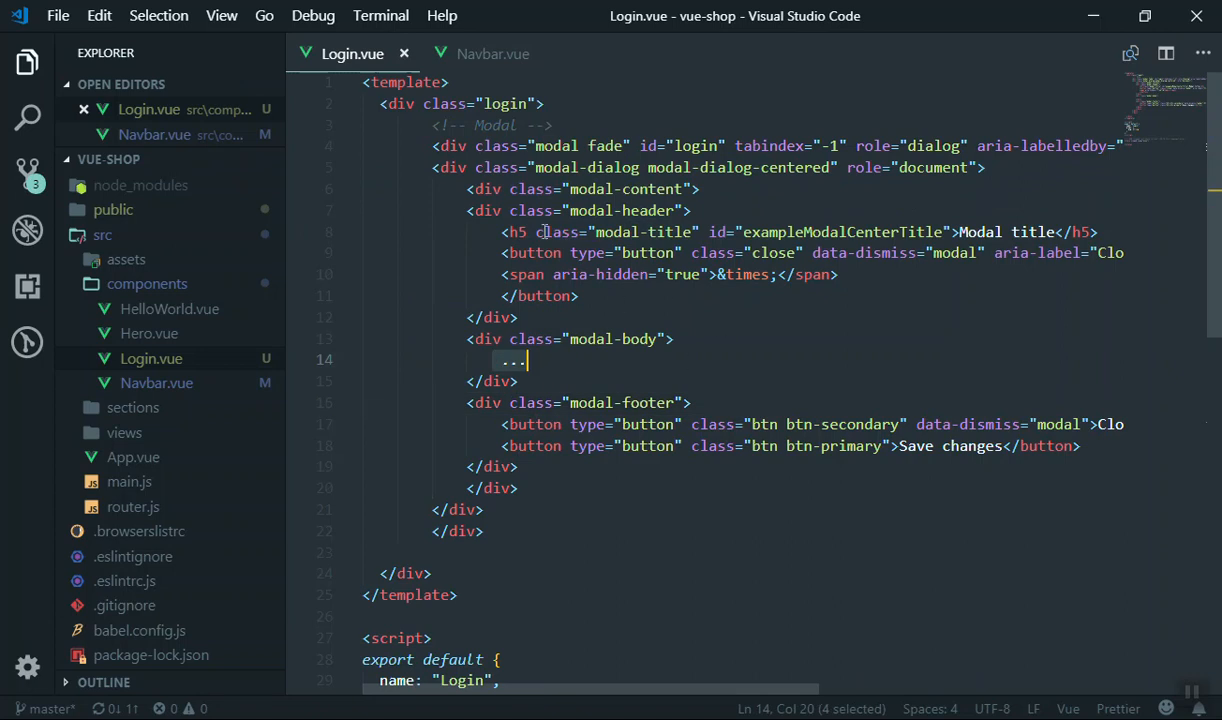
{"action": "left_click", "coordinate": [492, 54]}
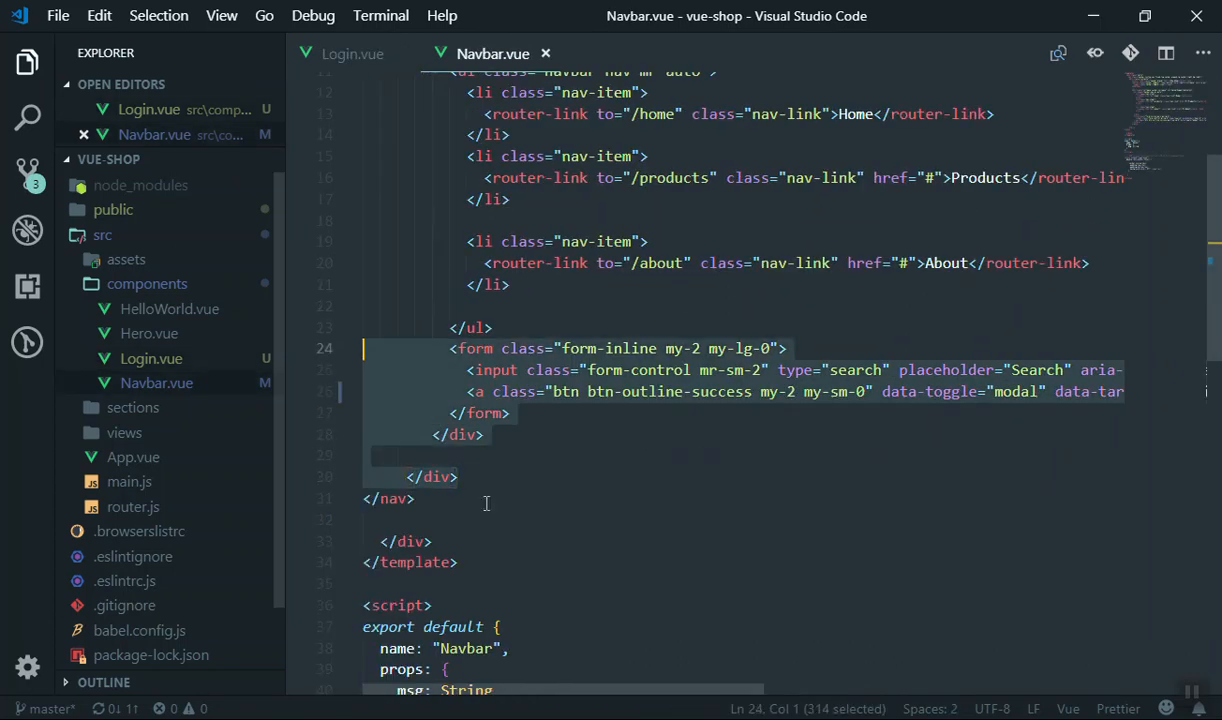
Step: Add import Login from './Login.vue'; after Navbar.vue's opening script tag
{"action": "left_click", "coordinate": [414, 498]}
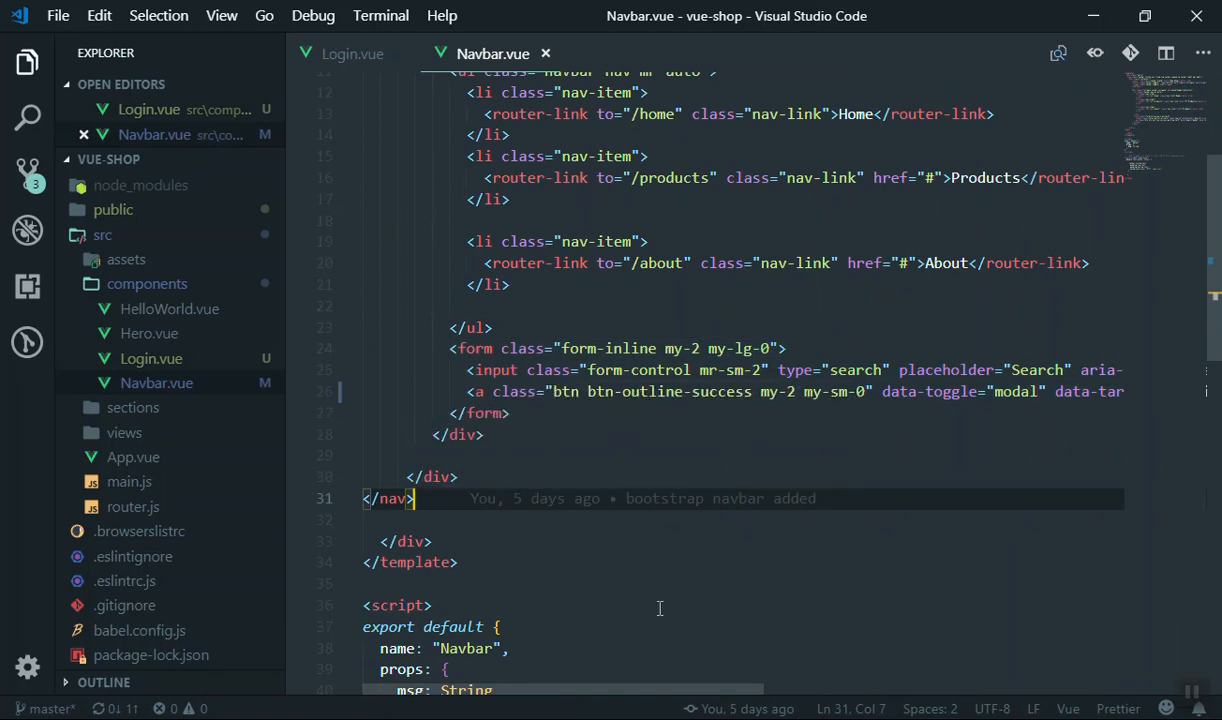
{"action": "scroll", "scroll_direction": "down", "scroll_amount": 3}
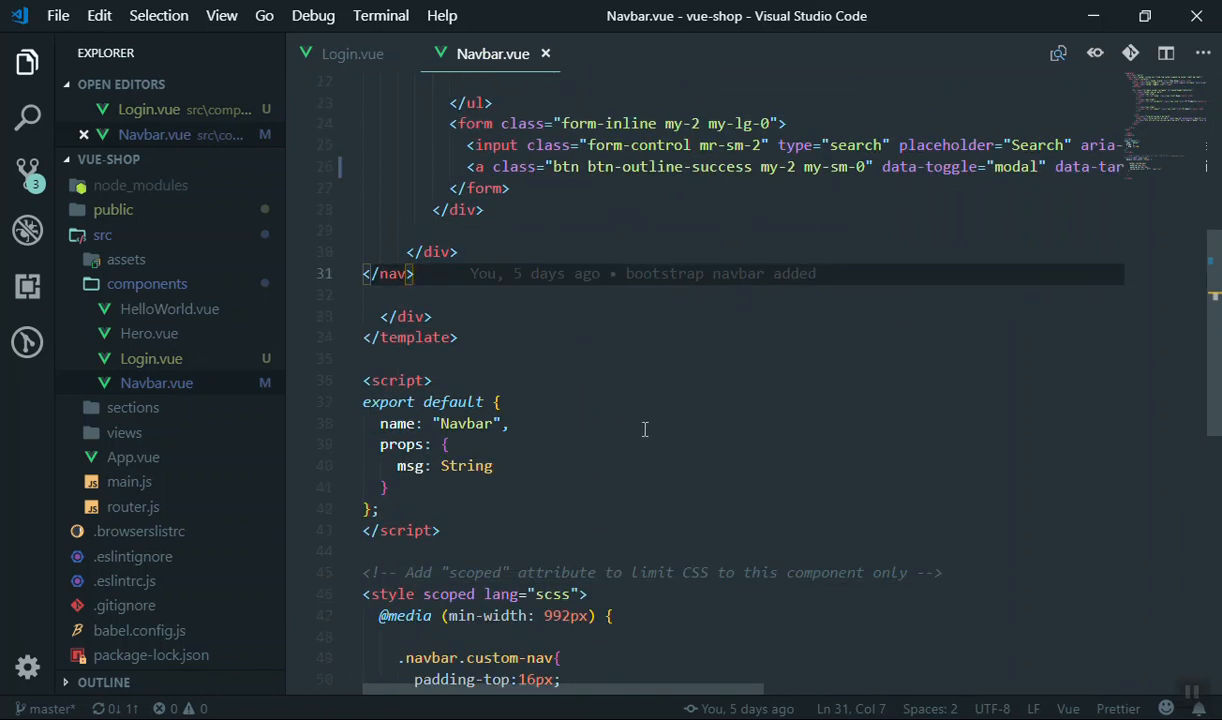
{"action": "left_click", "coordinate": [468, 380]}
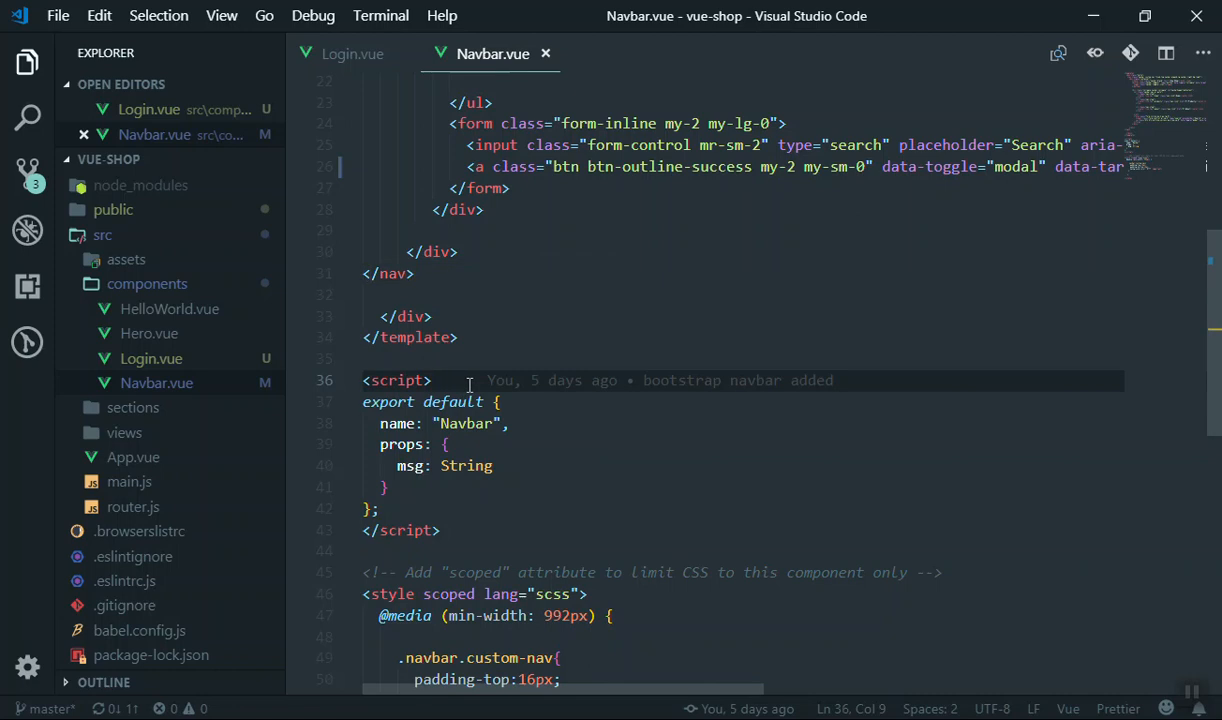
{"action": "type", "text": "import"}
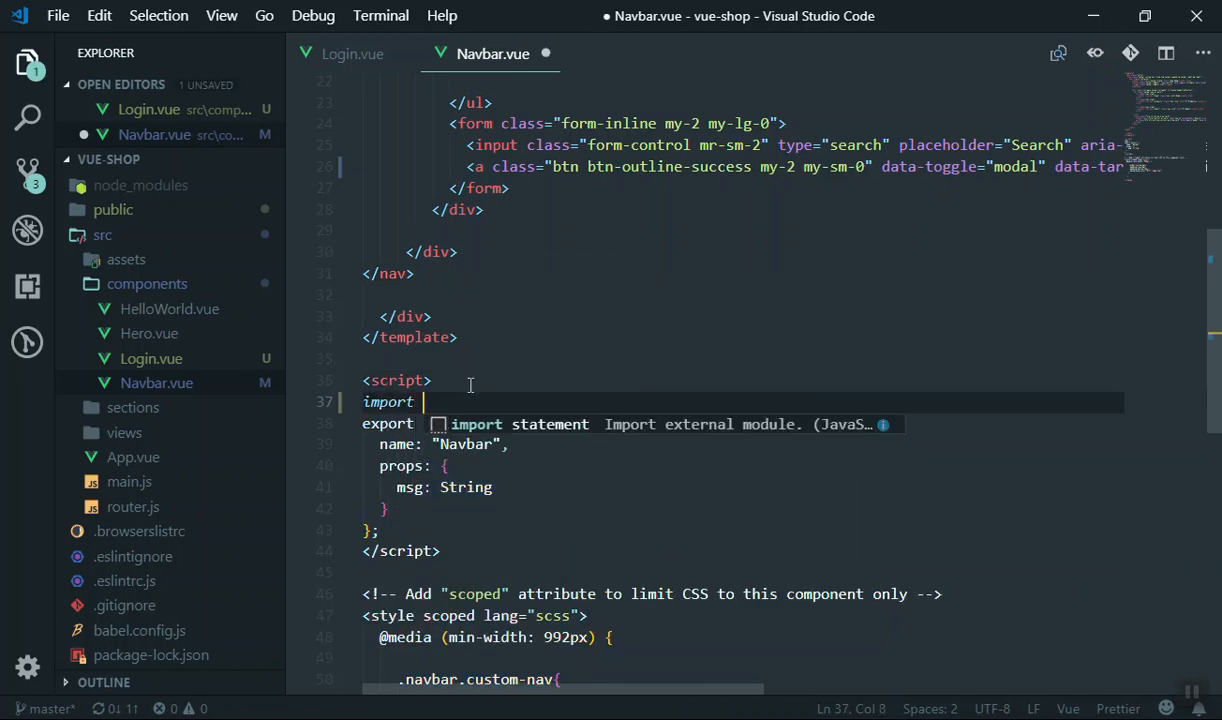
{"action": "type", "text": "Login"}
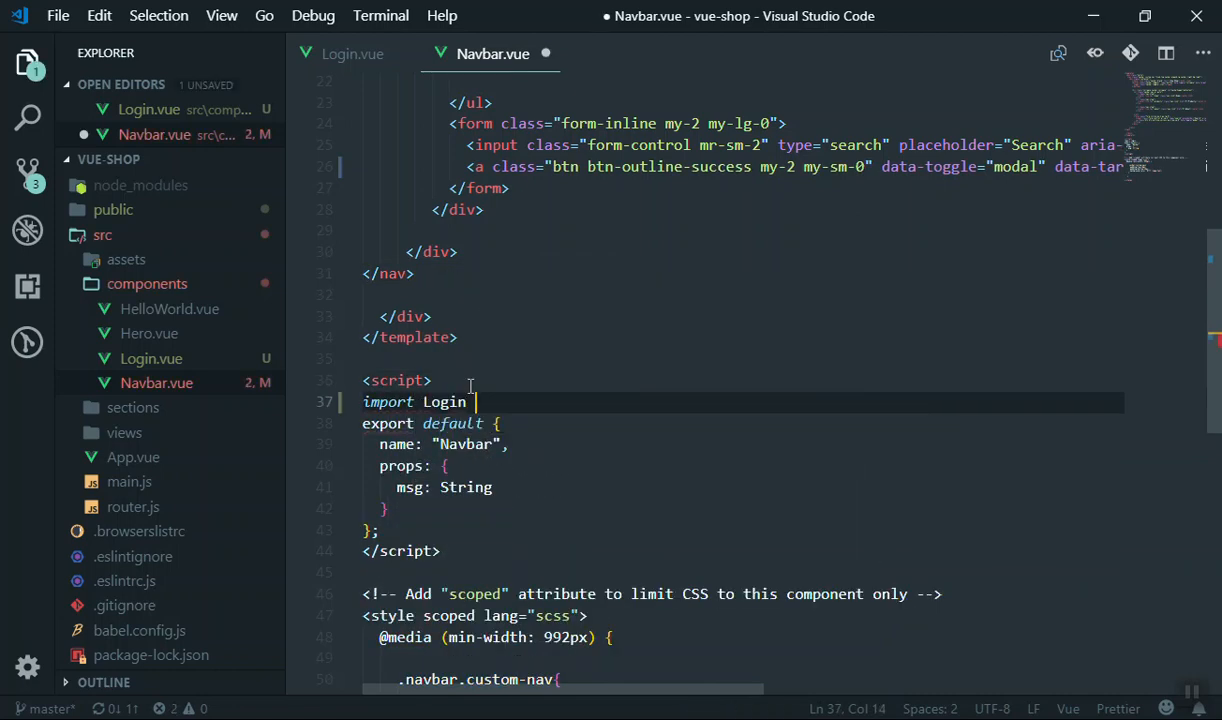
{"action": "type", "text": "from '"}
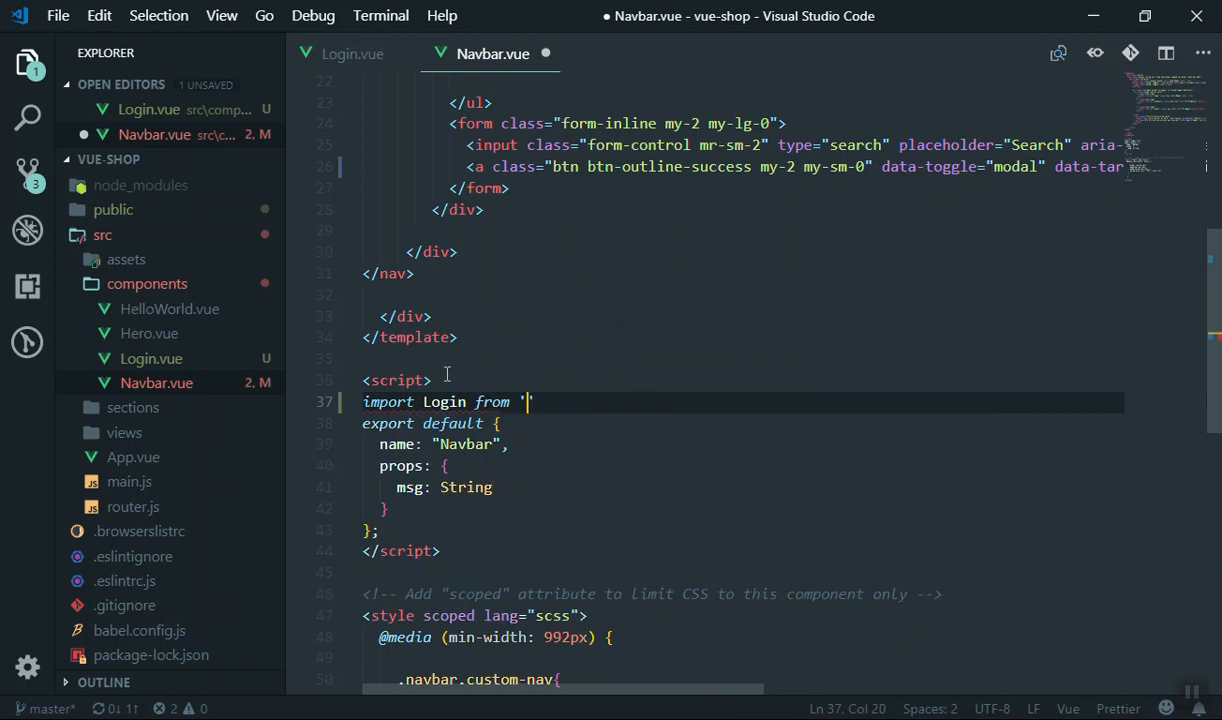
{"action": "type", "text": "'"}
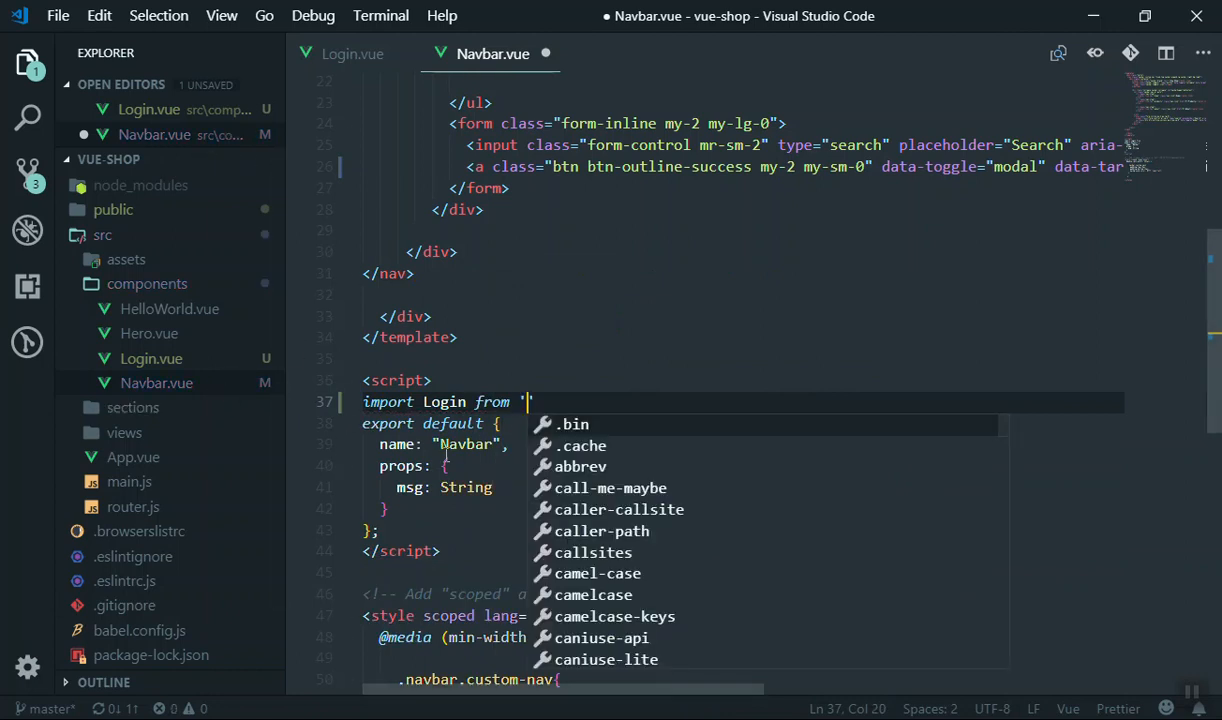
{"action": "type", "text": "lo"}
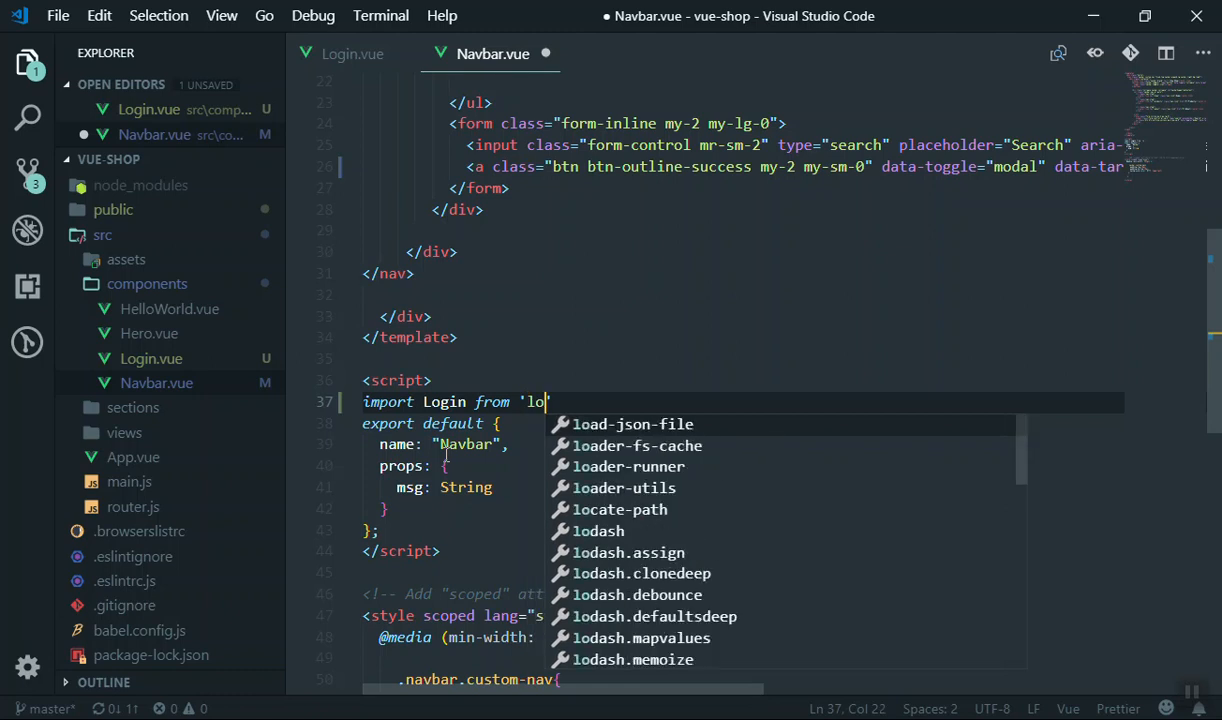
{"action": "type", "text": "g"}
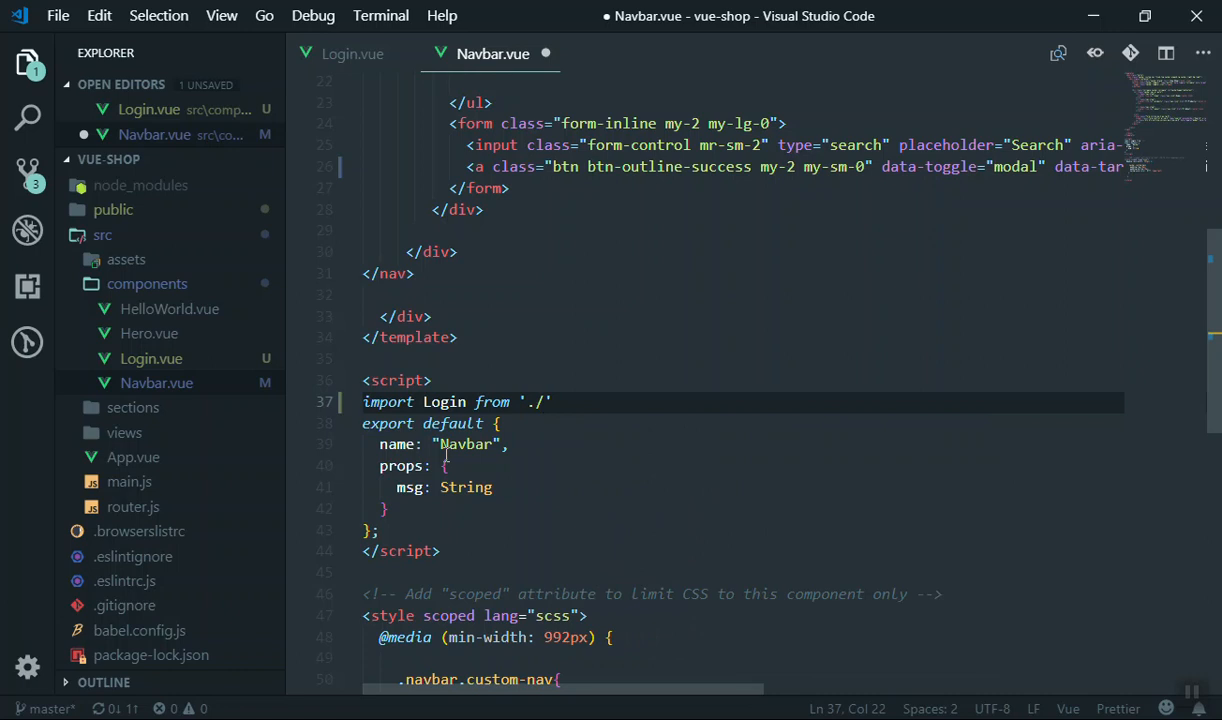
{"action": "type", "text": "Login.vue'"}
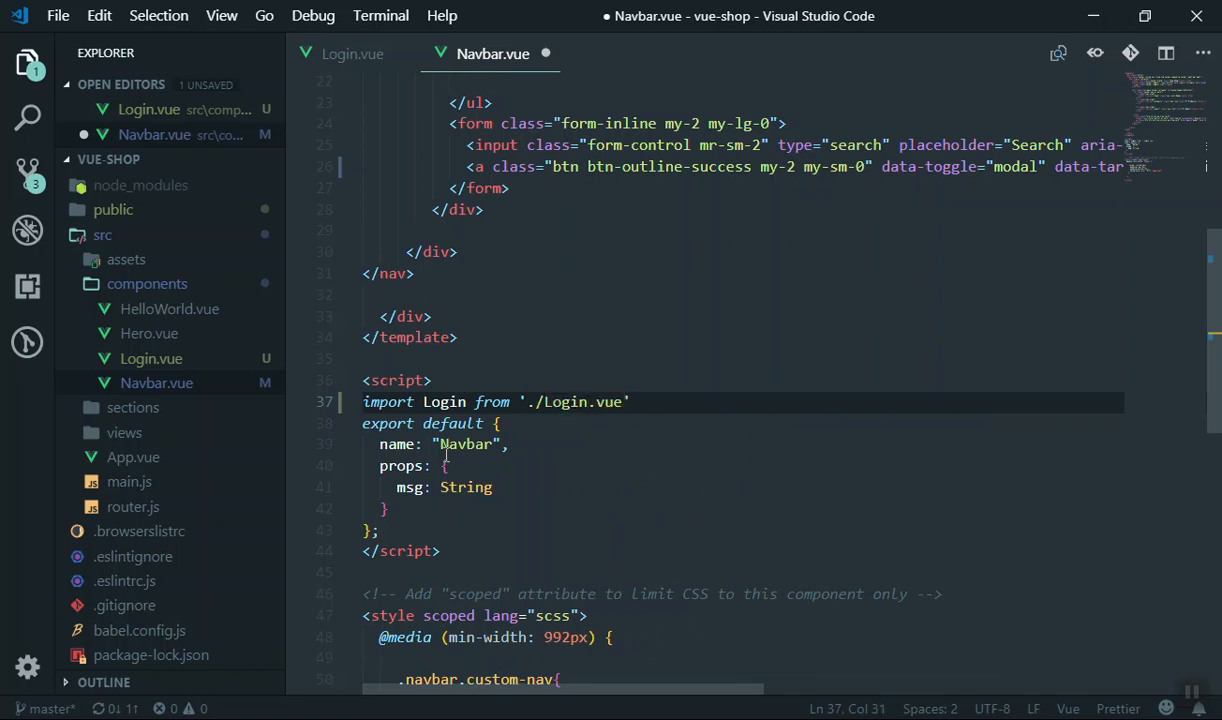
{"action": "type", "text": ";"}
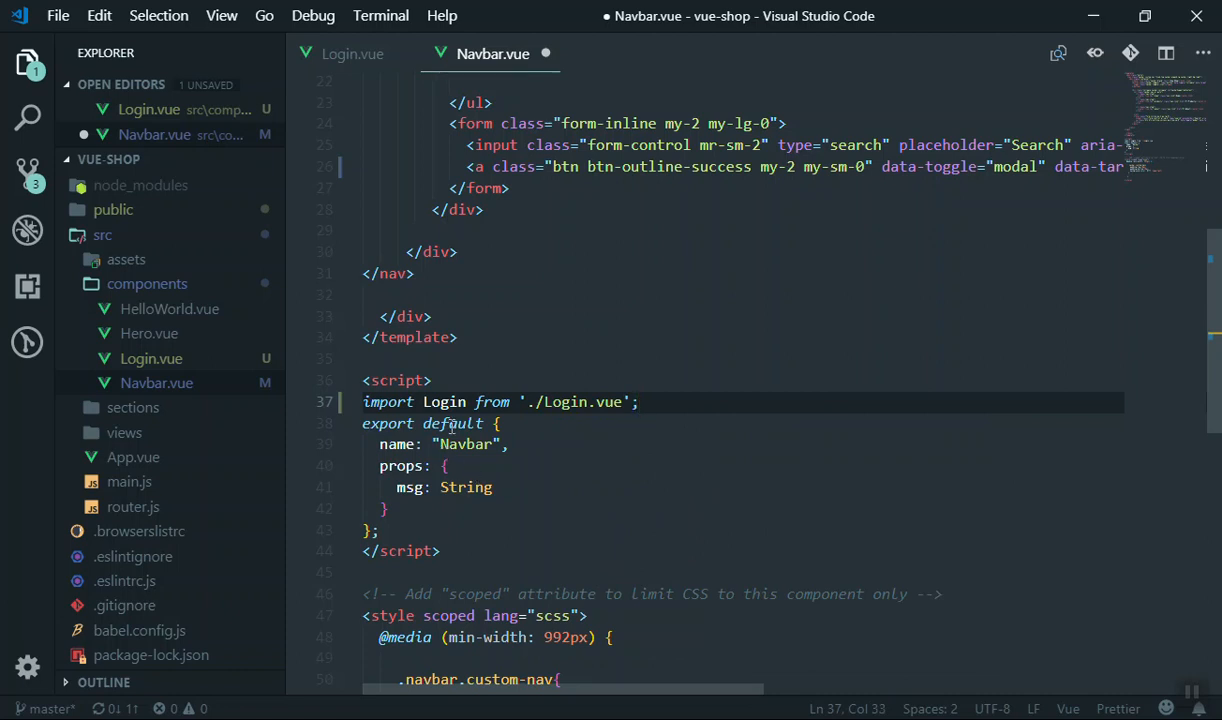
Step: Register Login under components:{Login} after the props block
{"action": "left_click", "coordinate": [390, 508]}
{"action": "type", "text": "components\""}
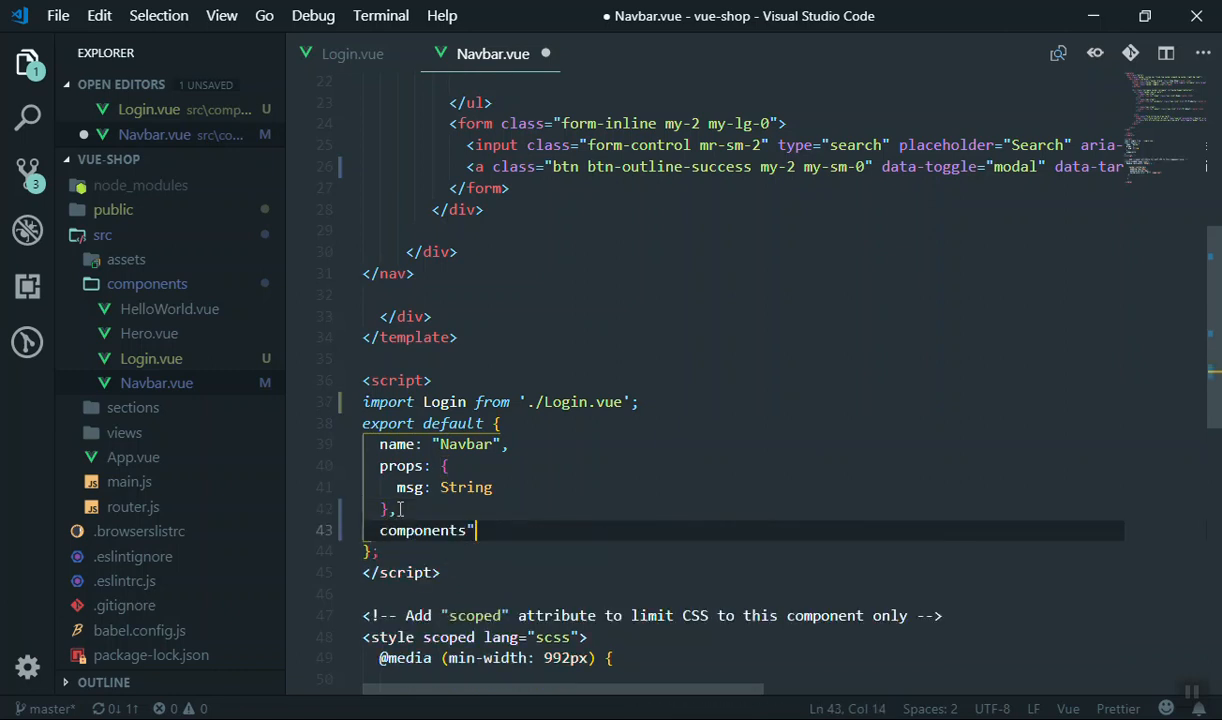
{"action": "type", "text": ":{}"}
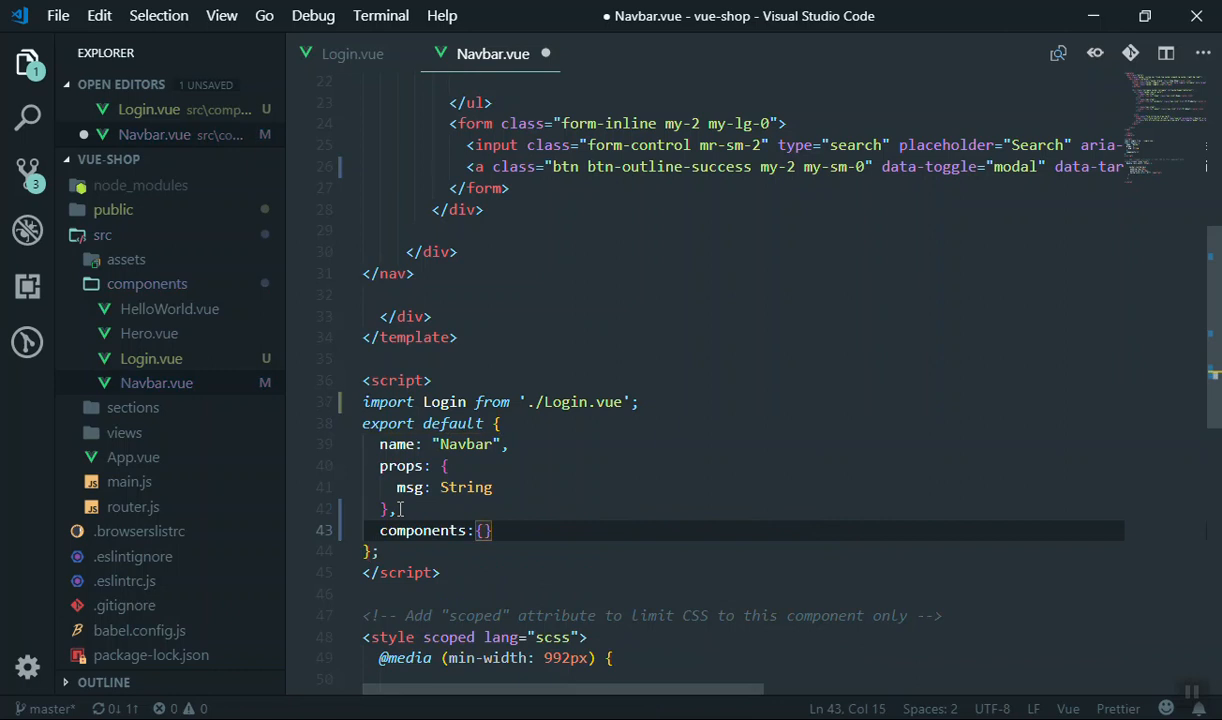
{"action": "type", "text": "Login"}
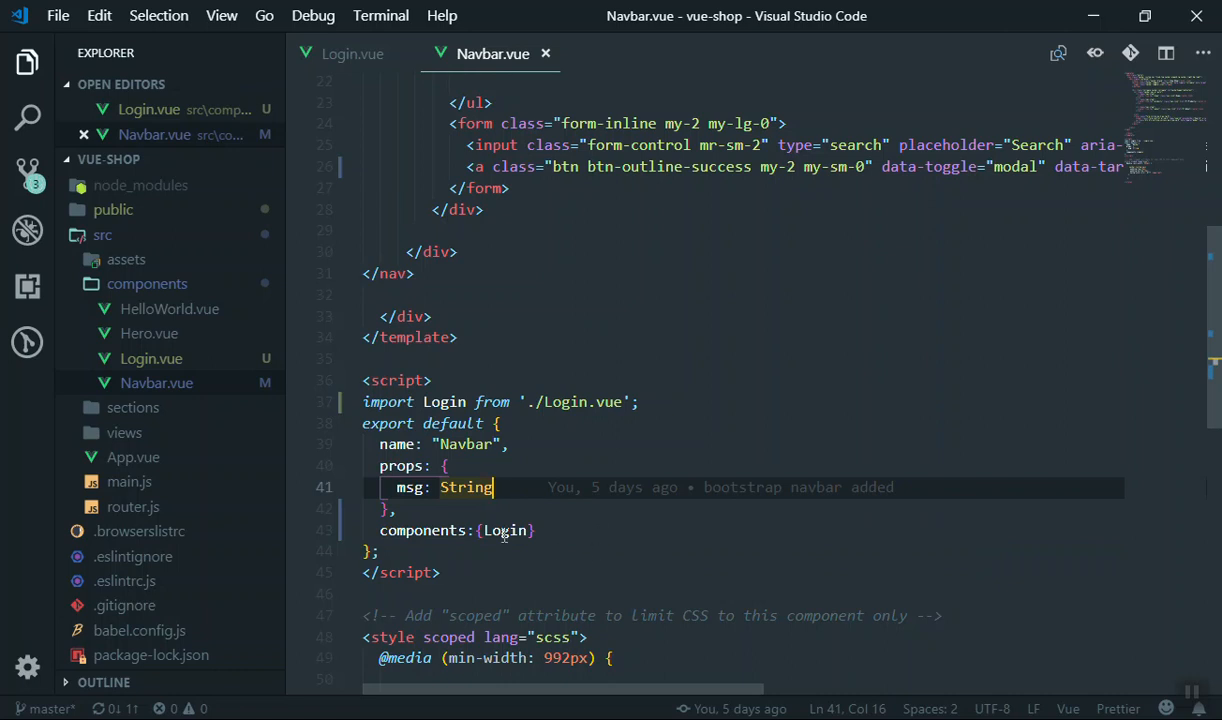
Step: Start a Login element on a new line before the closing nav tag in Navbar.vue's template
{"action": "scroll", "scroll_direction": "up", "scroll_amount": 3}
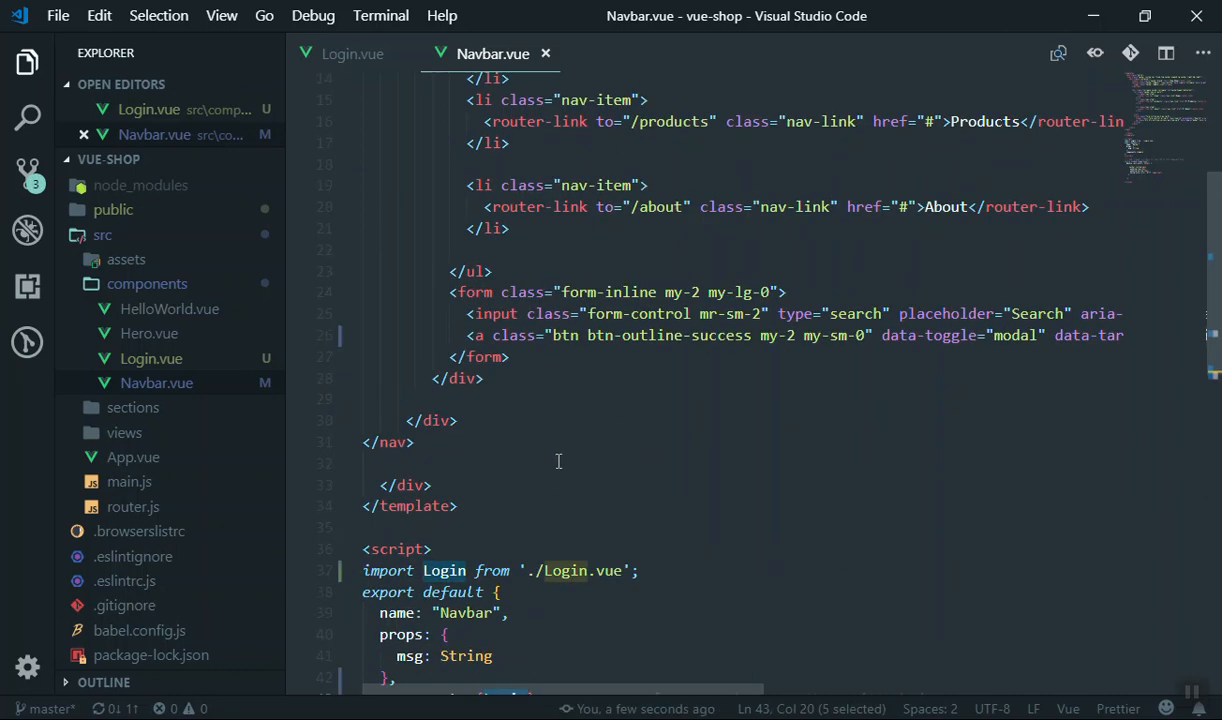
{"action": "scroll", "scroll_direction": "up", "scroll_amount": 3}
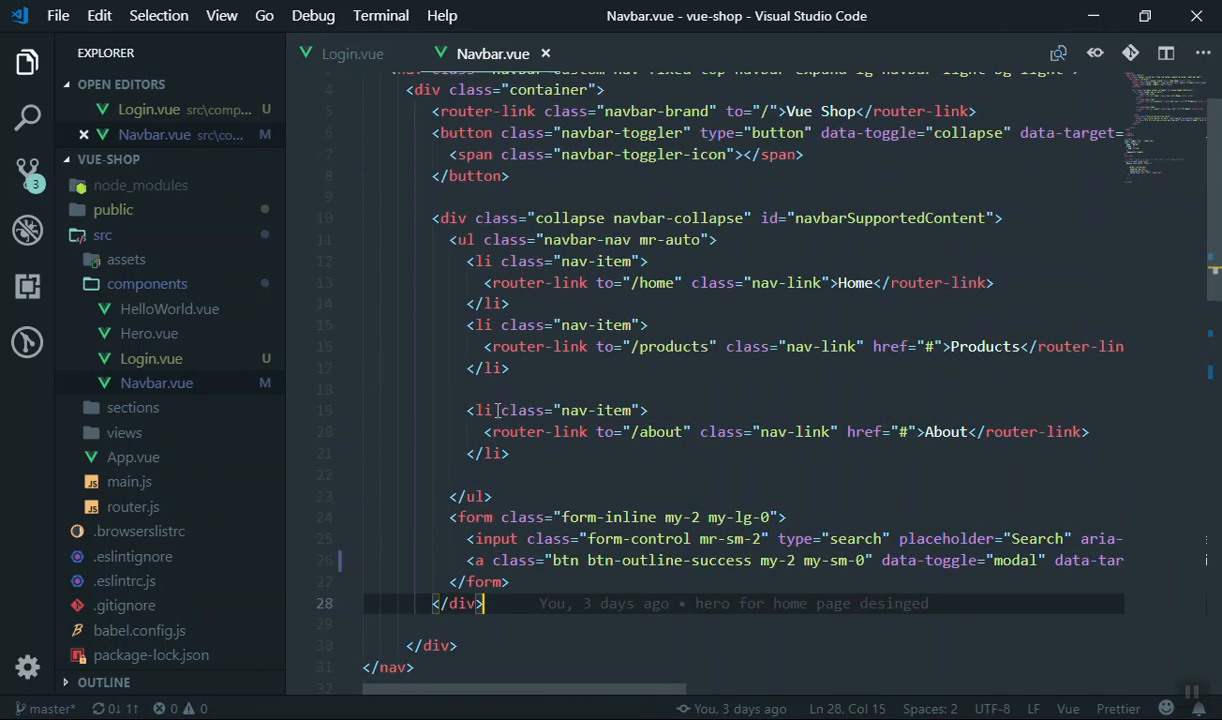
{"action": "scroll", "scroll_direction": "down", "scroll_amount": 3}
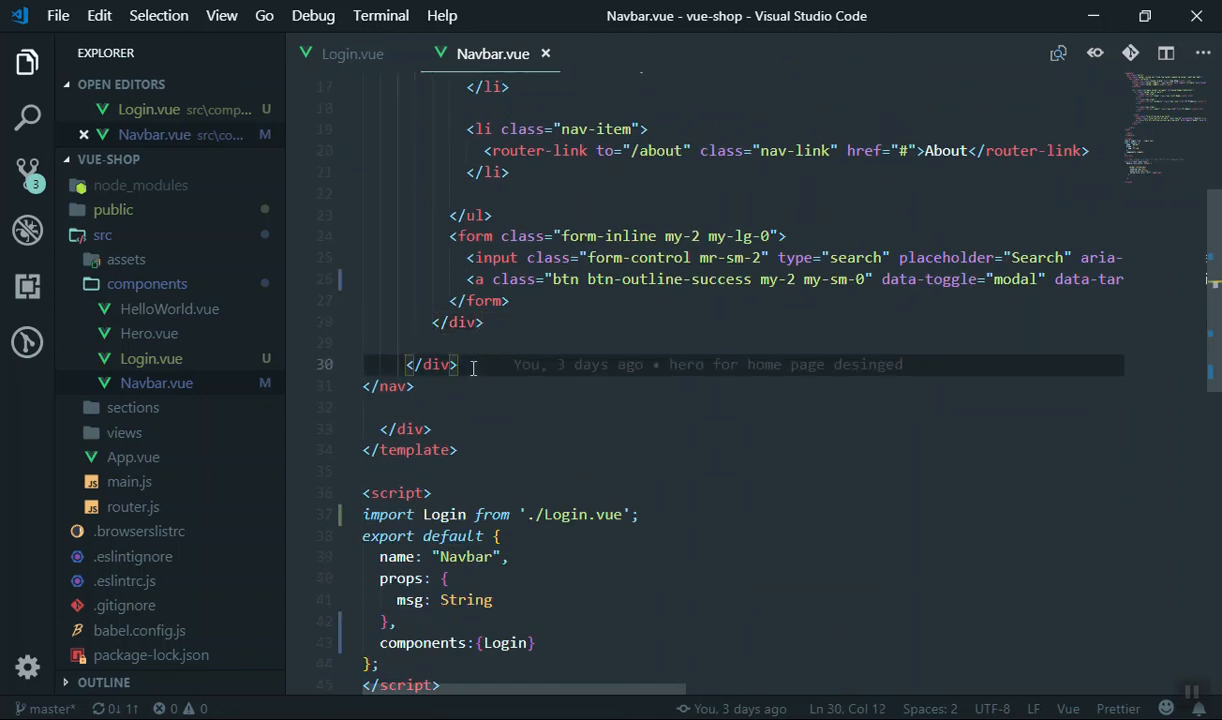
{"action": "type", "text": "Login"}
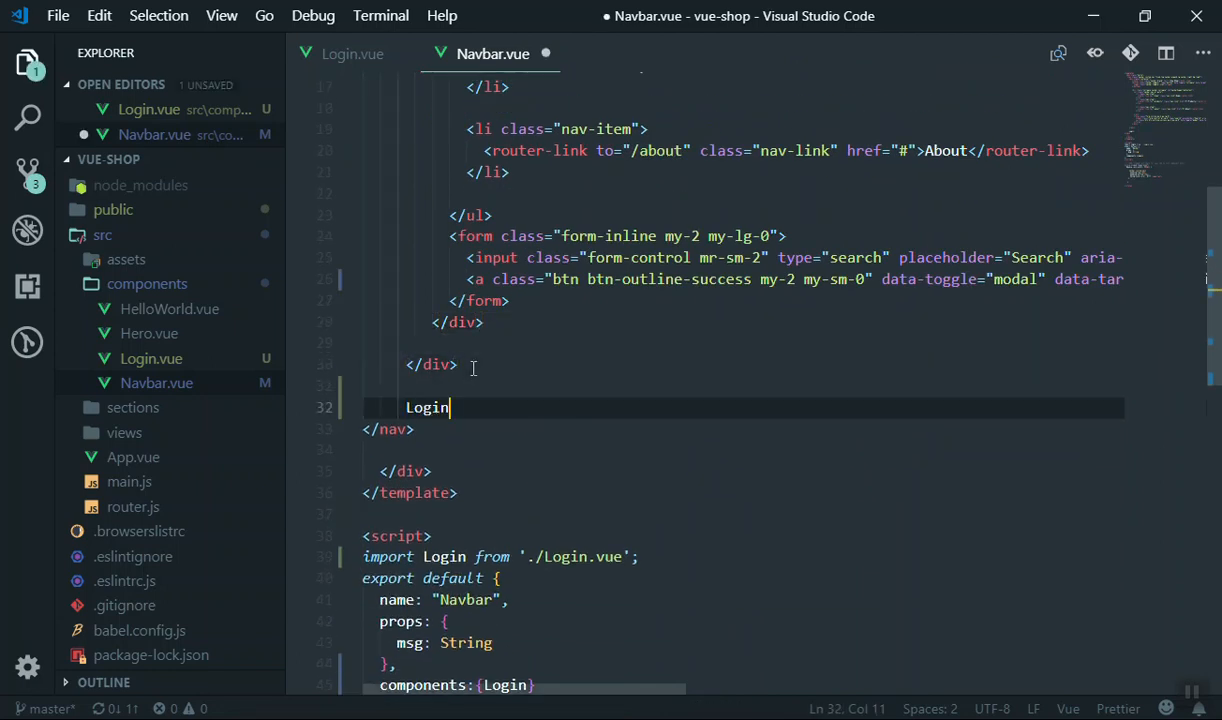
{"action": "type", "text": "<"}
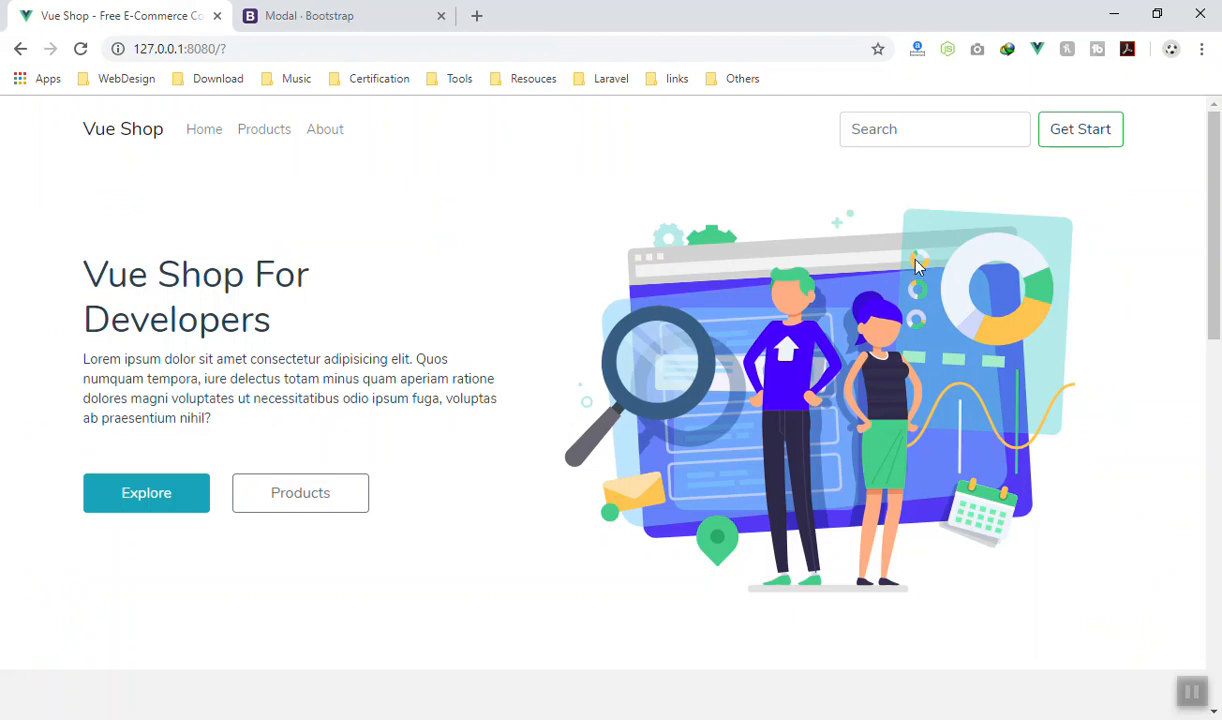
{"action": "mouse_move", "coordinate": [458, 220]}
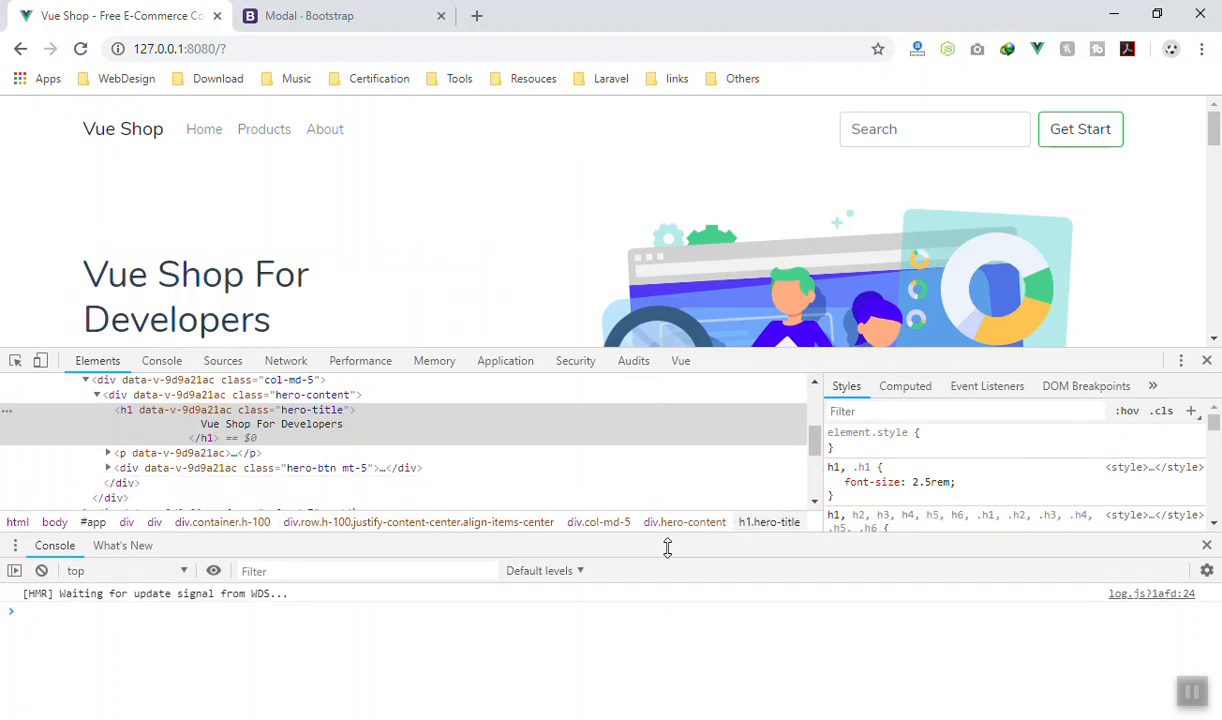
Step: Use Get Start on the Vue Shop page to open the 'Modal title' dialog with Close and Save changes
{"action": "left_click", "coordinate": [1080, 128]}
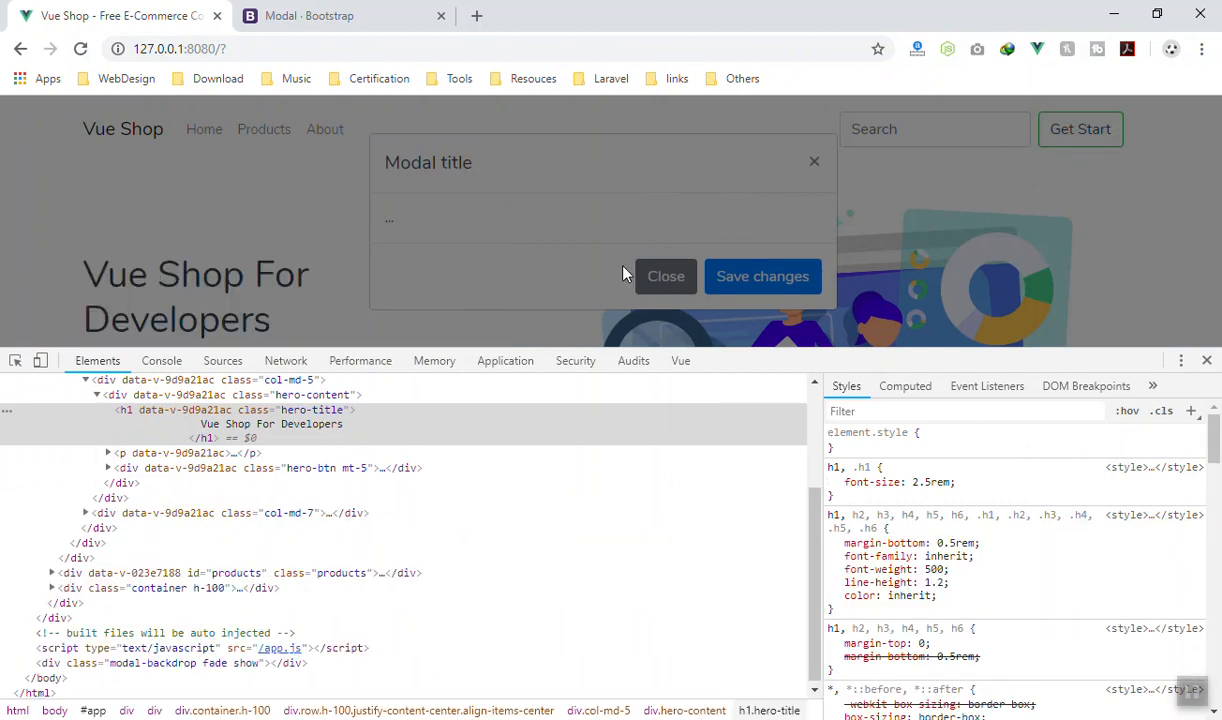
{"action": "mouse_move", "coordinate": [932, 362]}
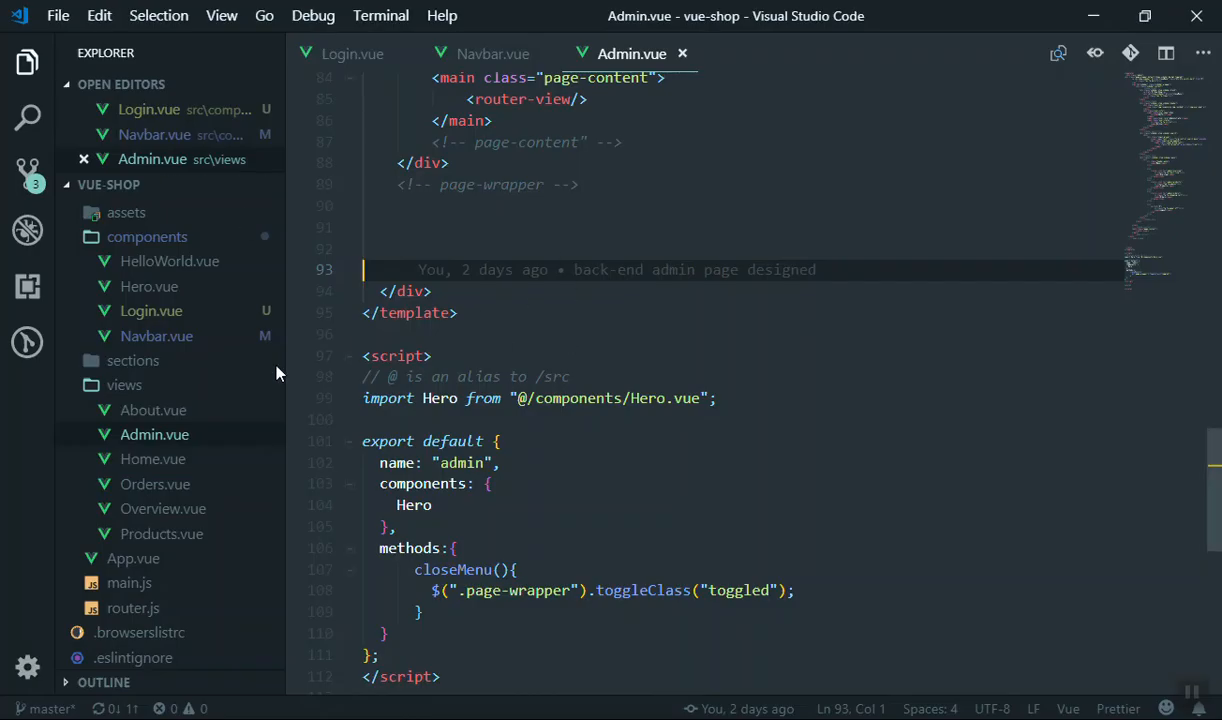
Step: Have Home.vue import Login from '@/components/Login.vue' and list Login beside Hero and Products
{"action": "left_click", "coordinate": [152, 484]}
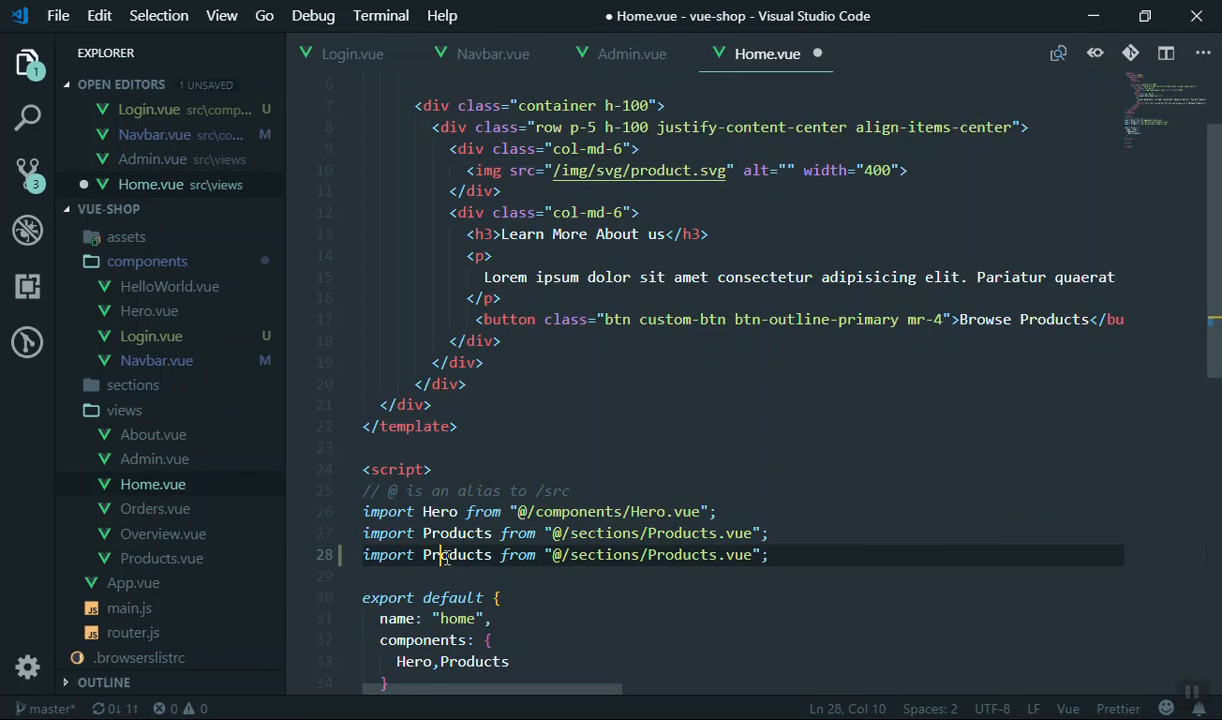
{"action": "type", "text": "Login"}
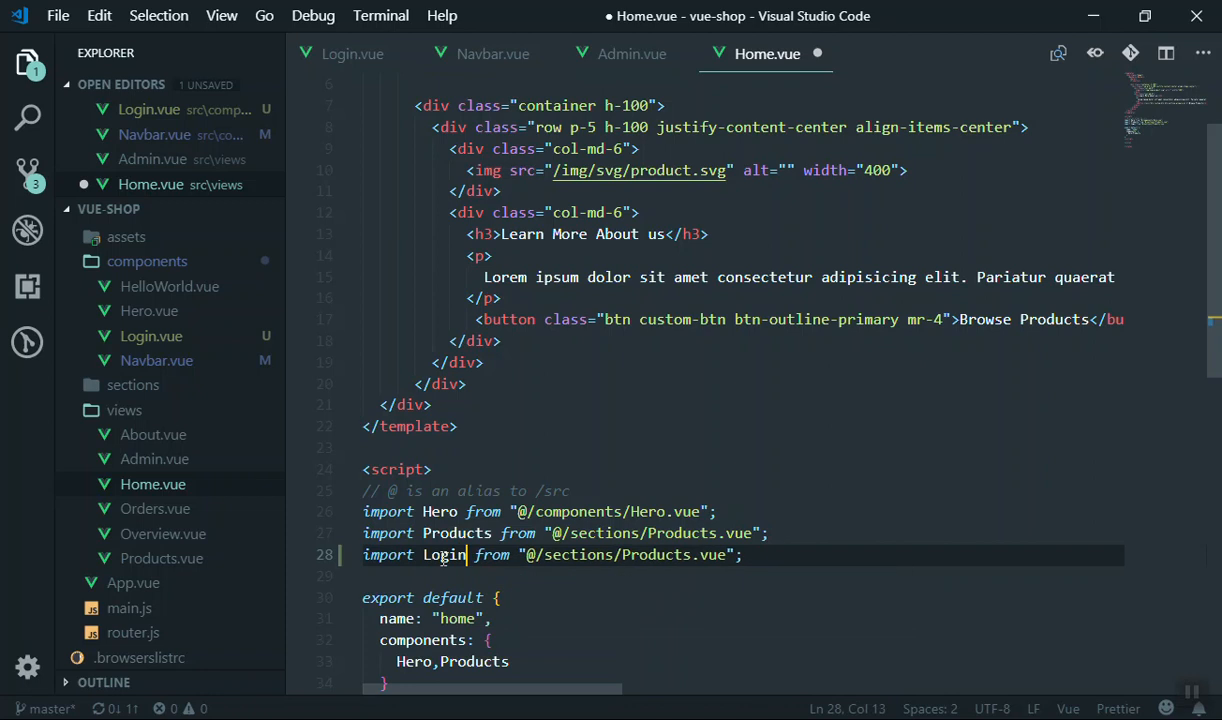
{"action": "double_click", "coordinate": [656, 556]}
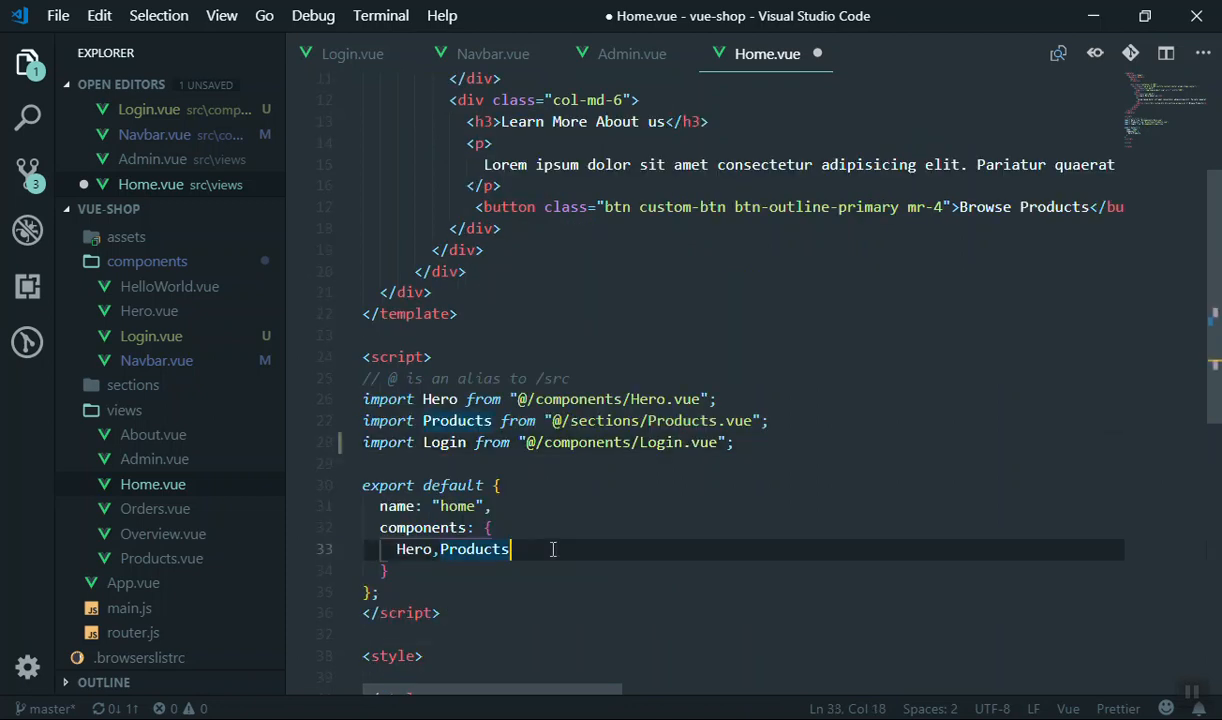
{"action": "type", "text": "C"}
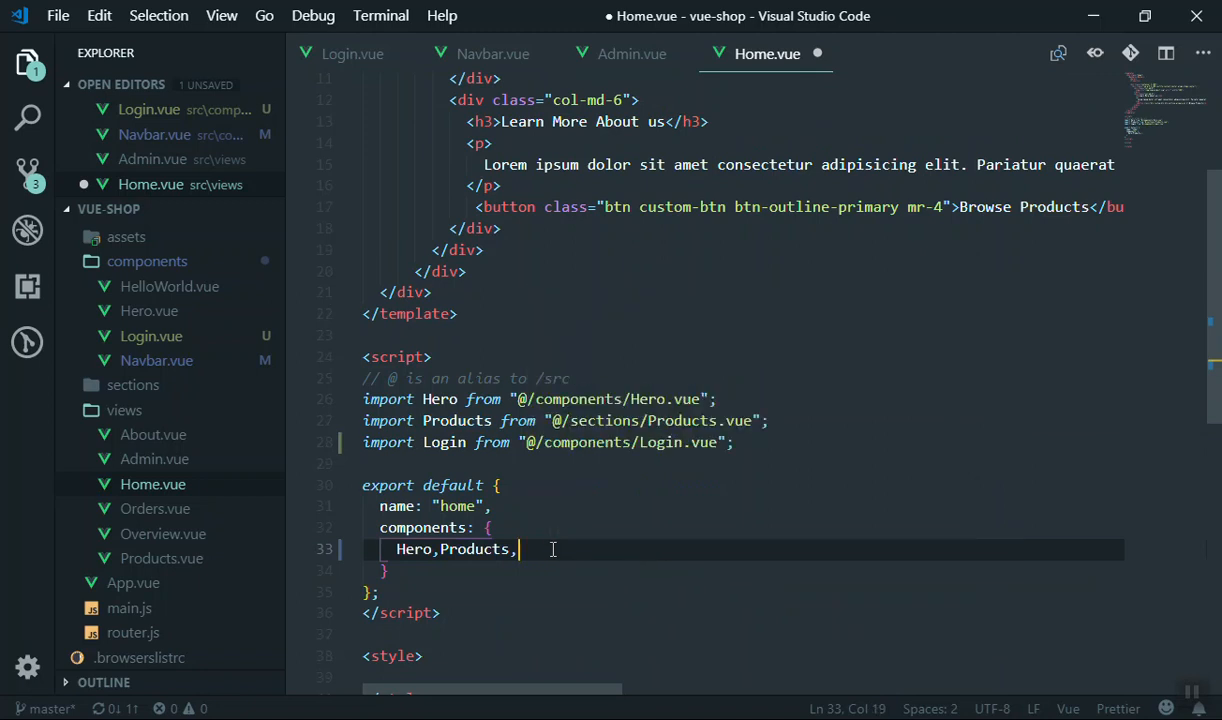
{"action": "type", "text": "Login"}
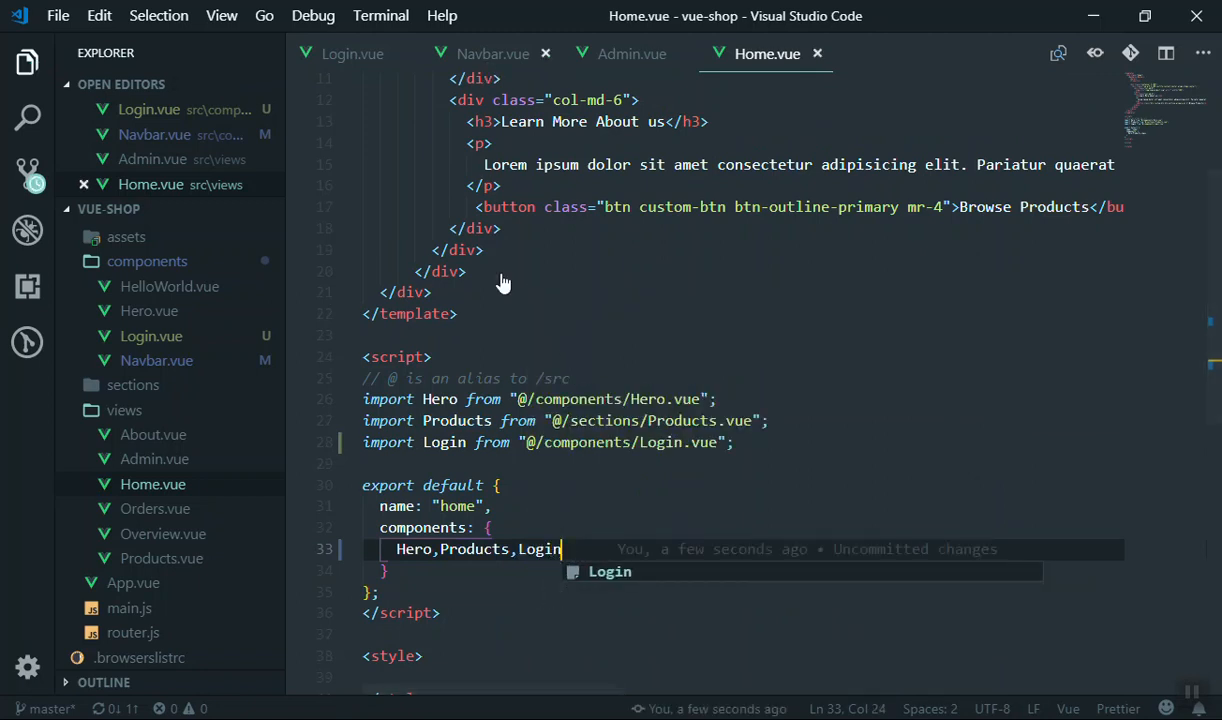
{"action": "left_click", "coordinate": [492, 52]}
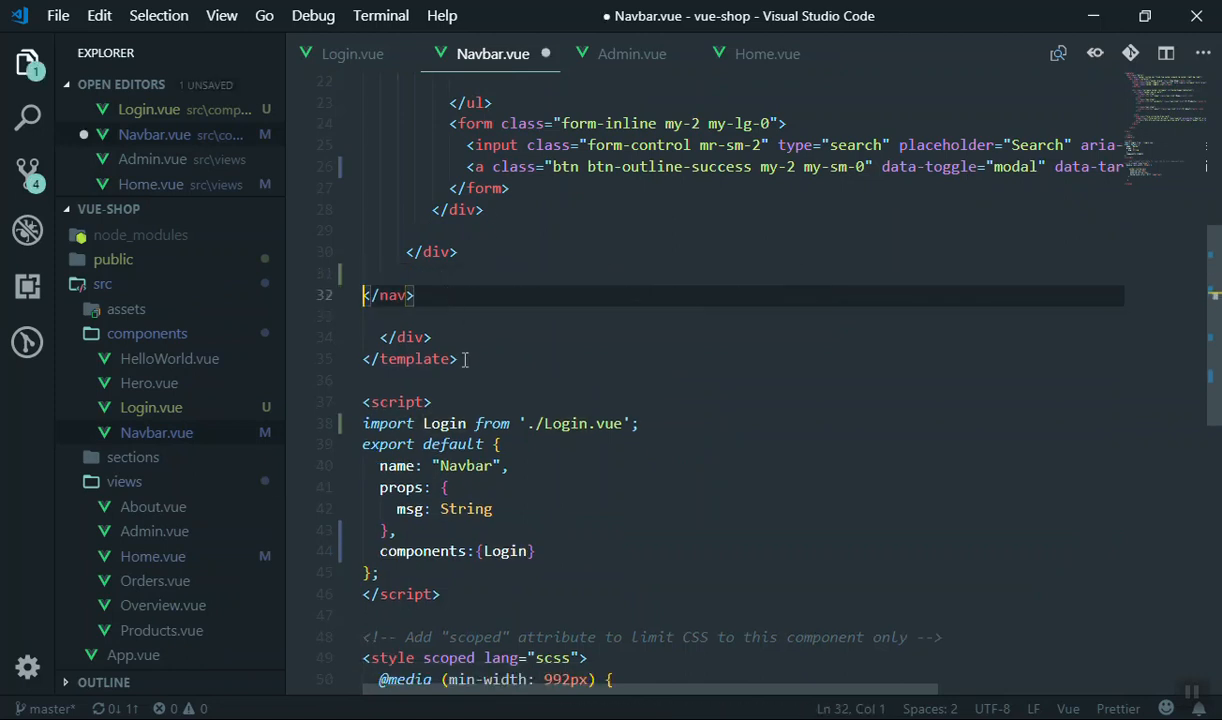
Step: Remove the Login import and component registration from Navbar.vue and save
{"action": "left_click", "coordinate": [484, 552]}
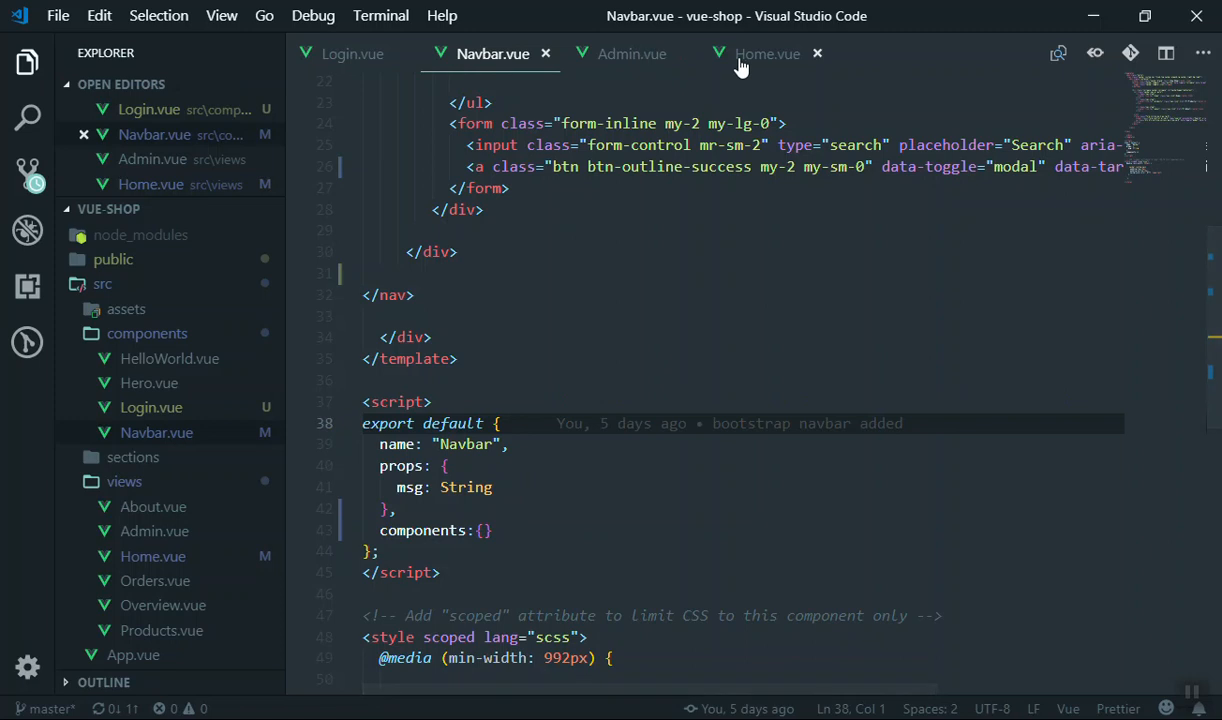
Step: Insert a <login></login> element after the container div in Home.vue's template and save
{"action": "left_click", "coordinate": [768, 52]}
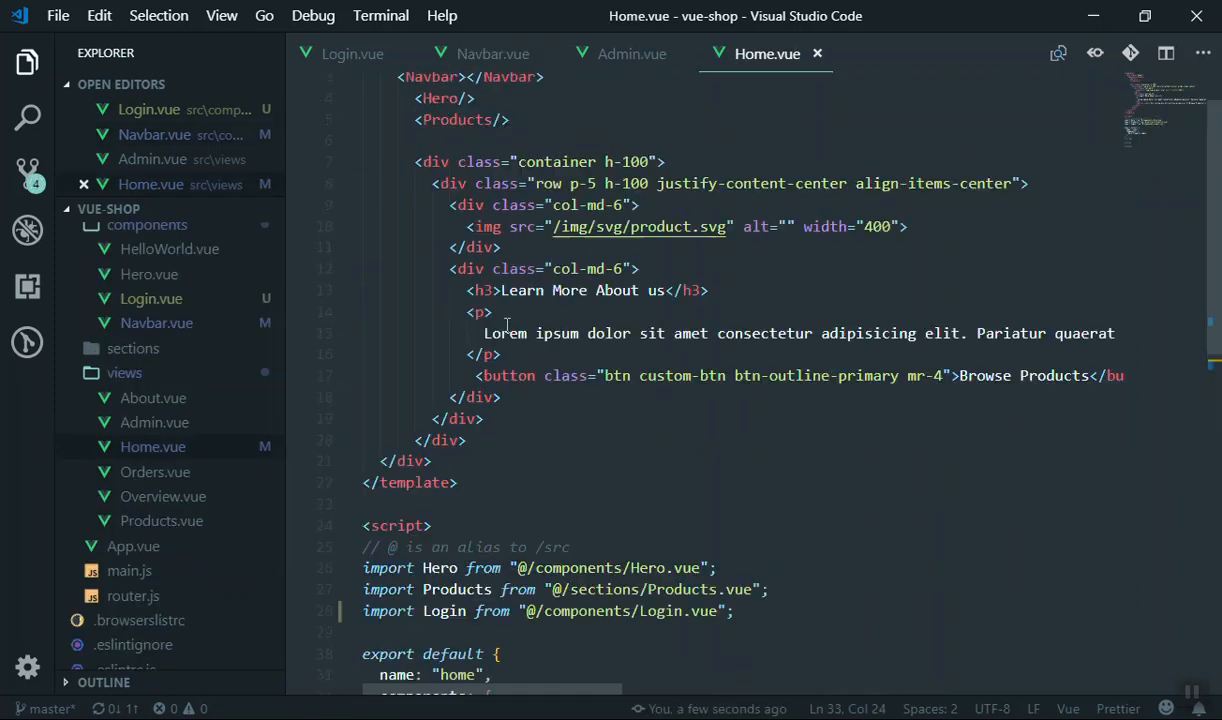
{"action": "left_click", "coordinate": [436, 160]}
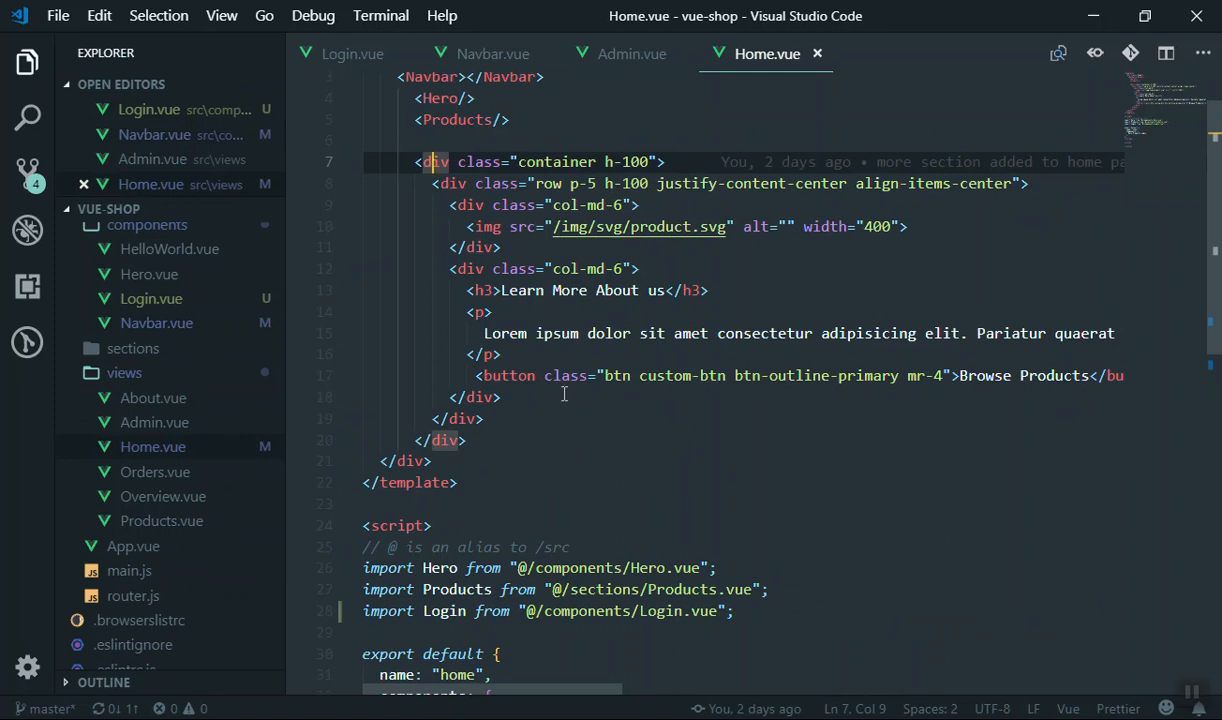
{"action": "left_click", "coordinate": [470, 440]}
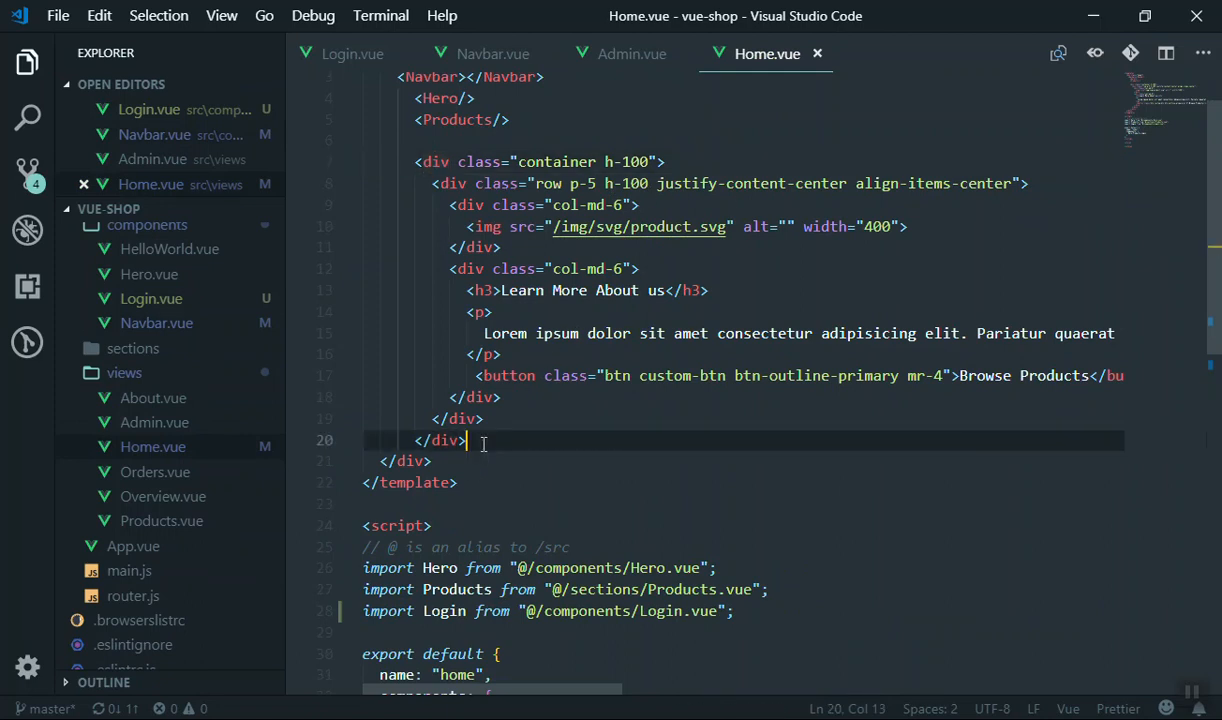
{"action": "type", "text": "<login></login>"}
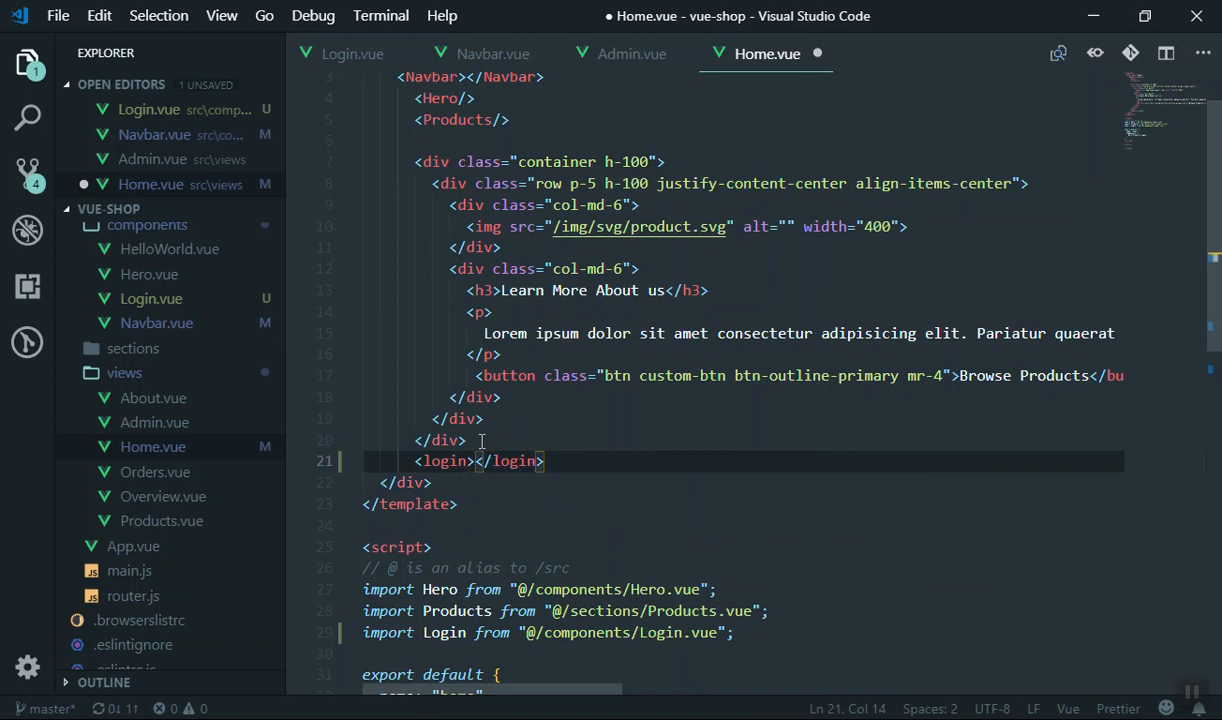
{"action": "key", "text": "ctrl+s"}
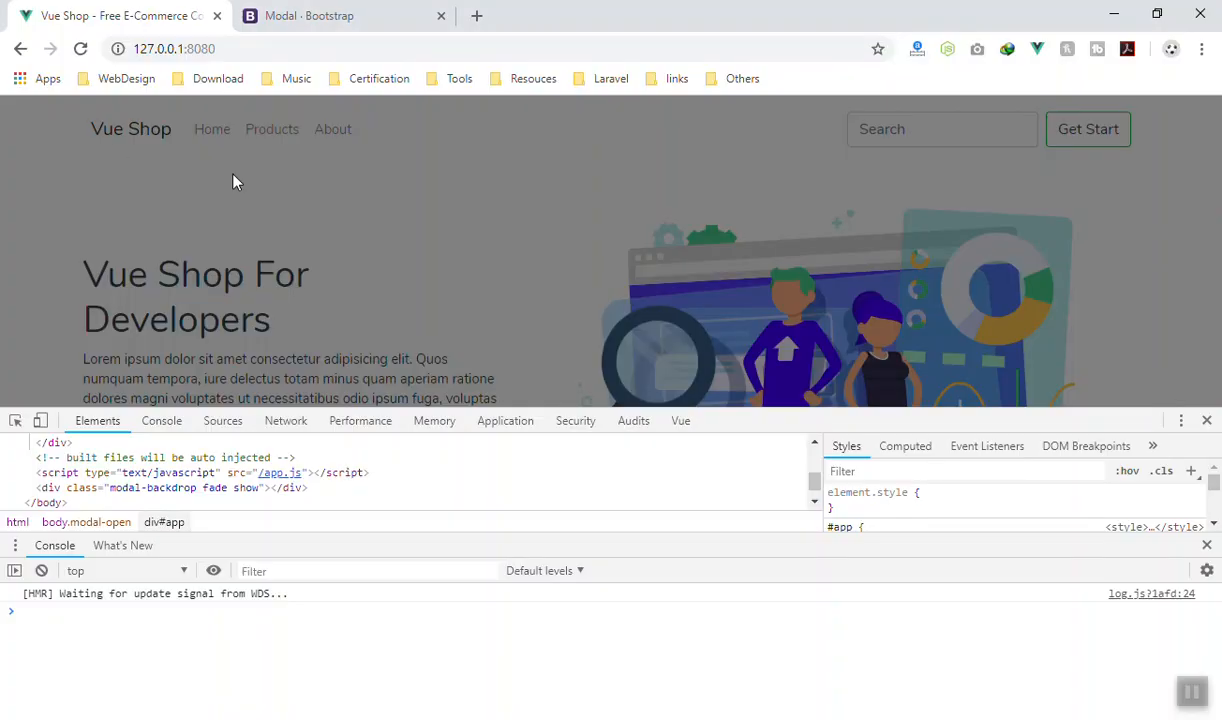
{"action": "mouse_move", "coordinate": [416, 334]}
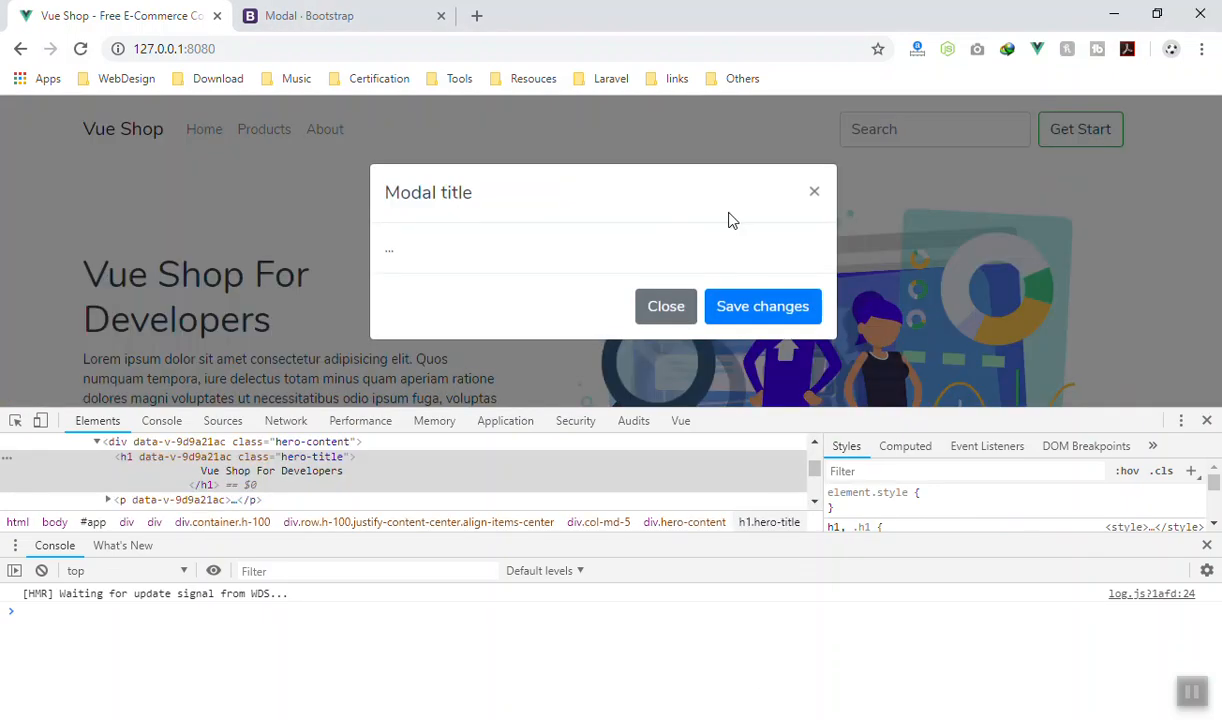
Step: Select the 'Modal title' heading text in the reopened Bootstrap modal
{"action": "double_click", "coordinate": [428, 192]}
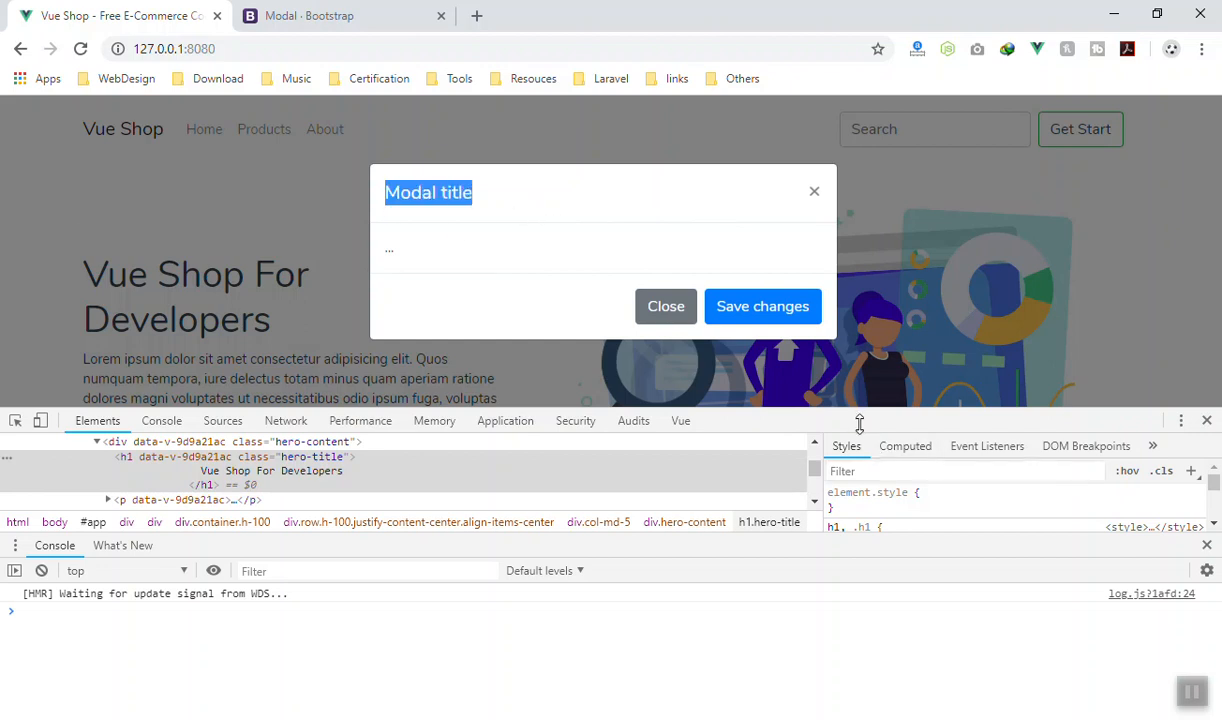
{"action": "mouse_move", "coordinate": [500, 308]}
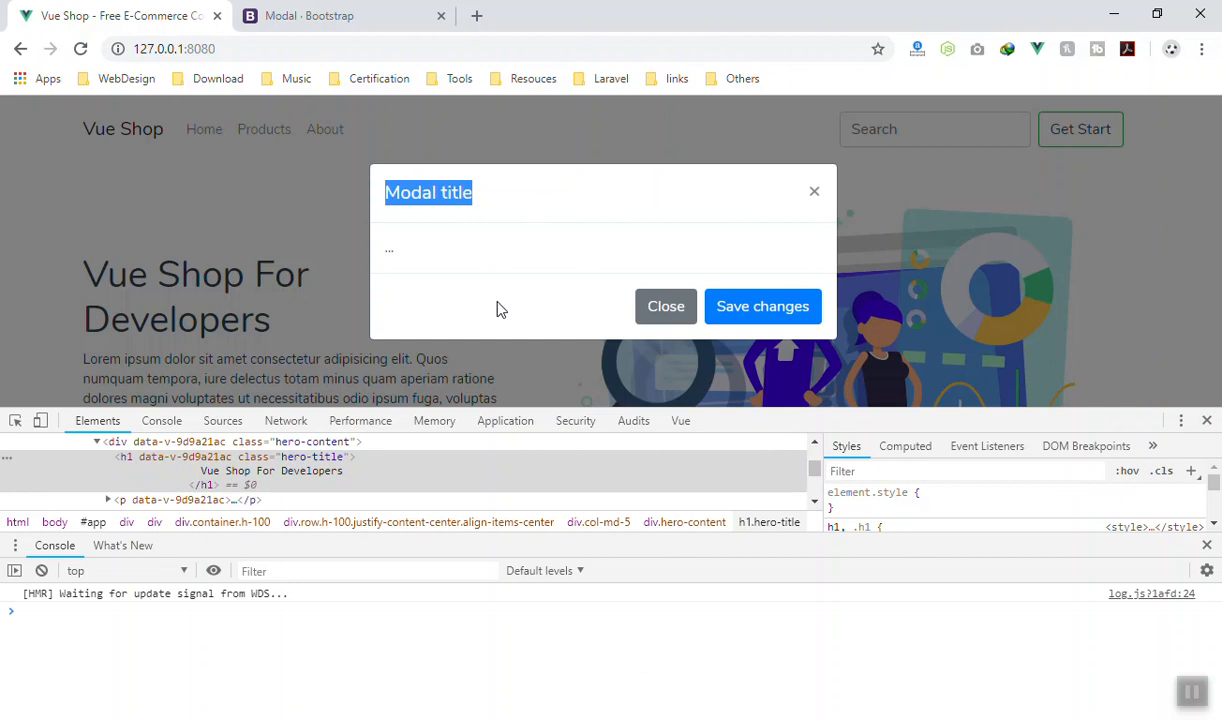